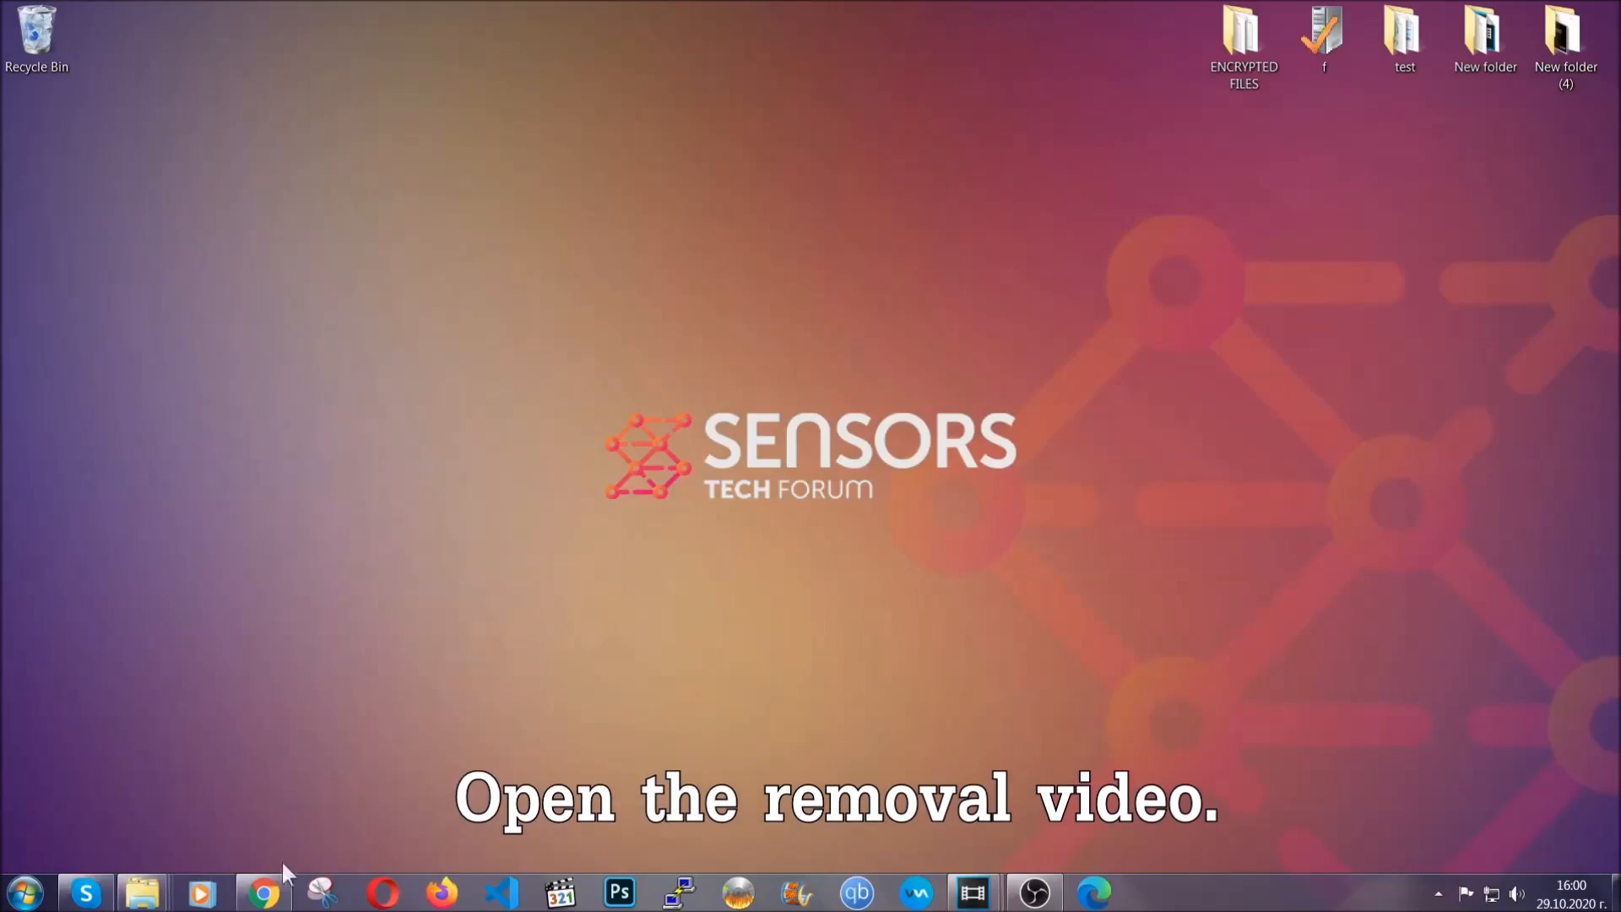
Step: From the YouTube removal video, reach the SensorsTechForum guide, download SpyHunter and launch its installer
{"action": "left_click", "coordinate": [262, 891]}
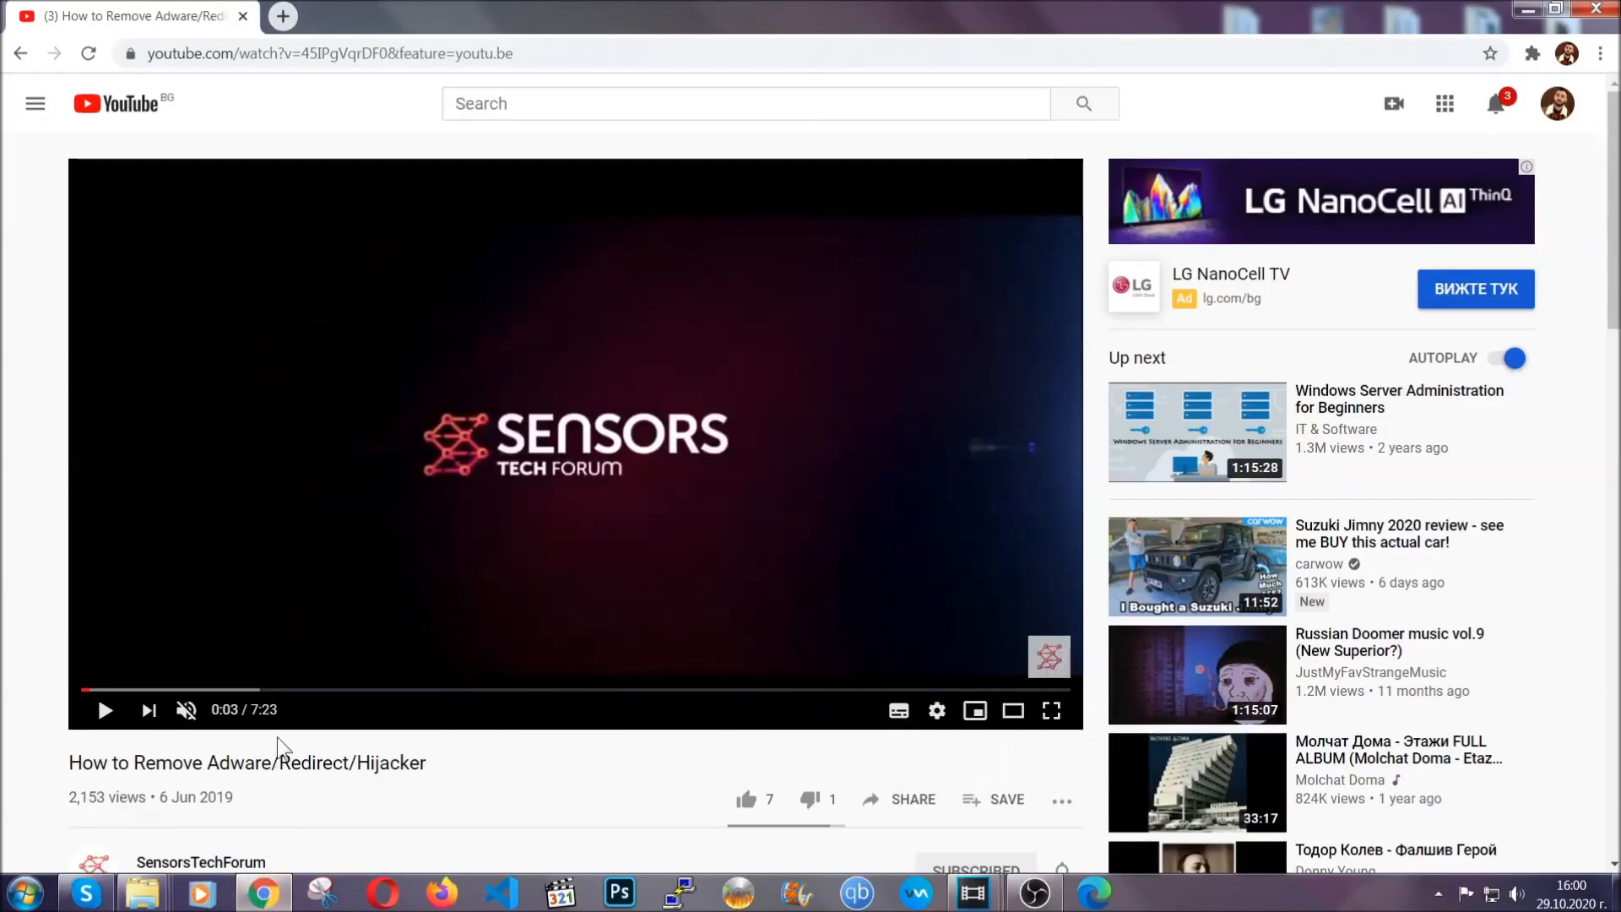
{"action": "scroll", "scroll_direction": "down", "scroll_amount": 3}
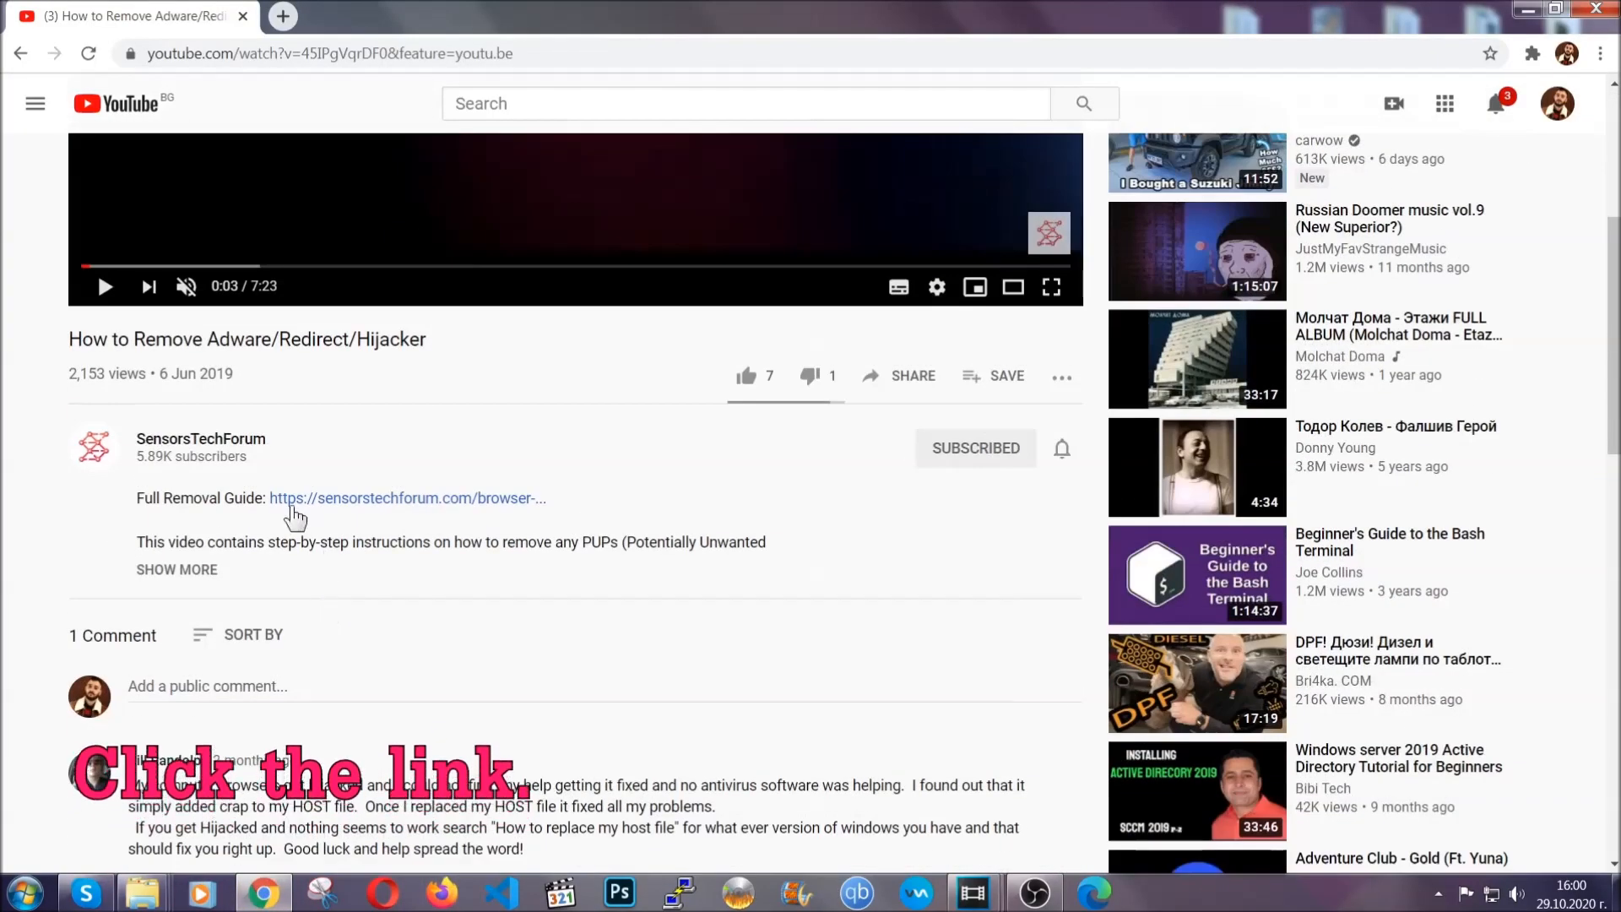
{"action": "mouse_move", "coordinate": [370, 511]}
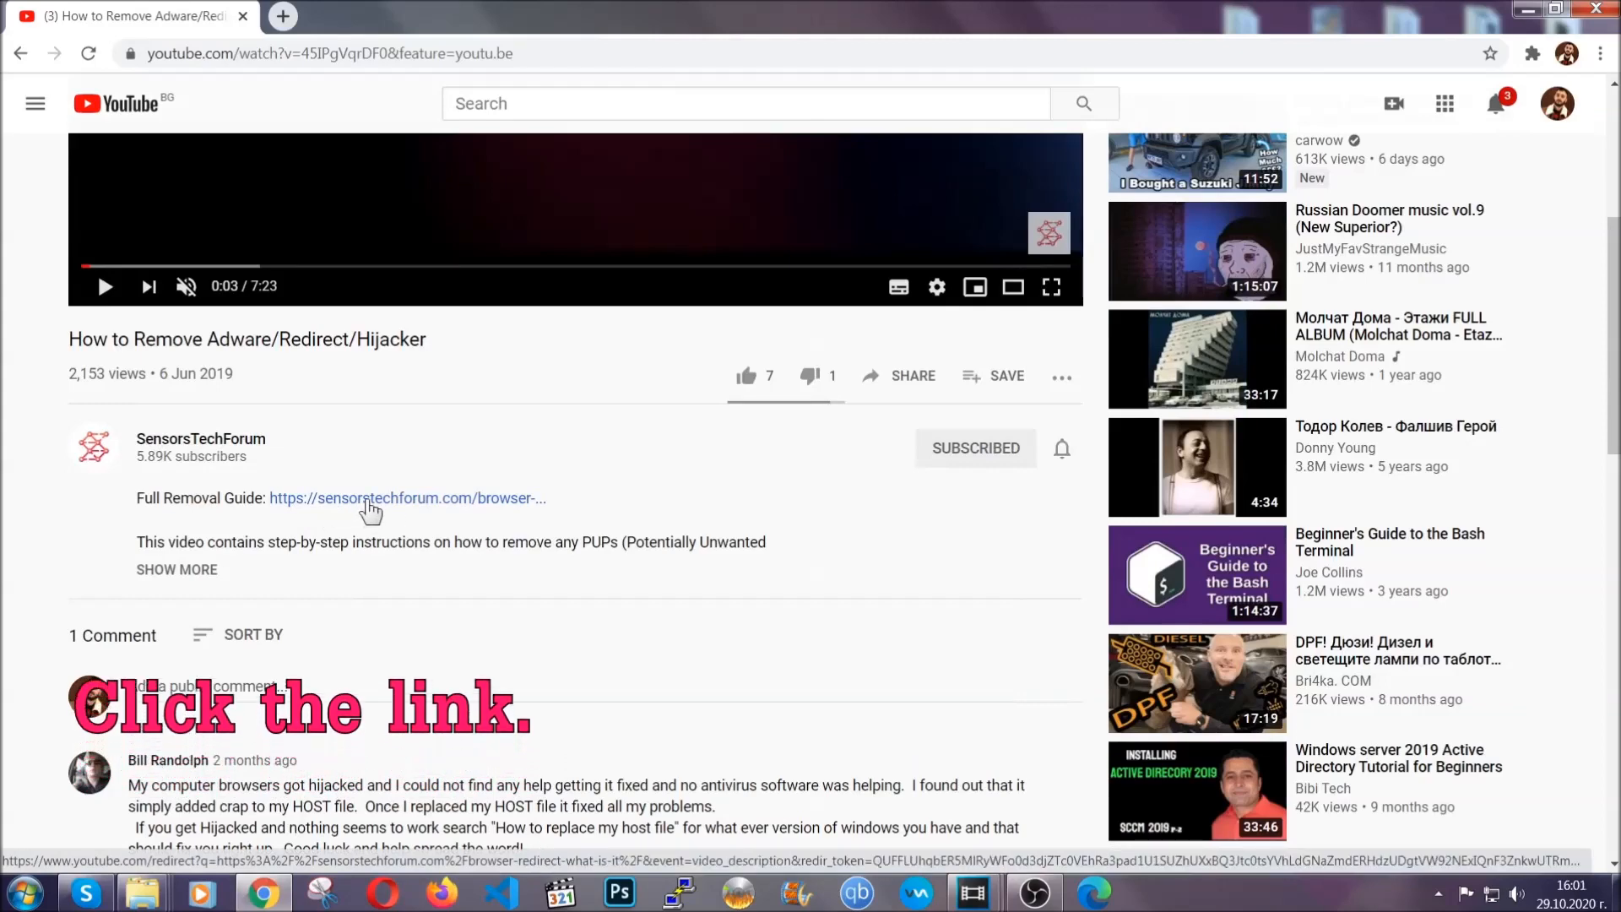
{"action": "left_click", "coordinate": [407, 496]}
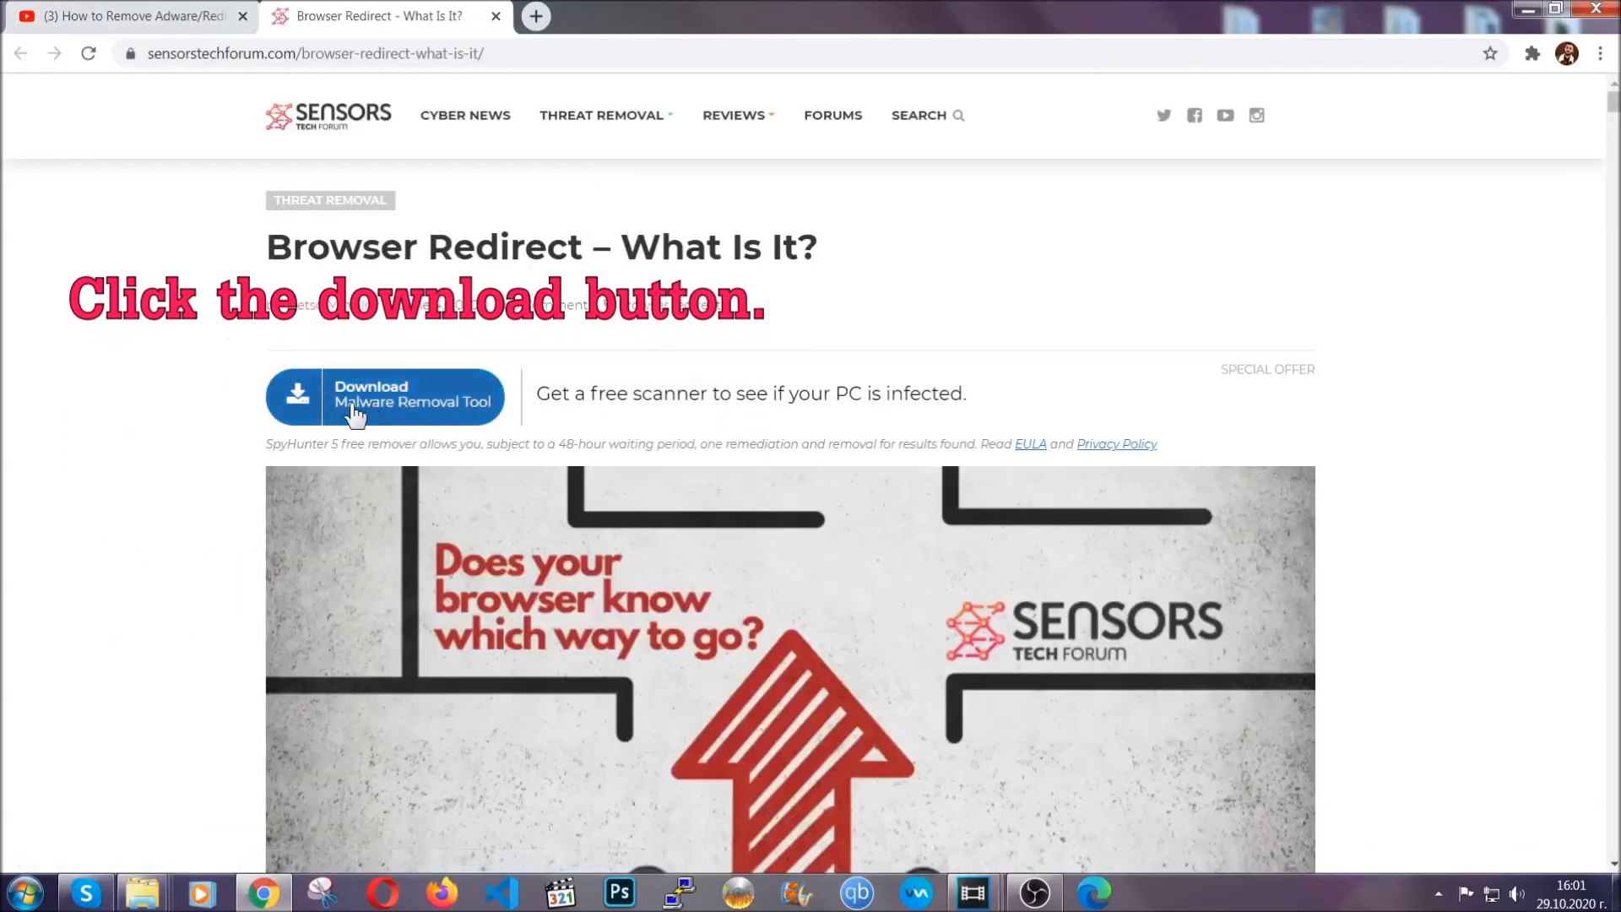
{"action": "left_click", "coordinate": [385, 399]}
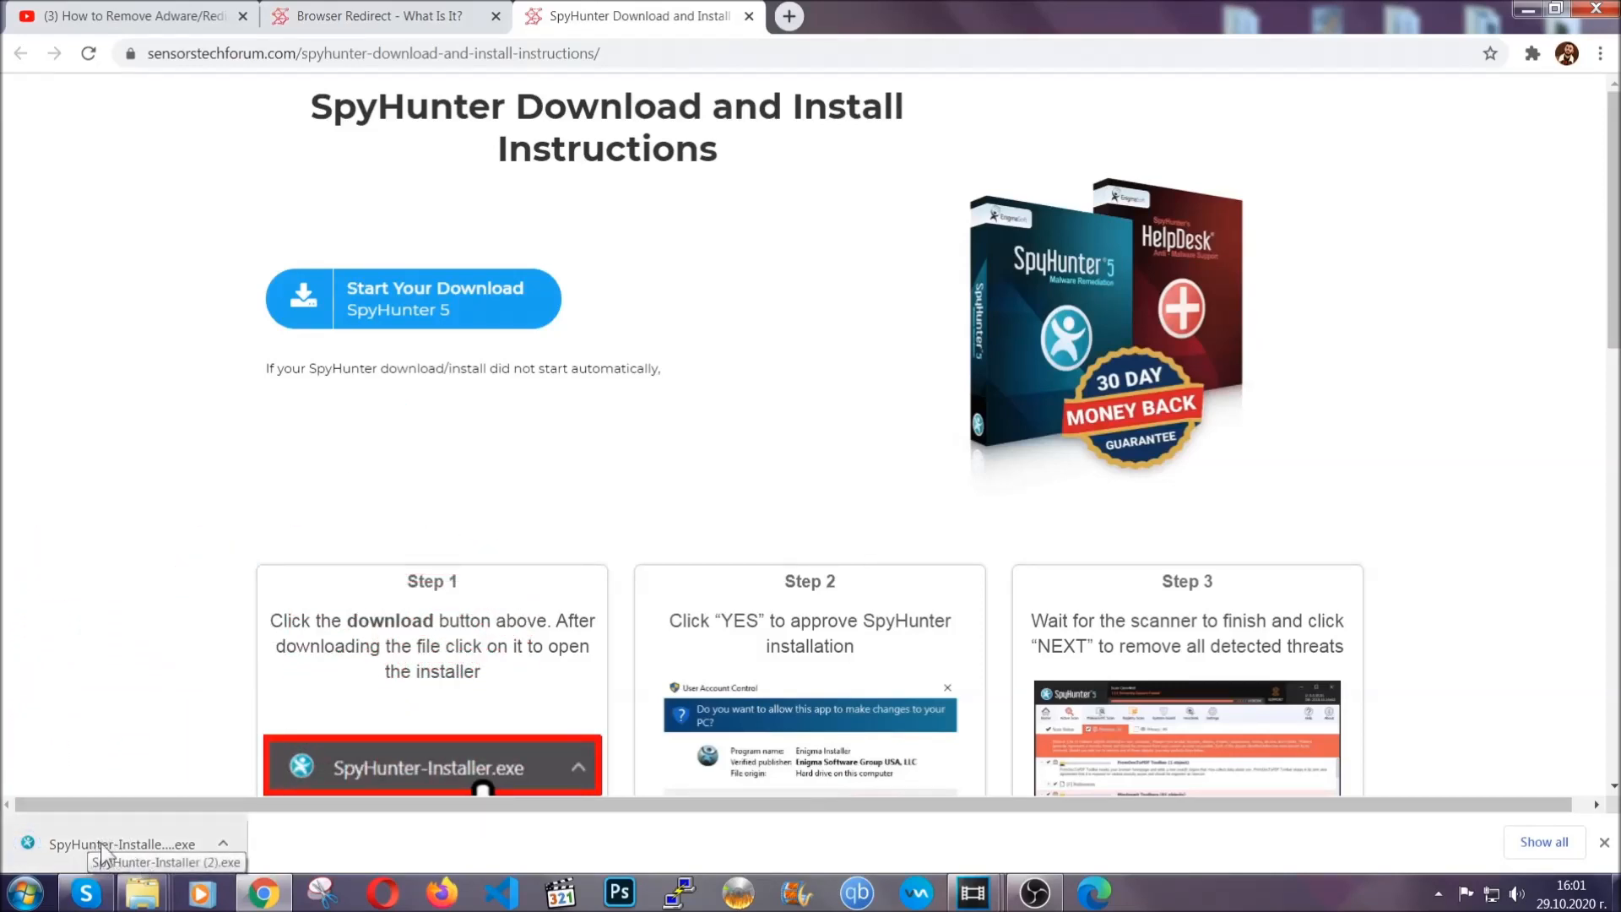
{"action": "left_click", "coordinate": [118, 844]}
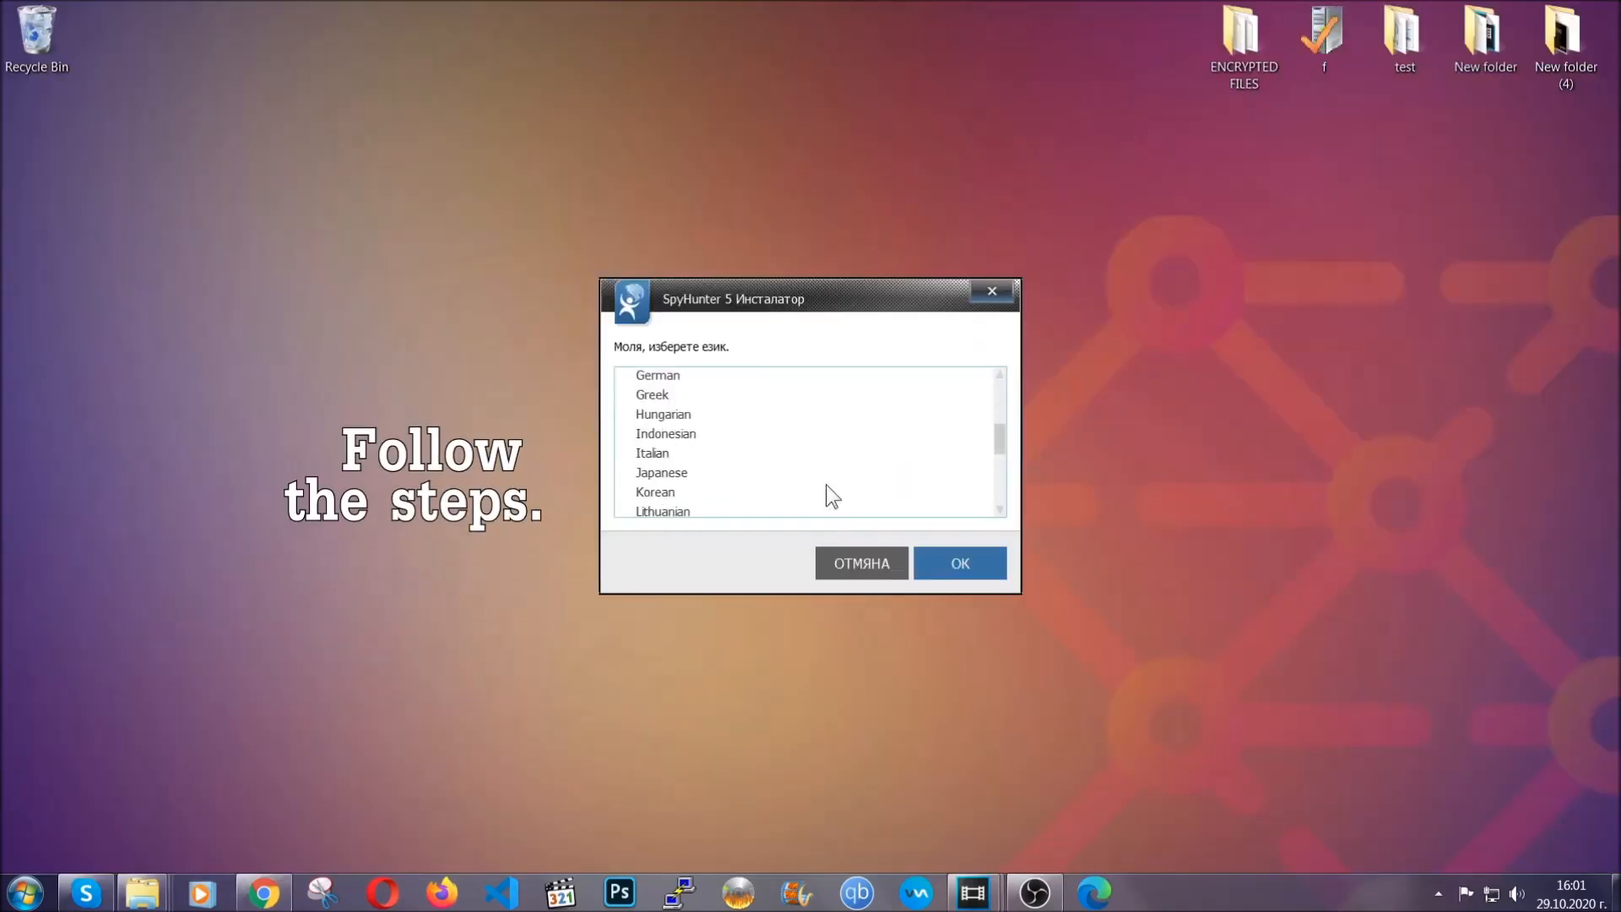
Step: Choose English, continue past the overview and accept the EULA and Privacy Policy to install SpyHunter 5
{"action": "scroll", "scroll_direction": "up", "scroll_amount": 3}
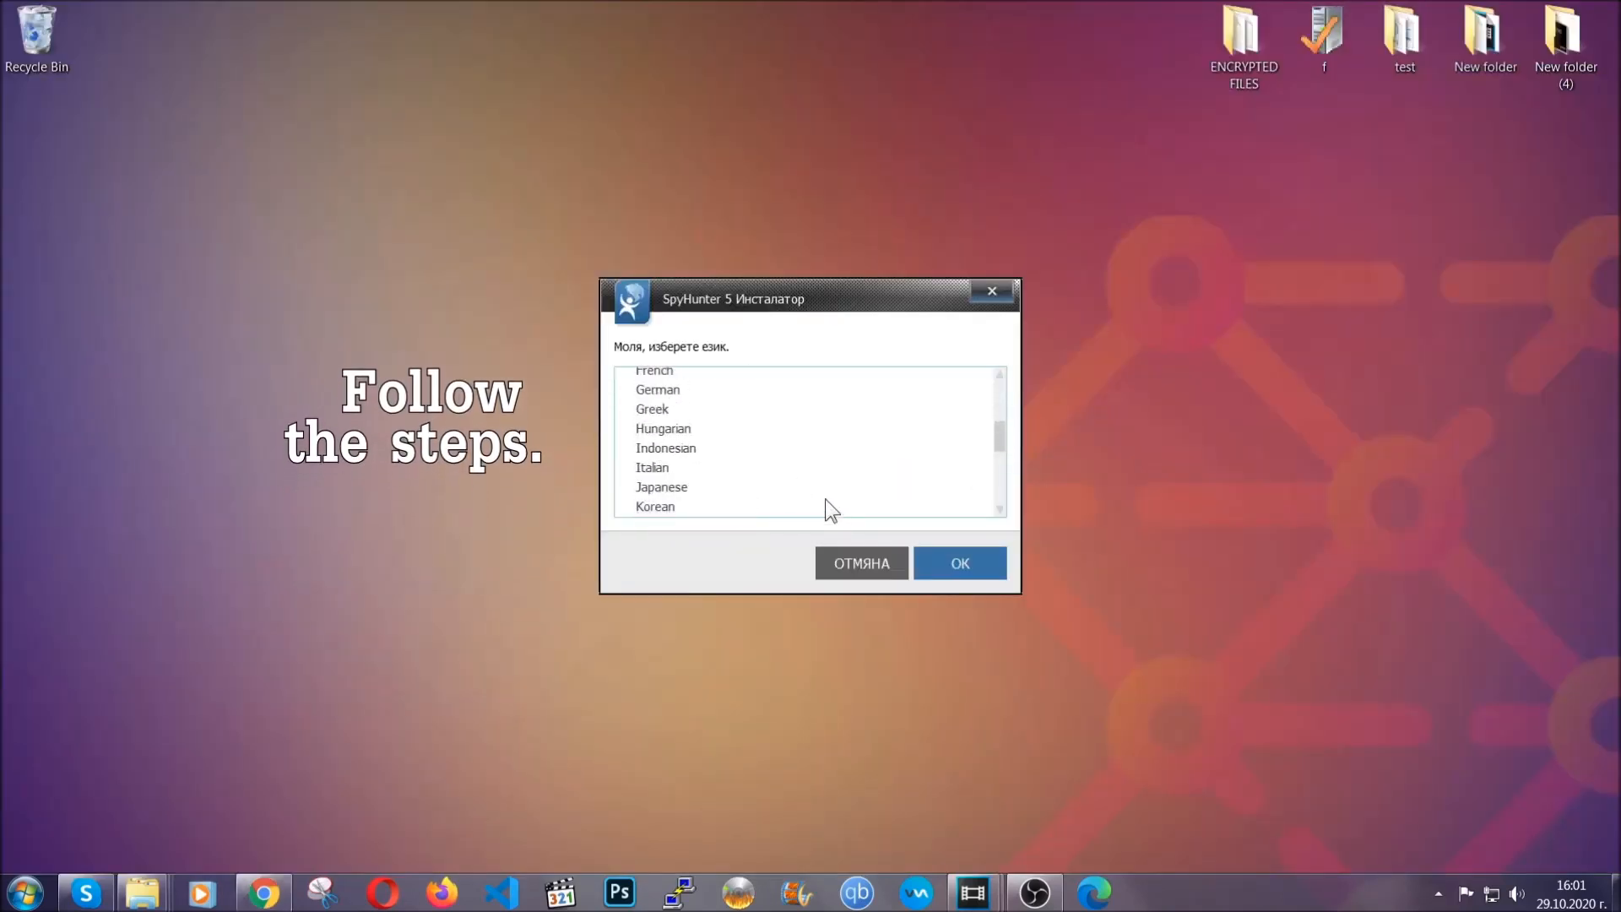
{"action": "left_click", "coordinate": [654, 431]}
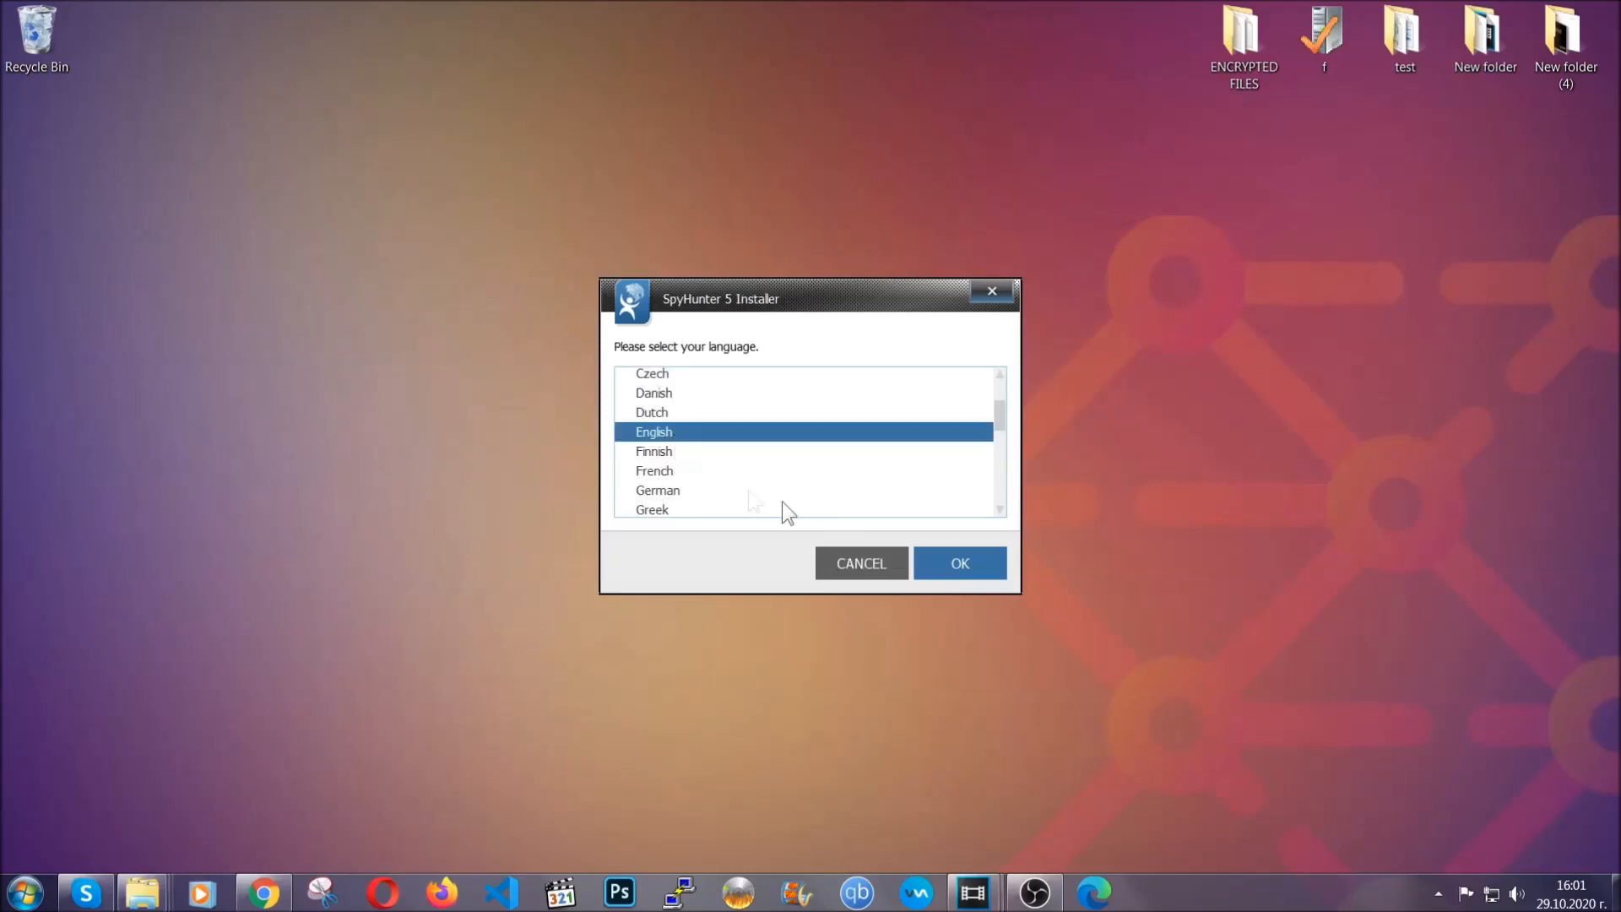
{"action": "left_click", "coordinate": [959, 563]}
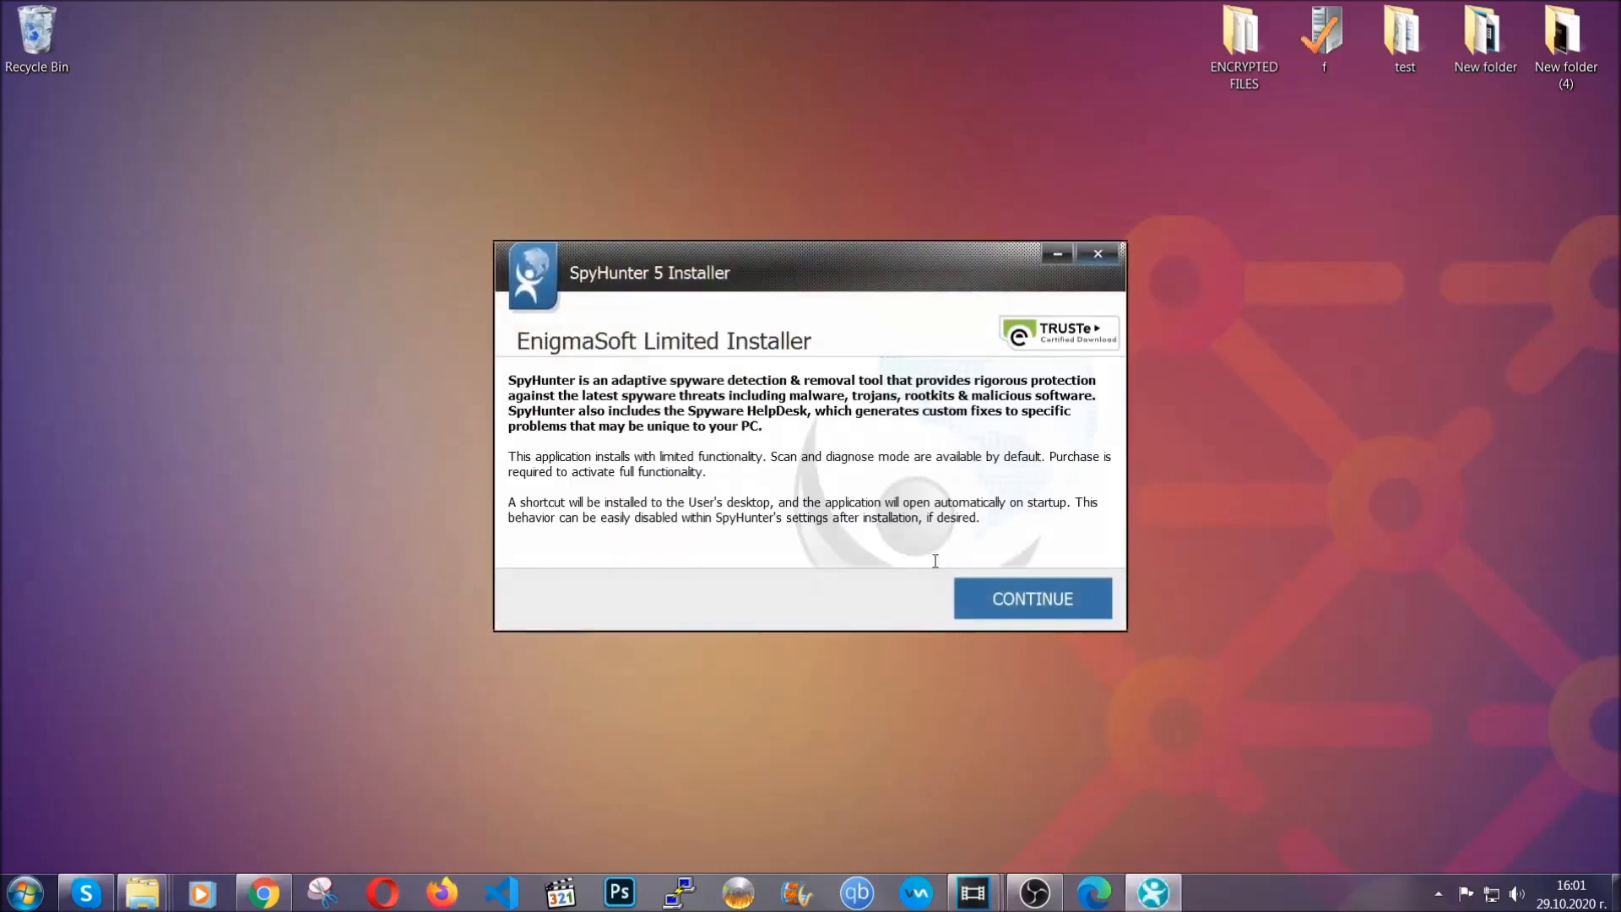
{"action": "left_click", "coordinate": [1031, 598]}
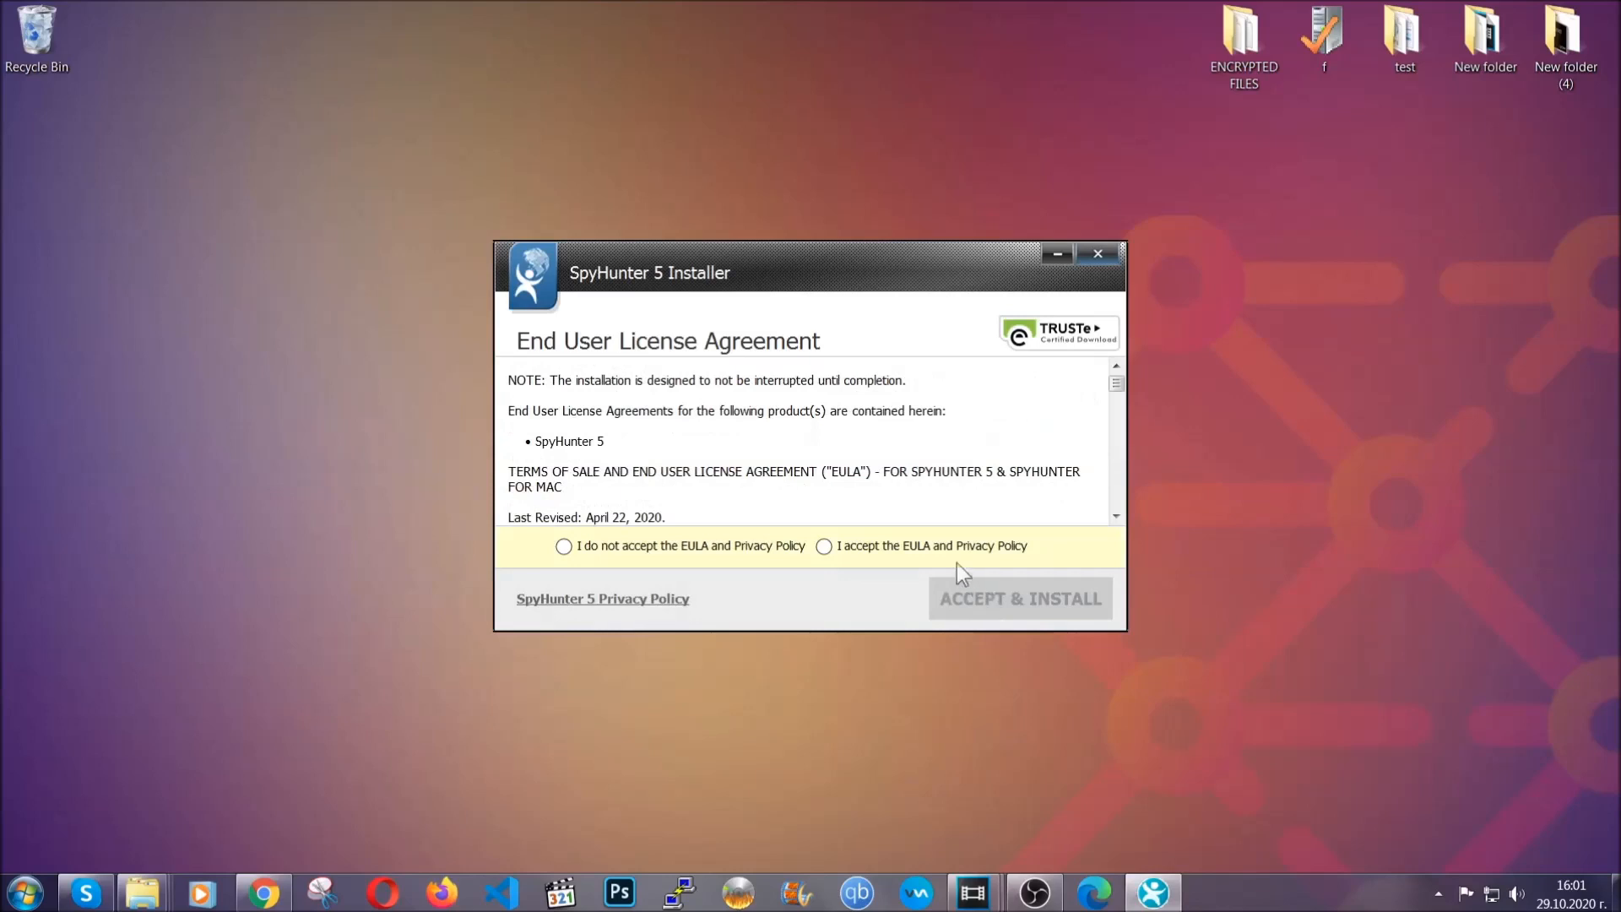
{"action": "left_click", "coordinate": [1018, 598]}
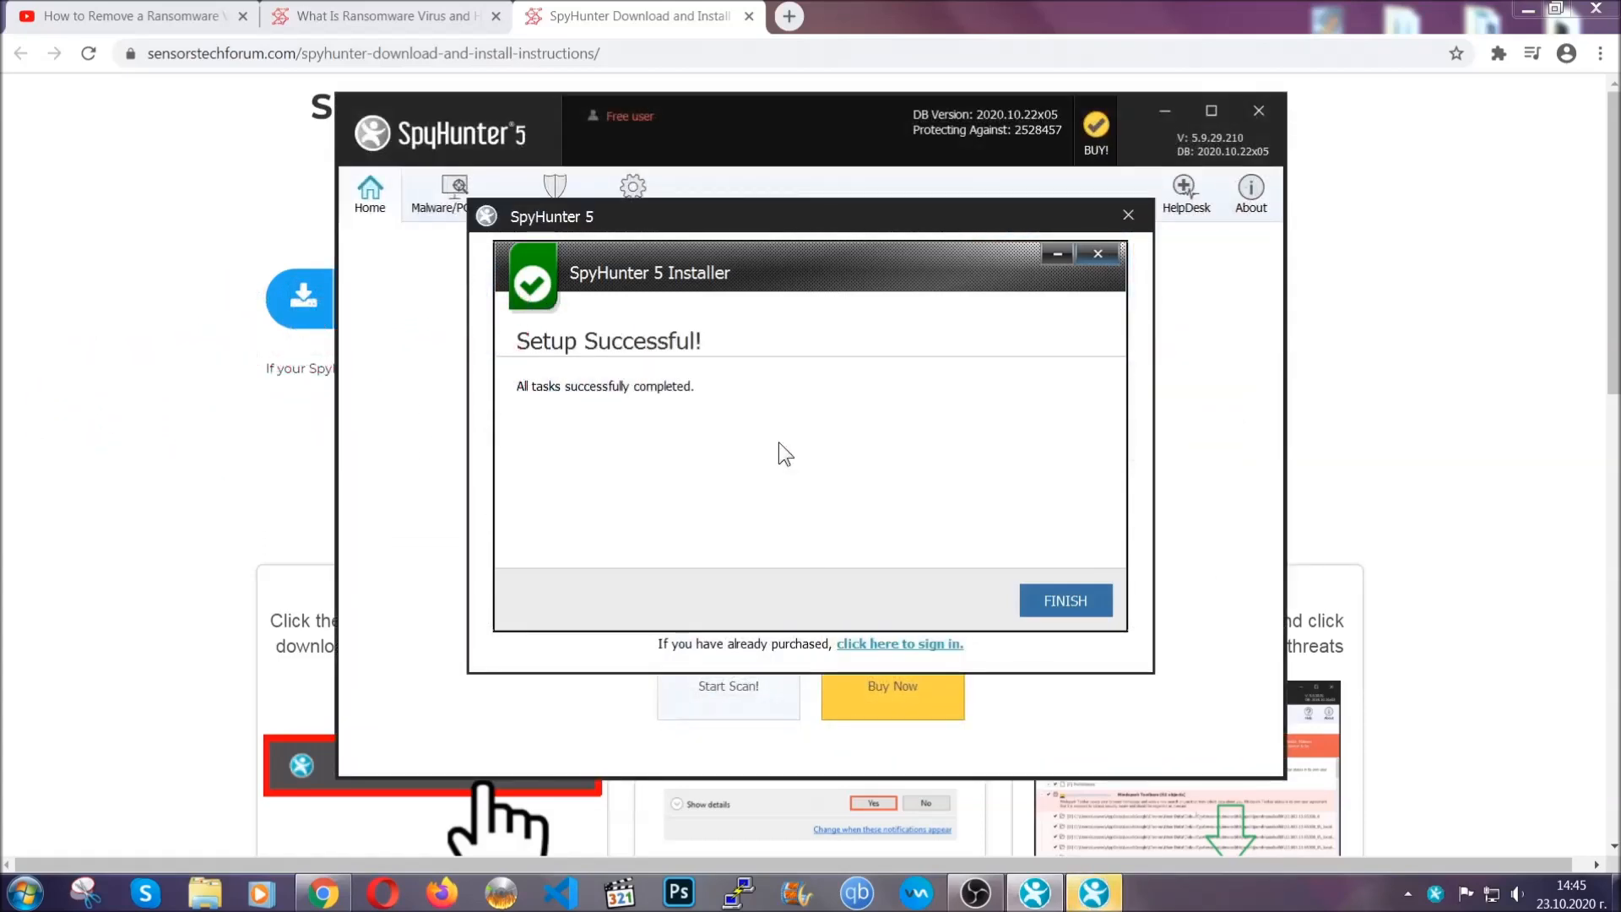
Step: Finish the installer and let SpyHunter 5 scan, flagging the low-severity PUP Keygen.exe
{"action": "left_click", "coordinate": [1066, 601]}
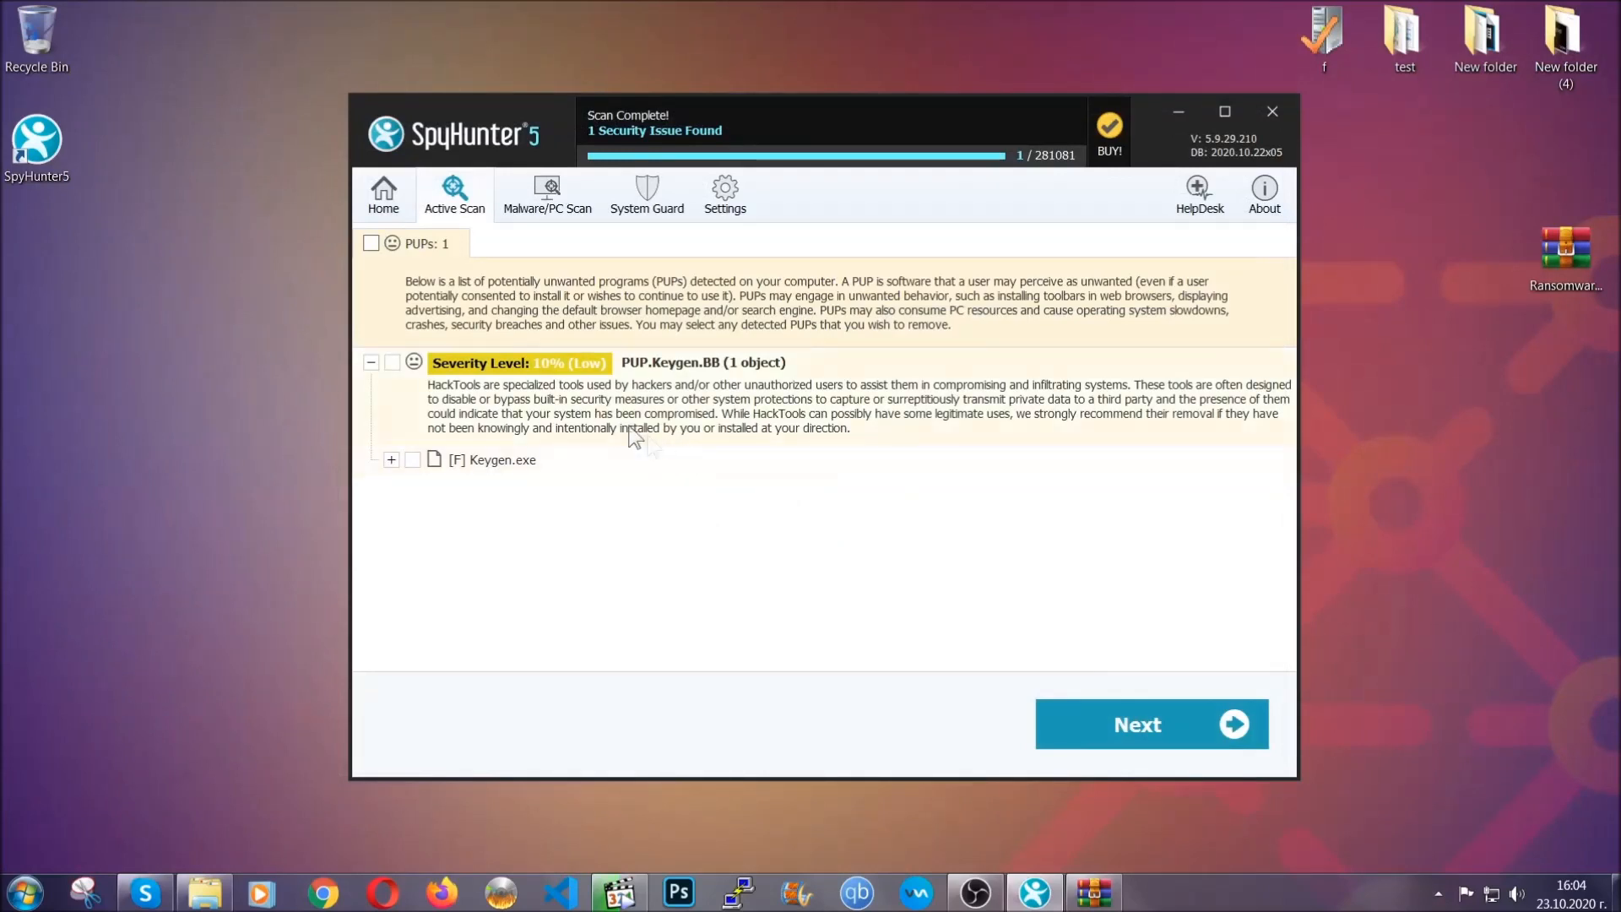
{"action": "left_click", "coordinate": [370, 244]}
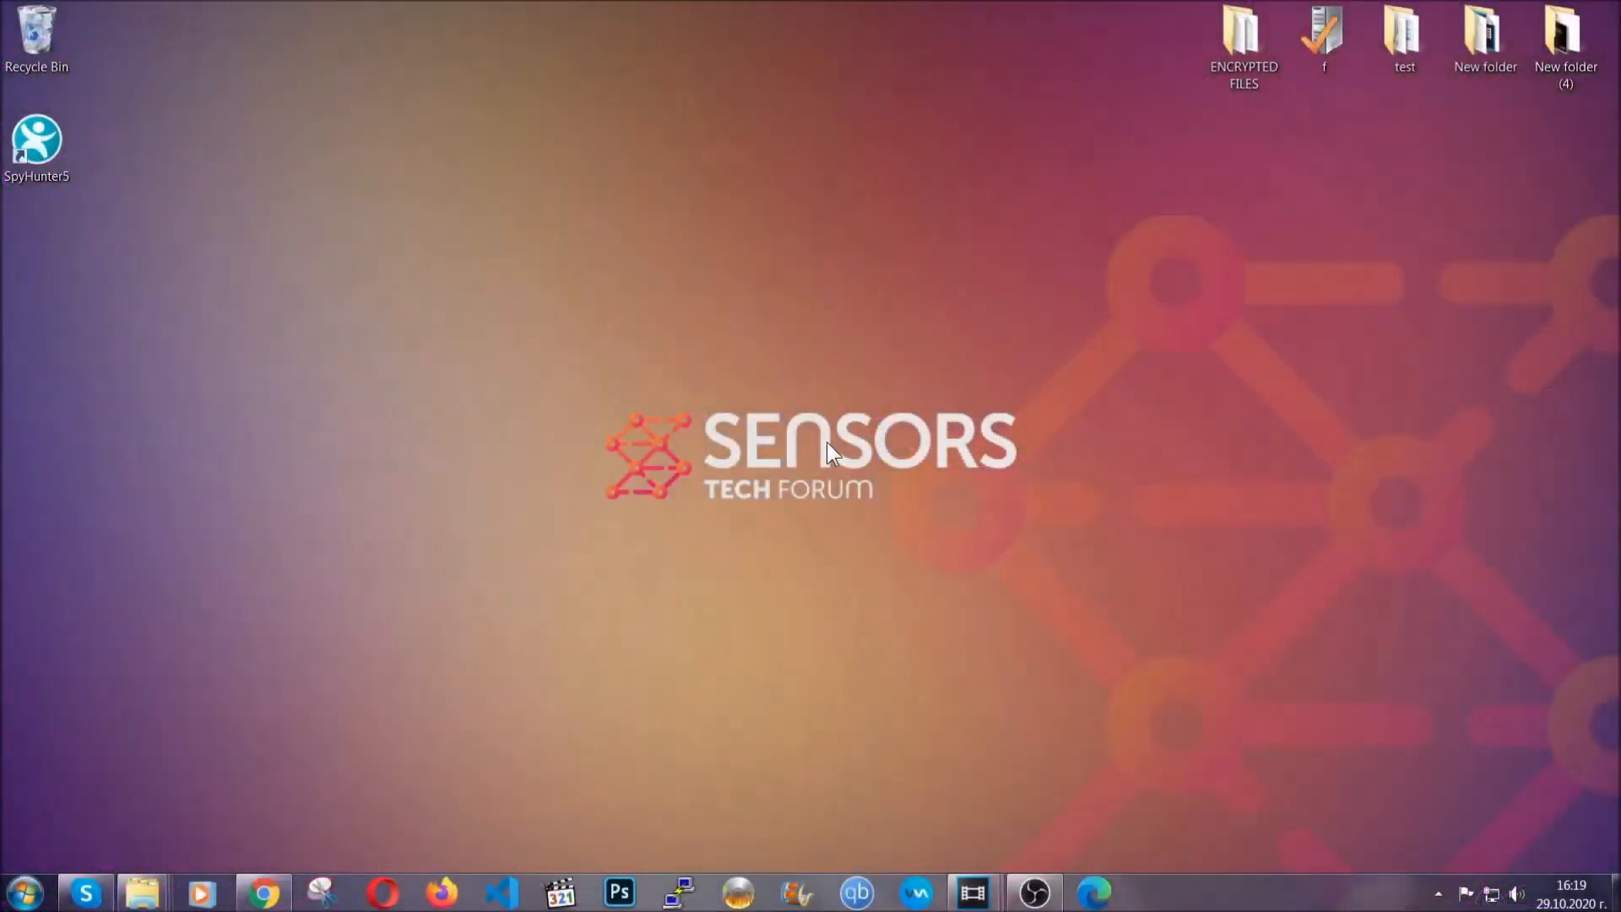
Step: Run appwiz.cpl and locate SUSPICIOUS PROGRAM in Programs and Features
{"action": "key", "text": "win+r"}
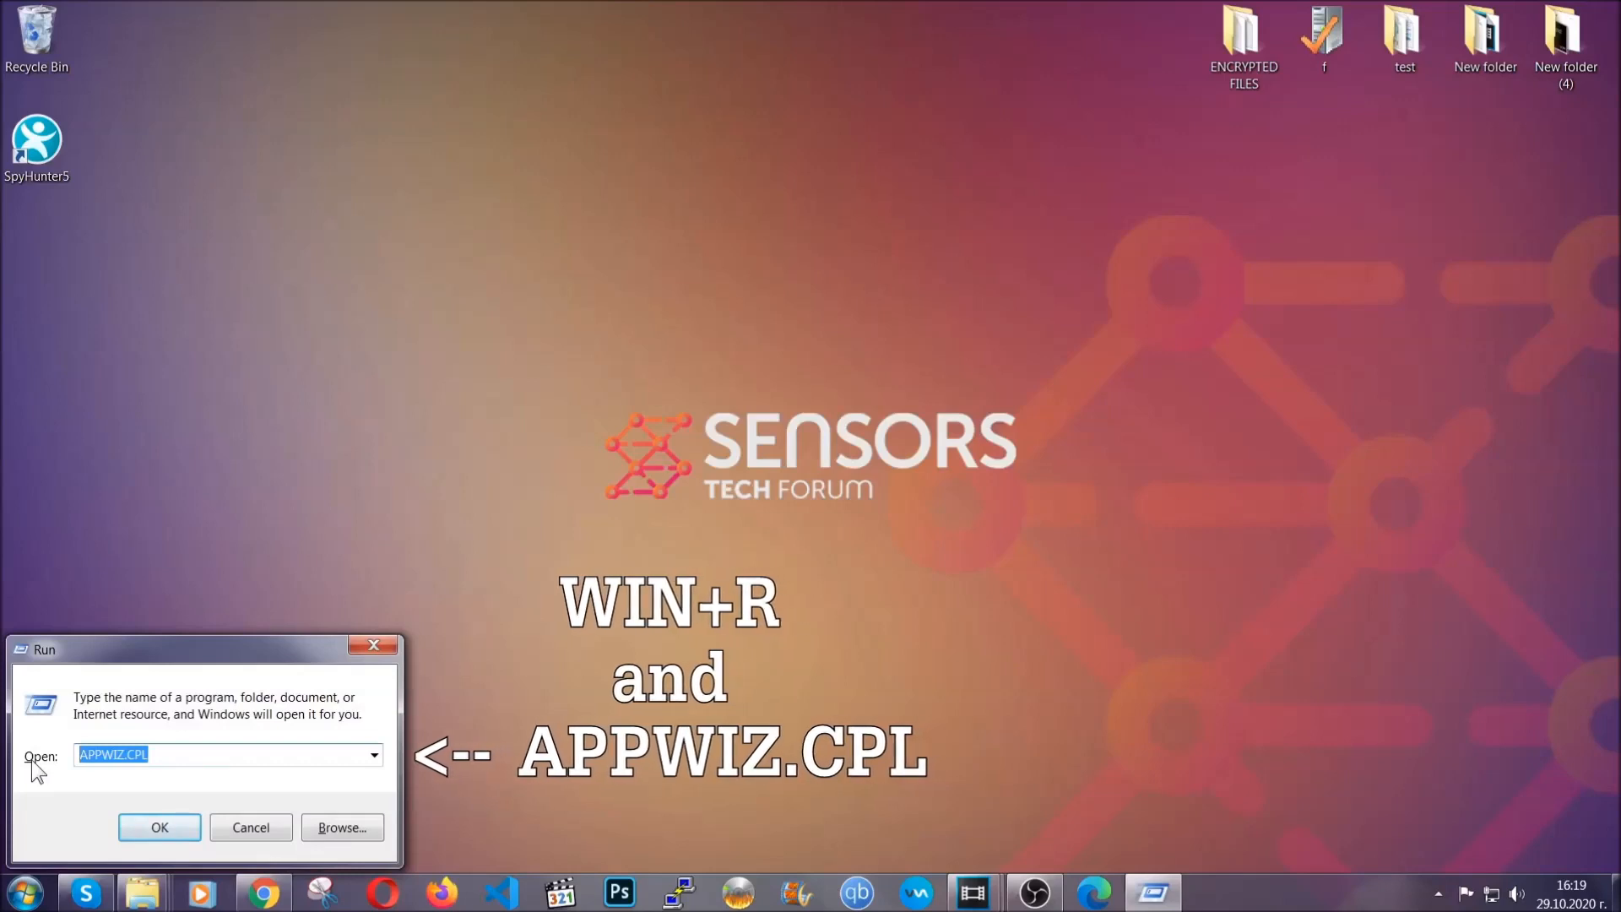
{"action": "left_click", "coordinate": [159, 827]}
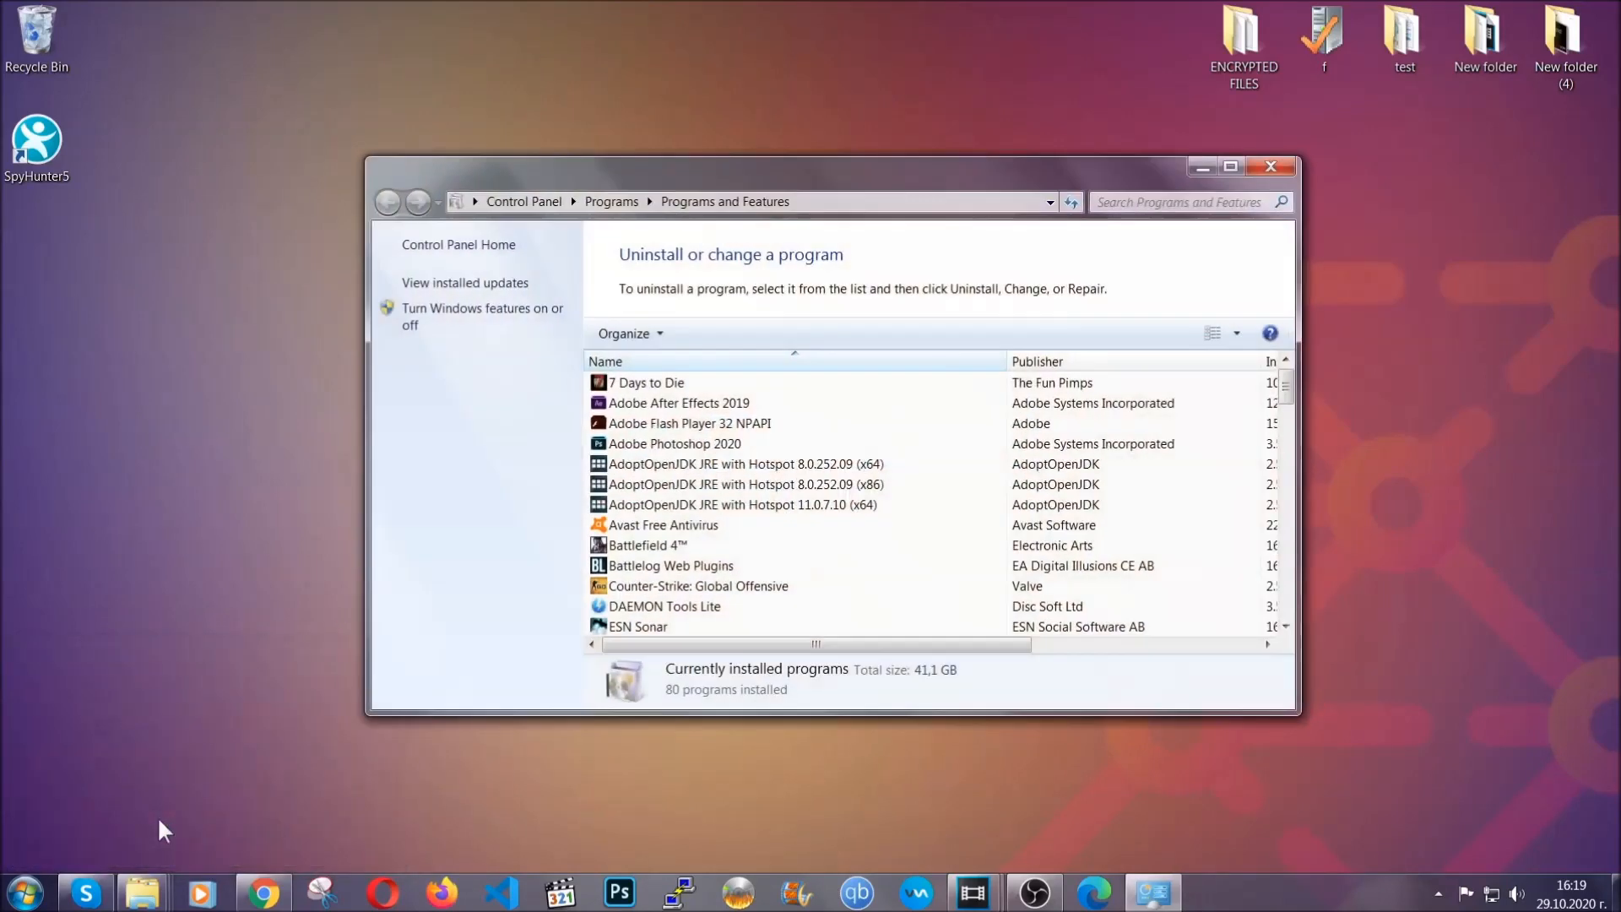
{"action": "scroll", "scroll_direction": "down", "scroll_amount": 3}
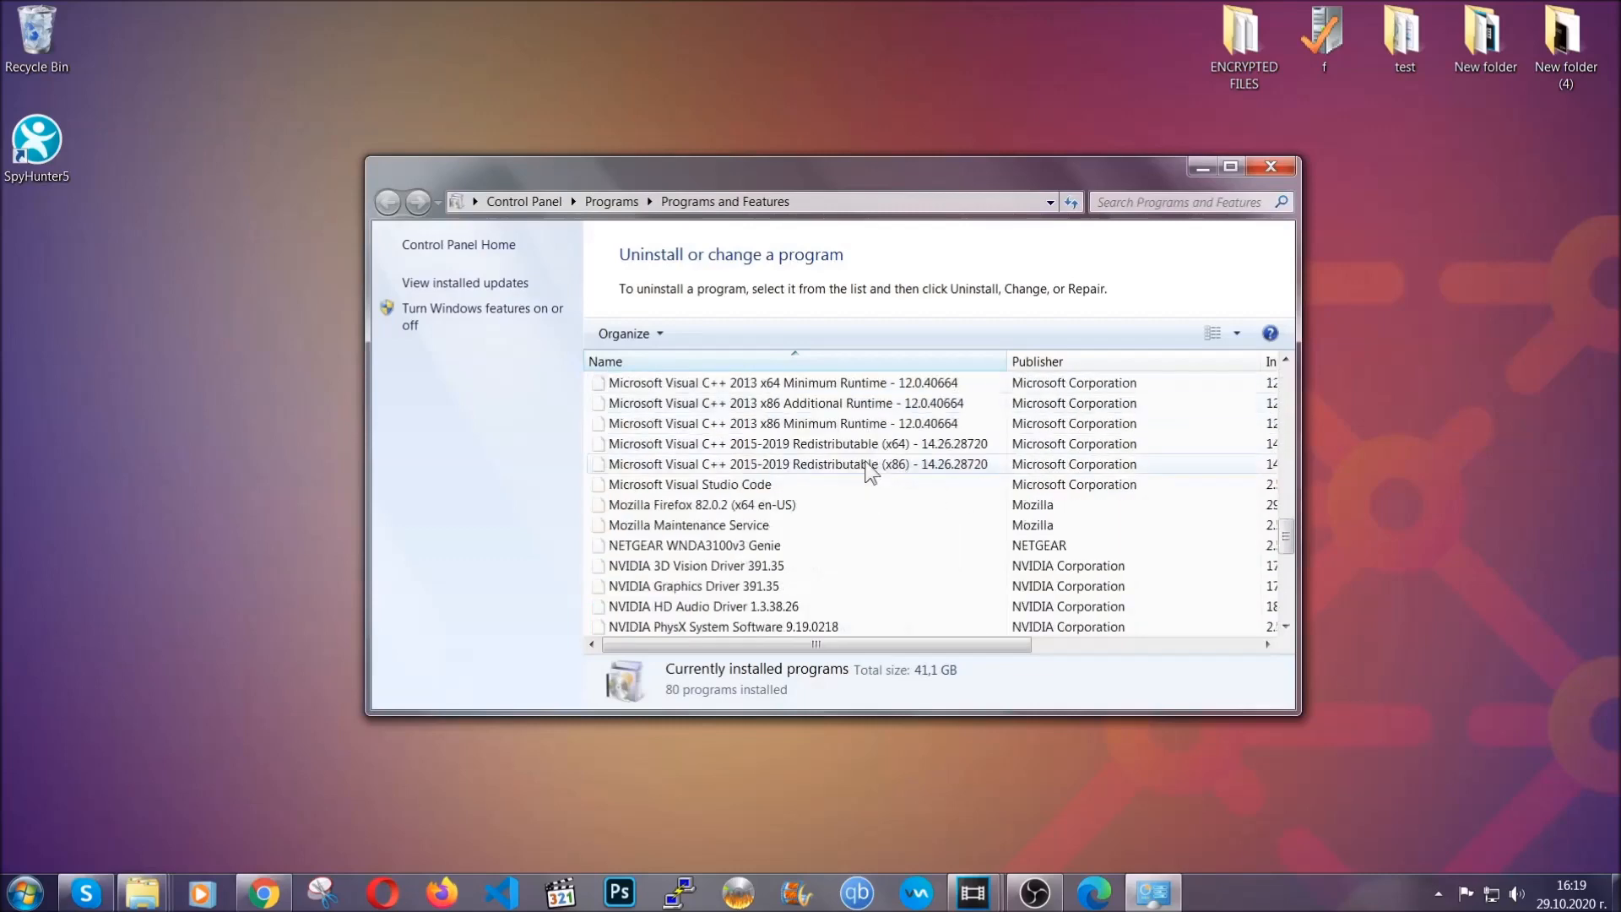
{"action": "scroll", "scroll_direction": "down", "scroll_amount": 3}
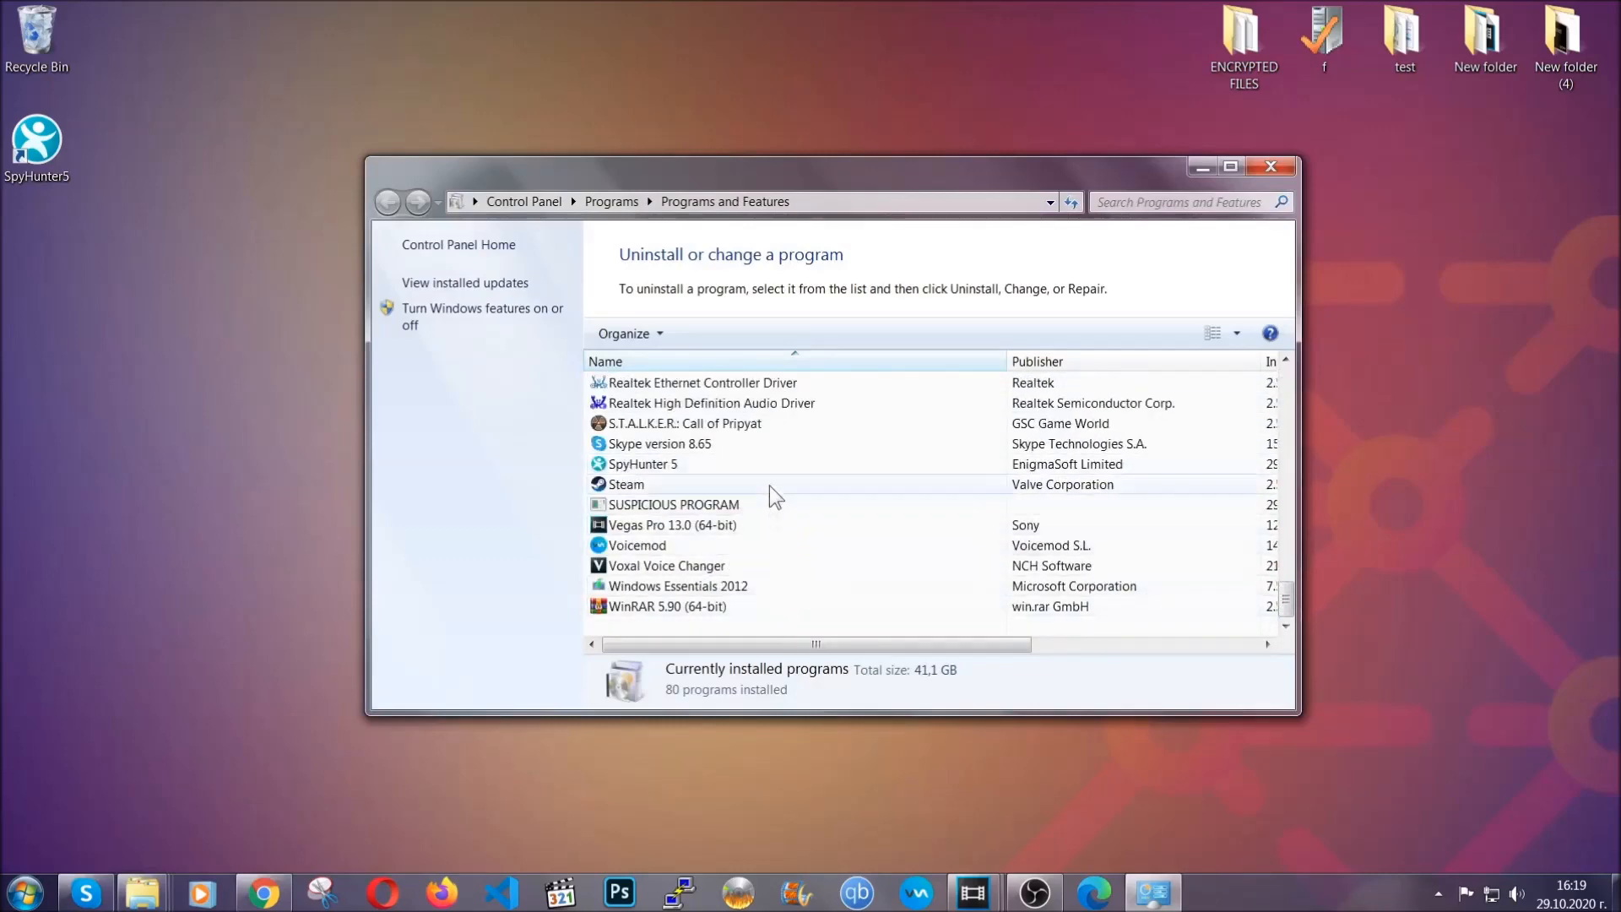
{"action": "left_click", "coordinate": [674, 505]}
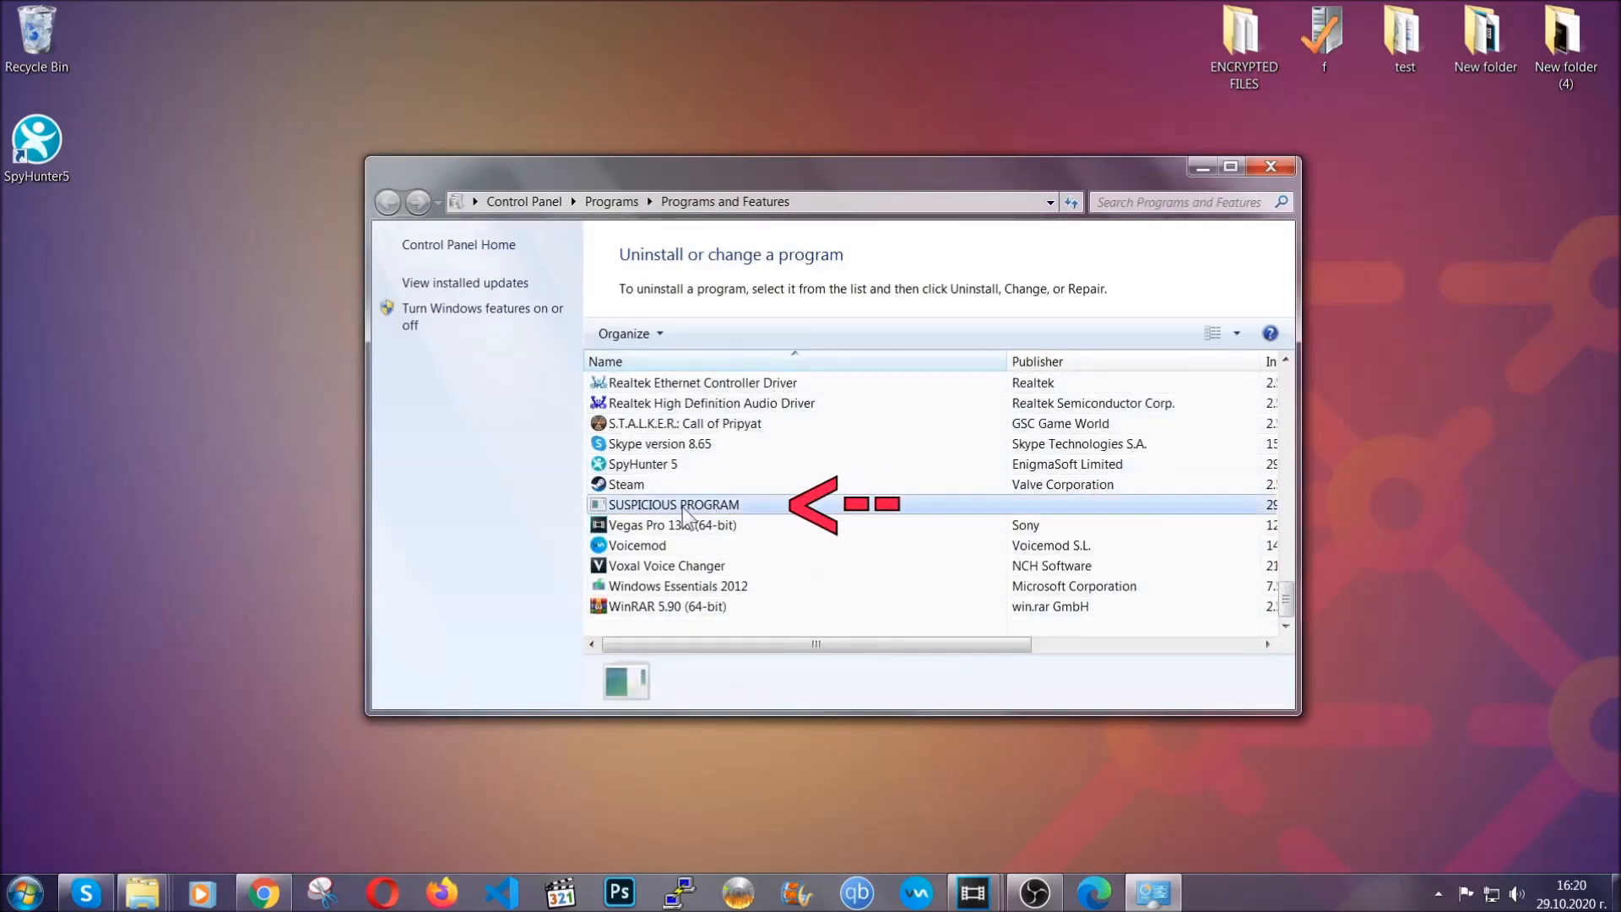
{"action": "left_click", "coordinate": [672, 505]}
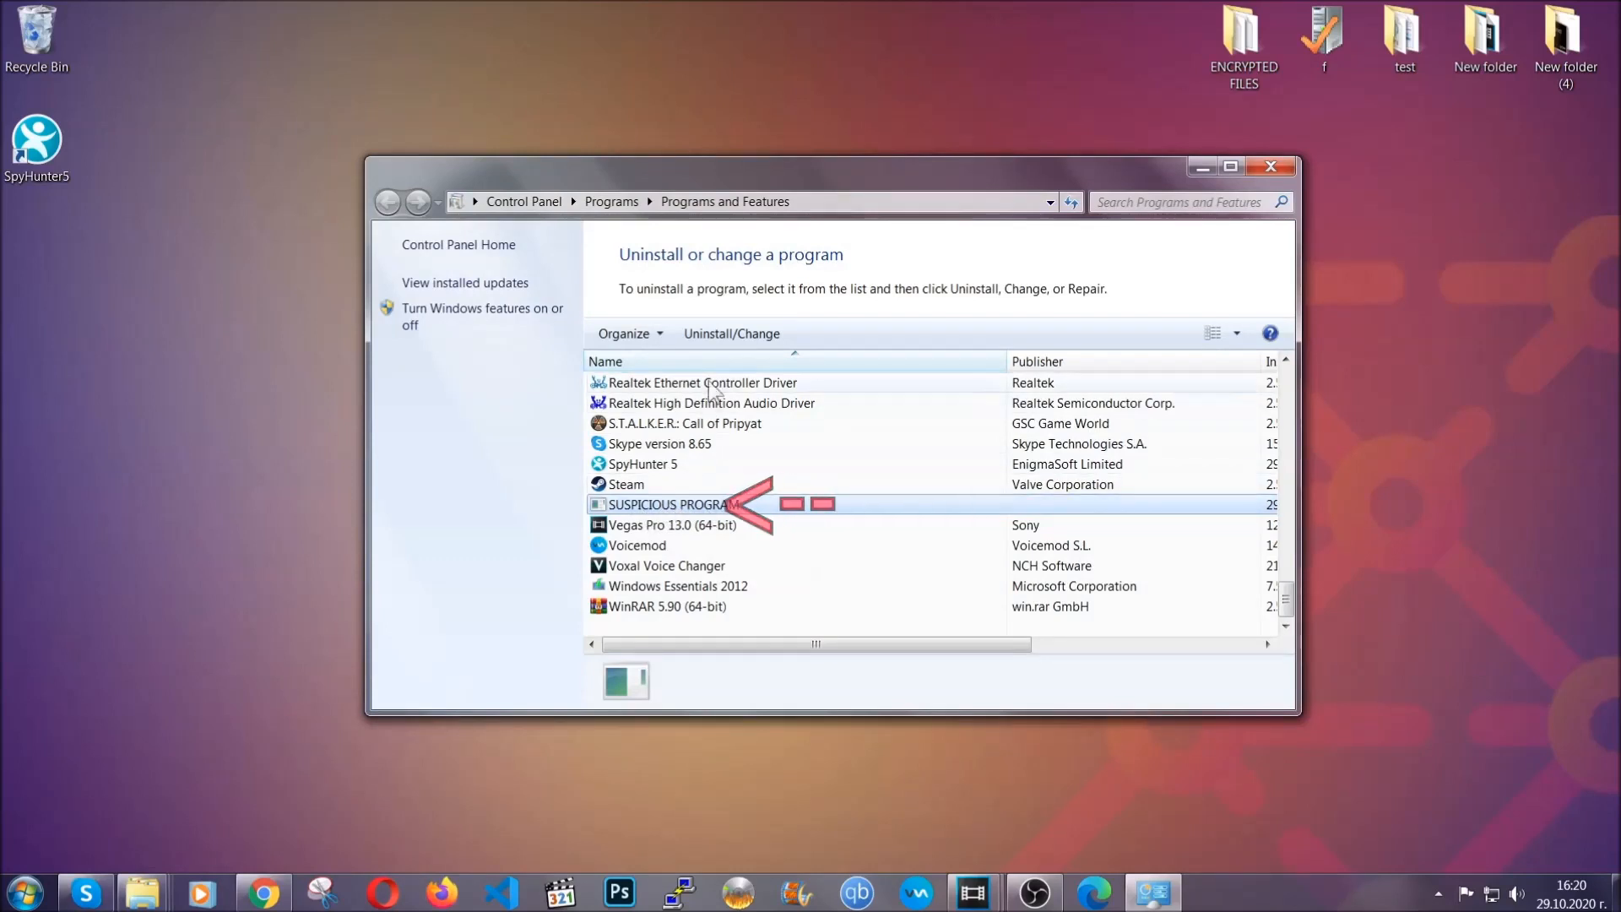
Step: Uninstall SUSPICIOUS PROGRAM, confirm its removal and dismiss the success message
{"action": "left_click", "coordinate": [731, 332]}
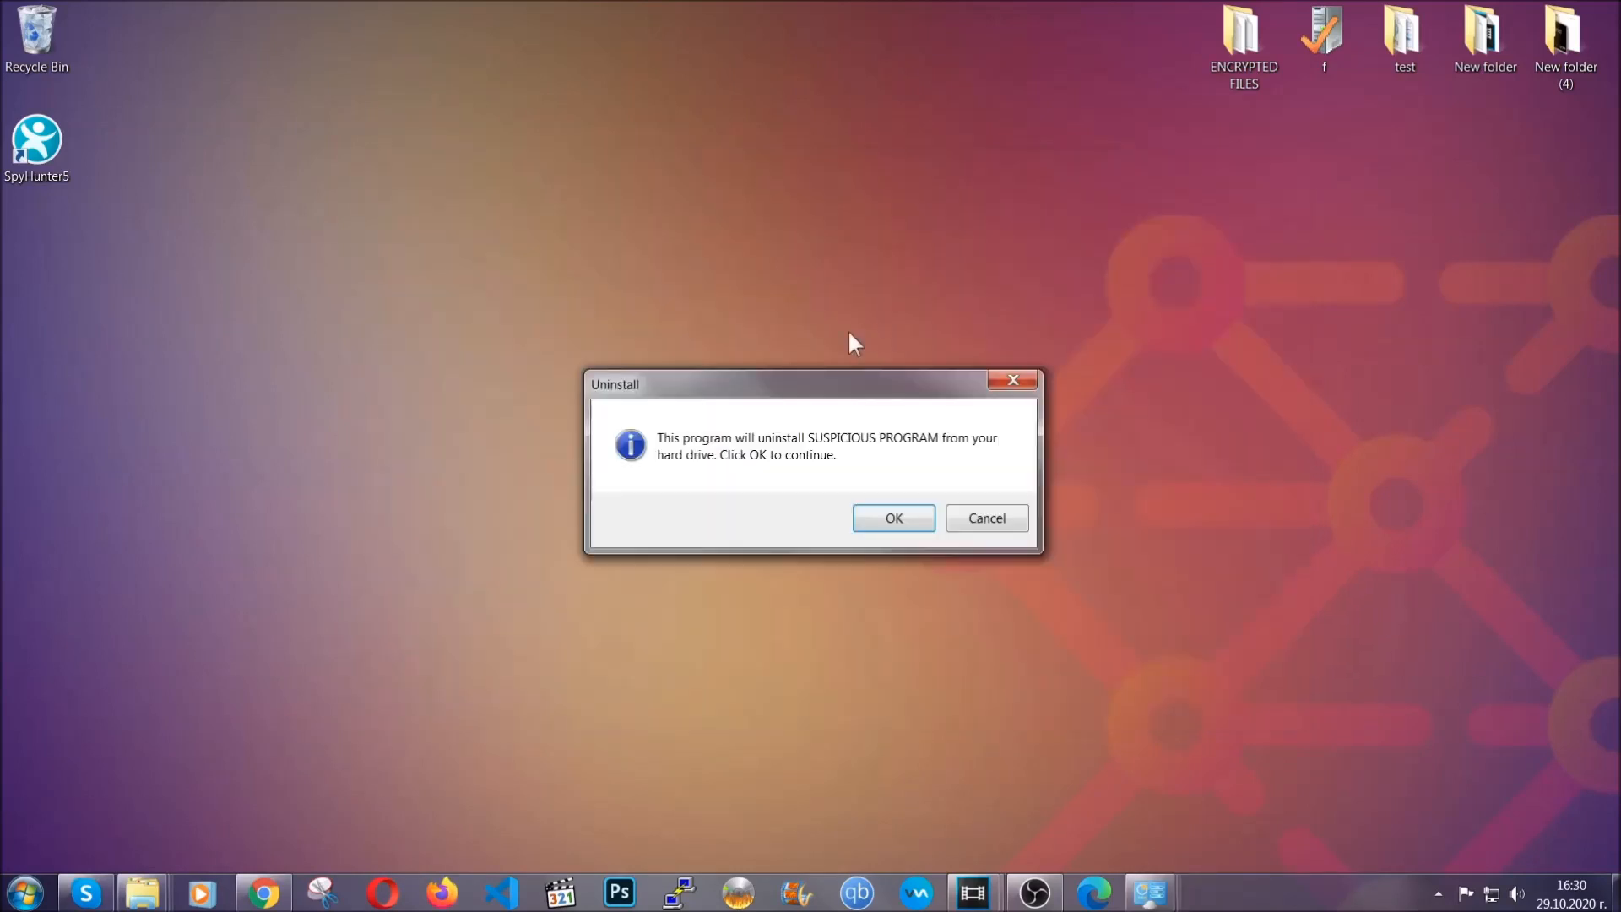
{"action": "mouse_move", "coordinate": [833, 456]}
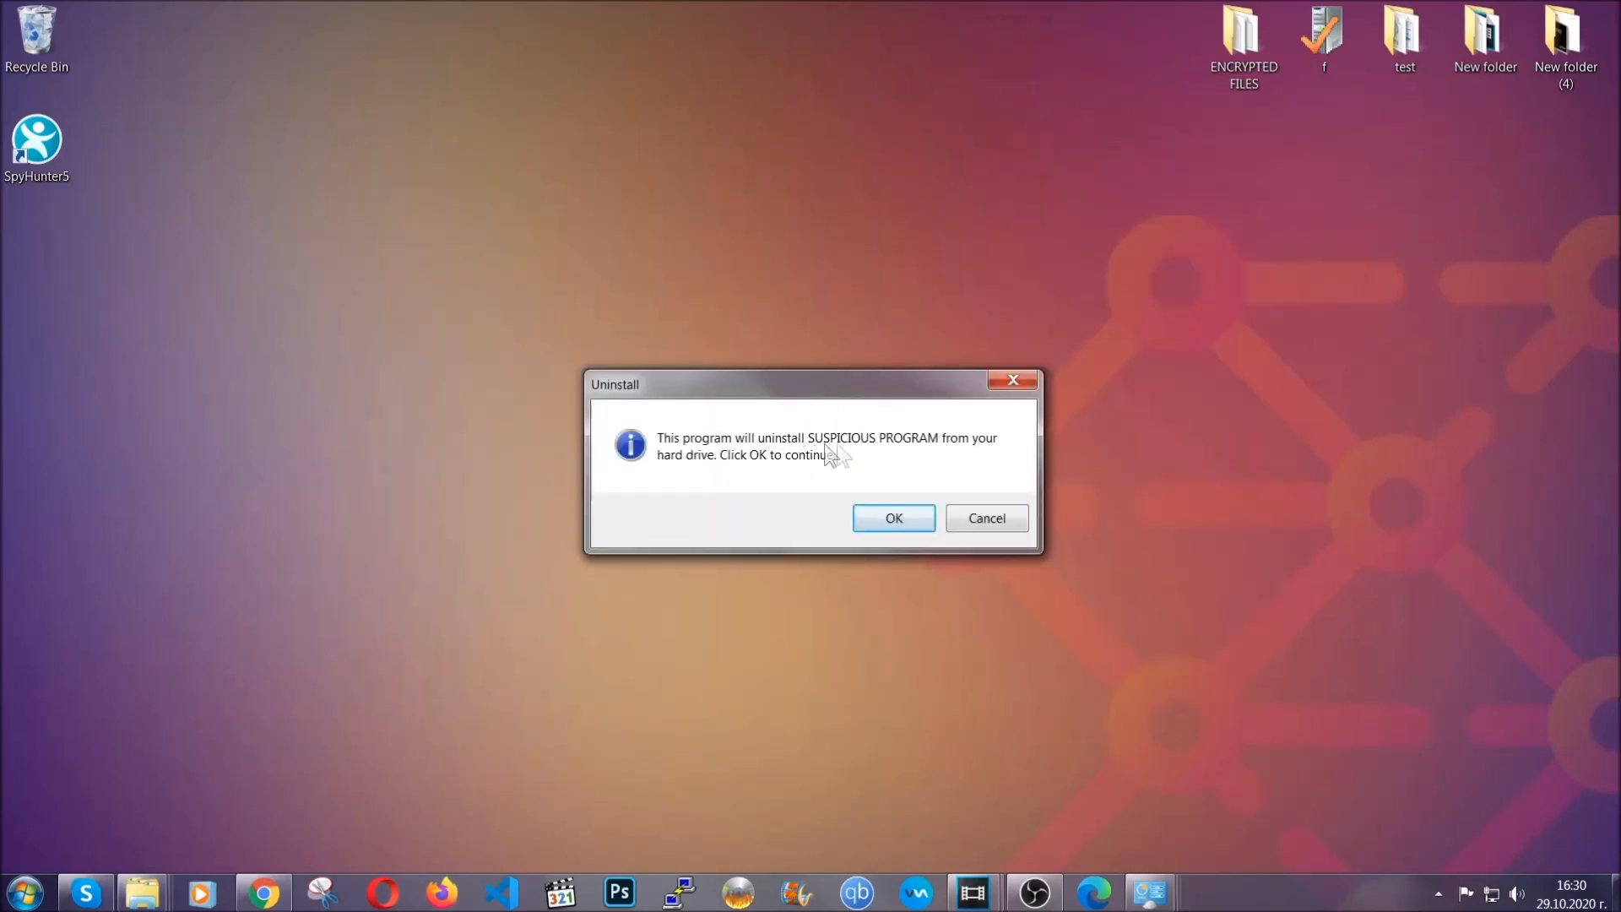
{"action": "left_click", "coordinate": [893, 518]}
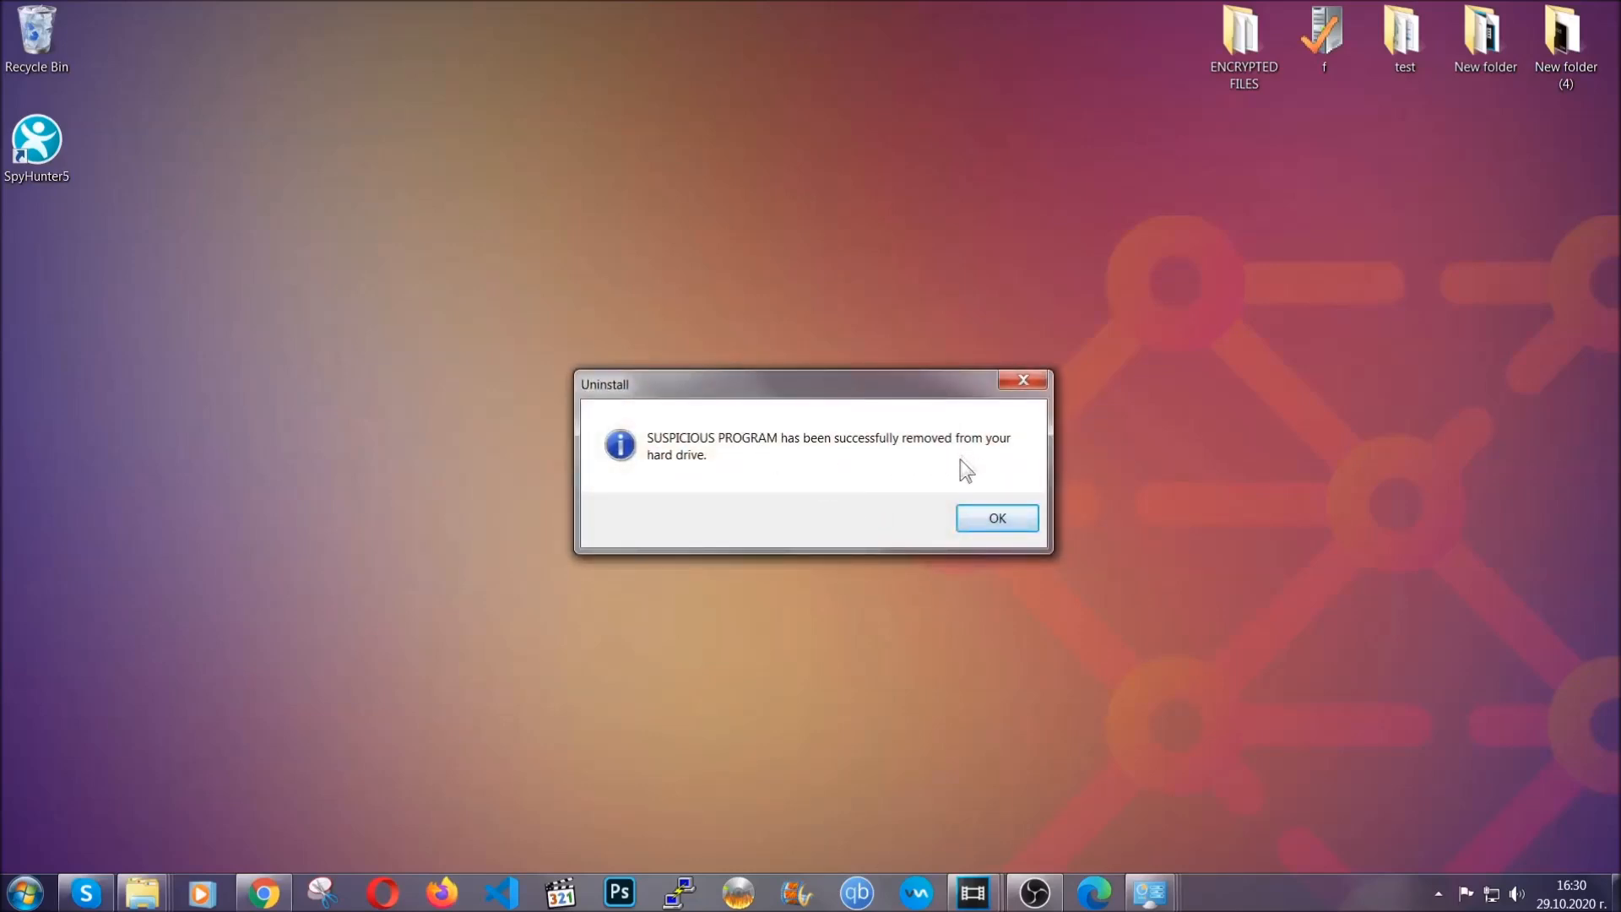
{"action": "left_click", "coordinate": [996, 519]}
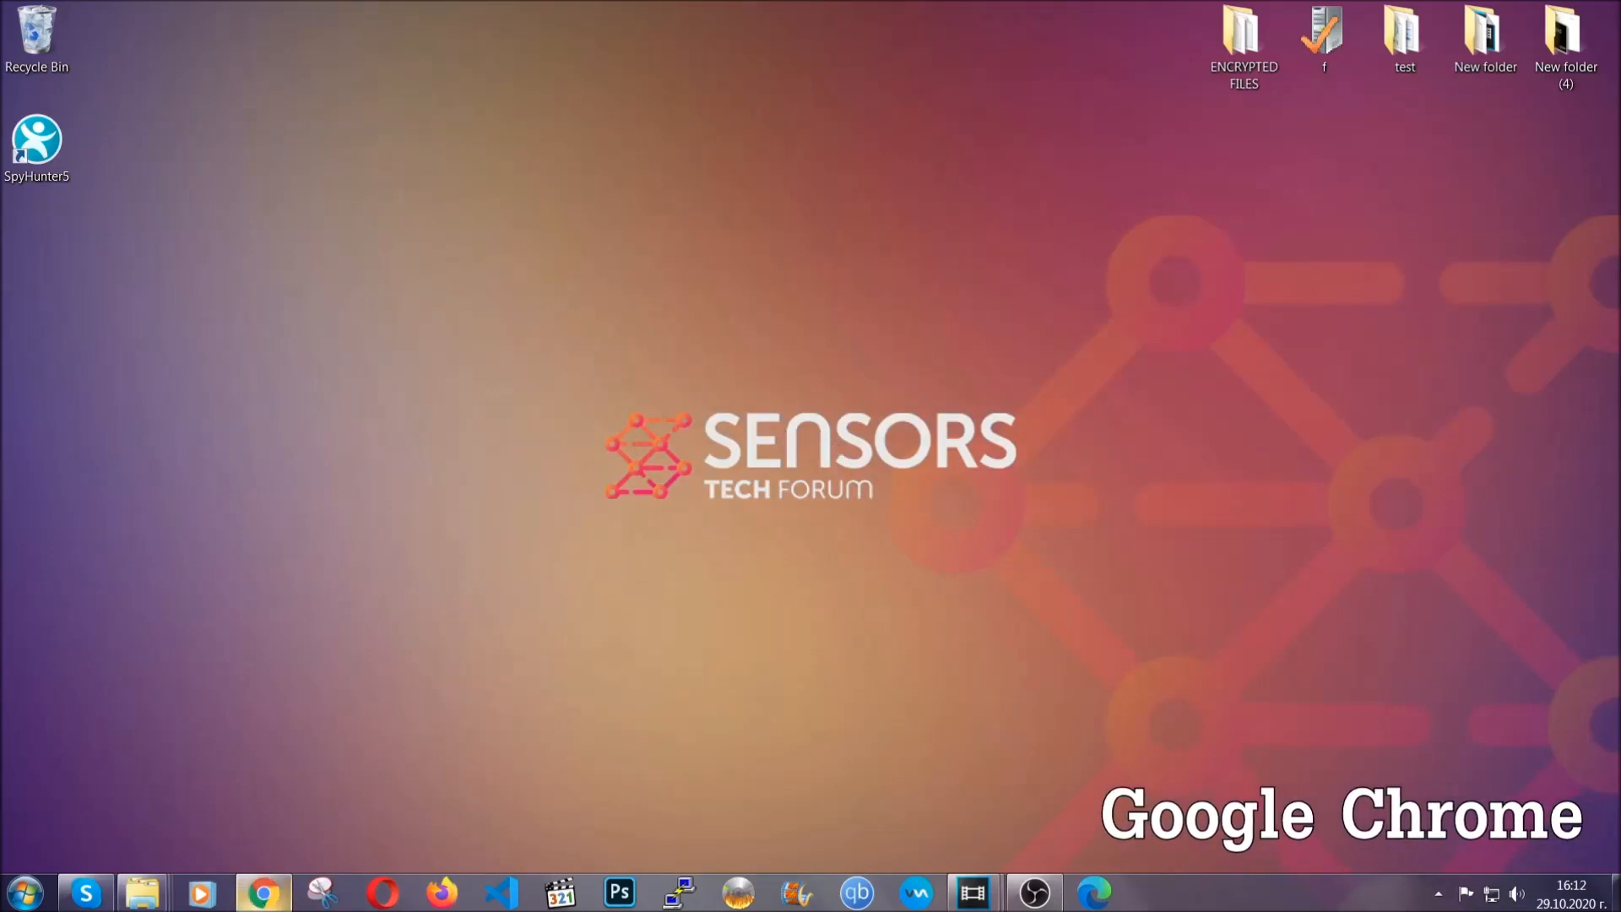
Step: Go to chrome://settings/clearBrowserData and switch to the Advanced clearing options
{"action": "left_click", "coordinate": [263, 891]}
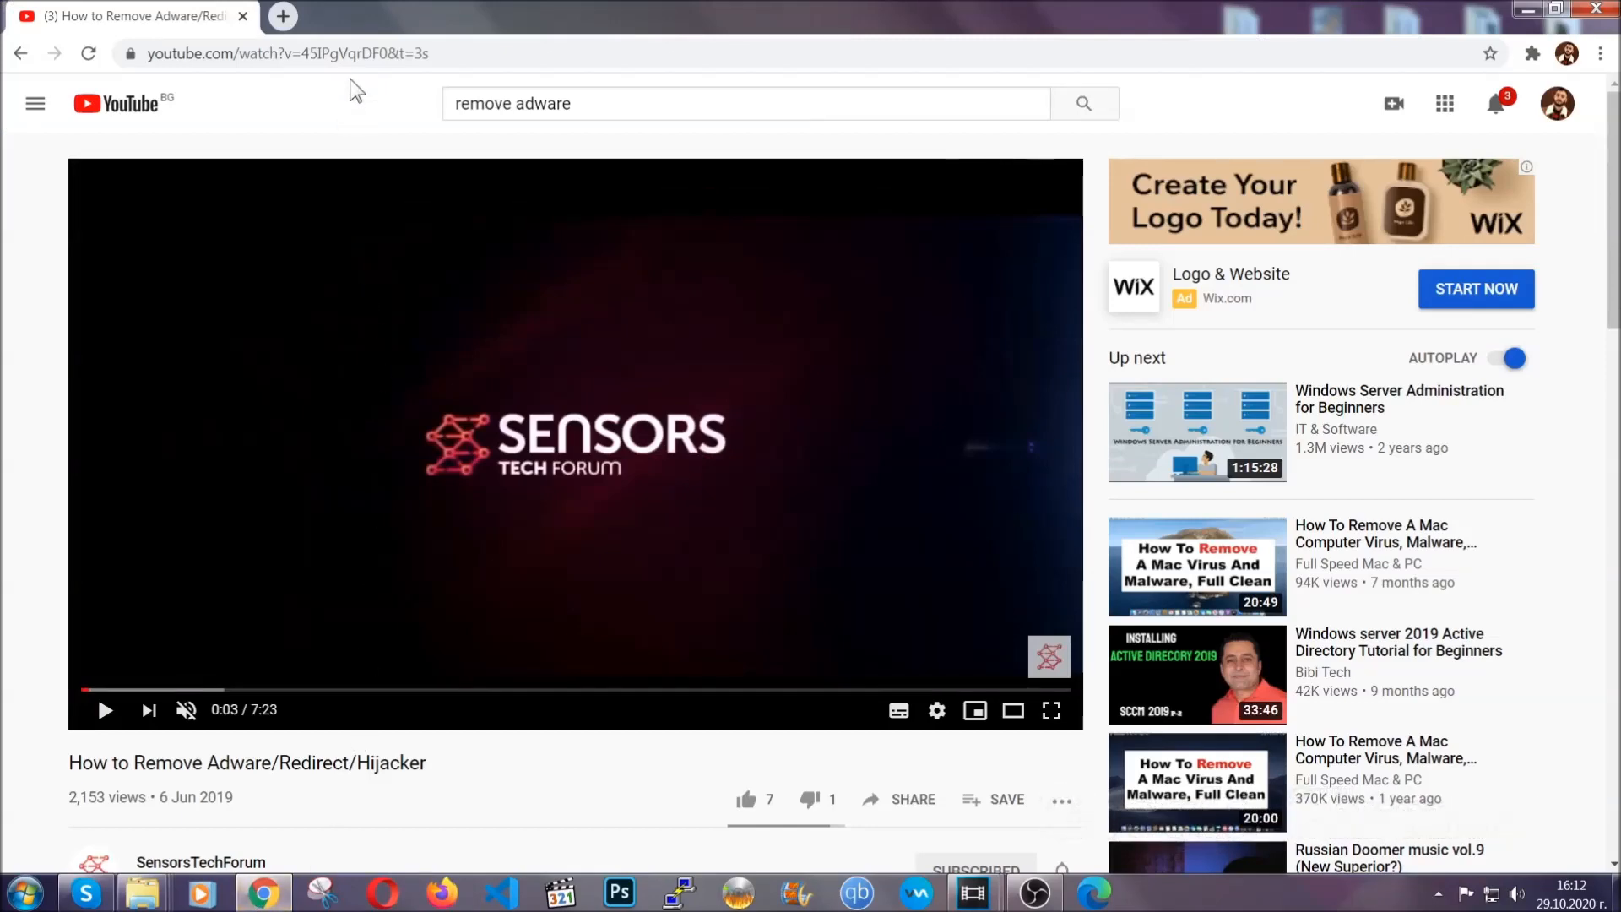
{"action": "type", "text": "chrome://settings/clearbrowserdata"}
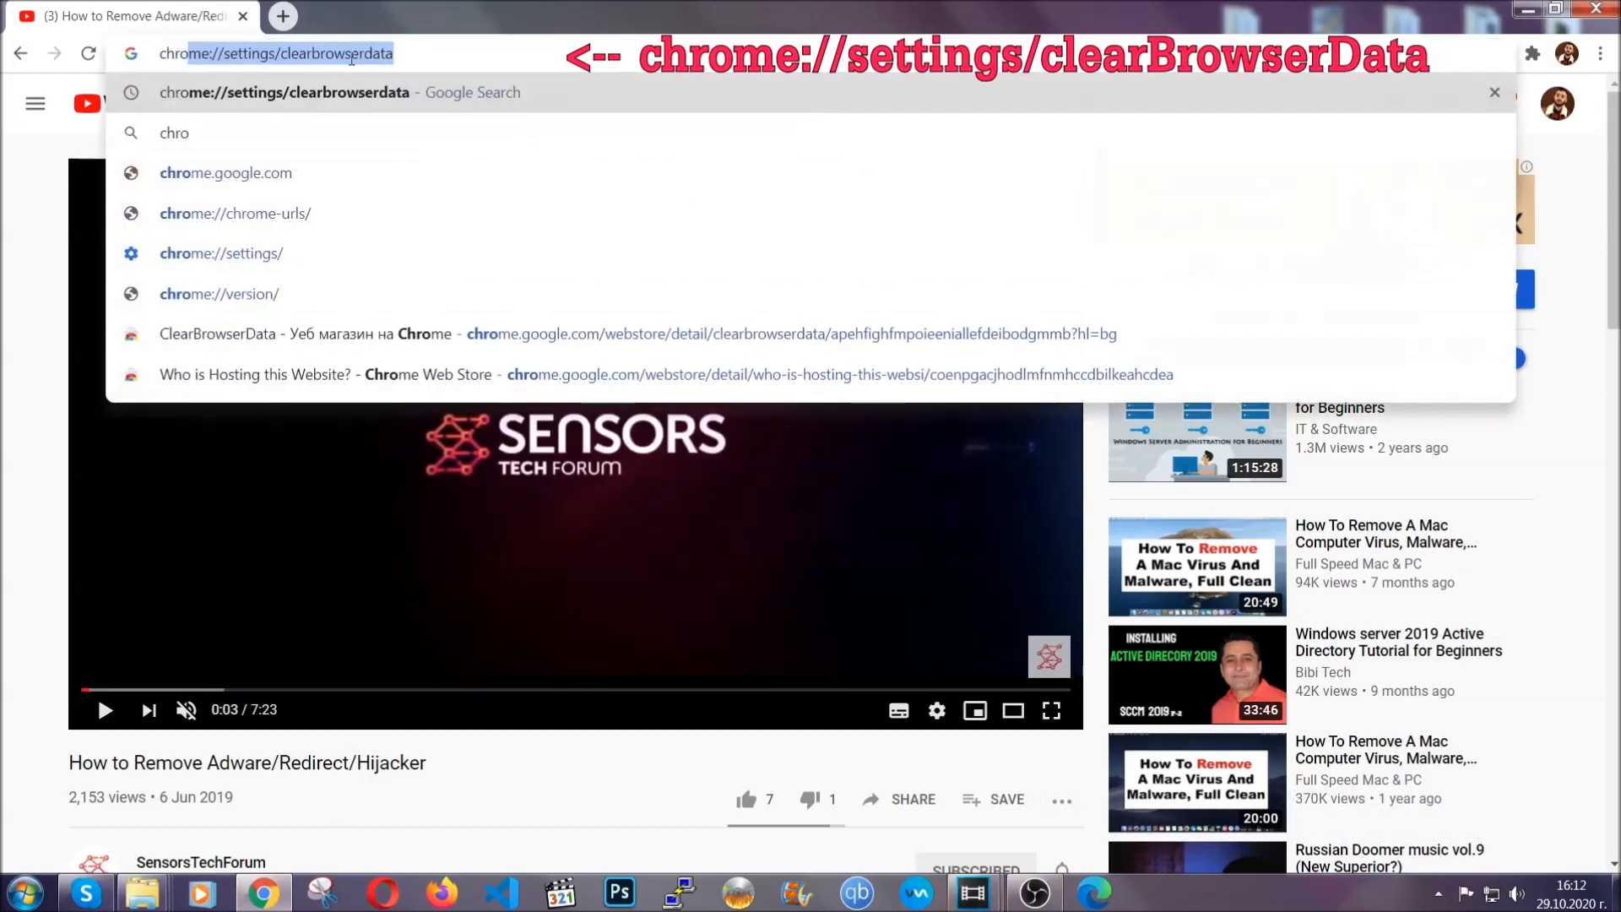
{"action": "type", "text": "chrome://version"}
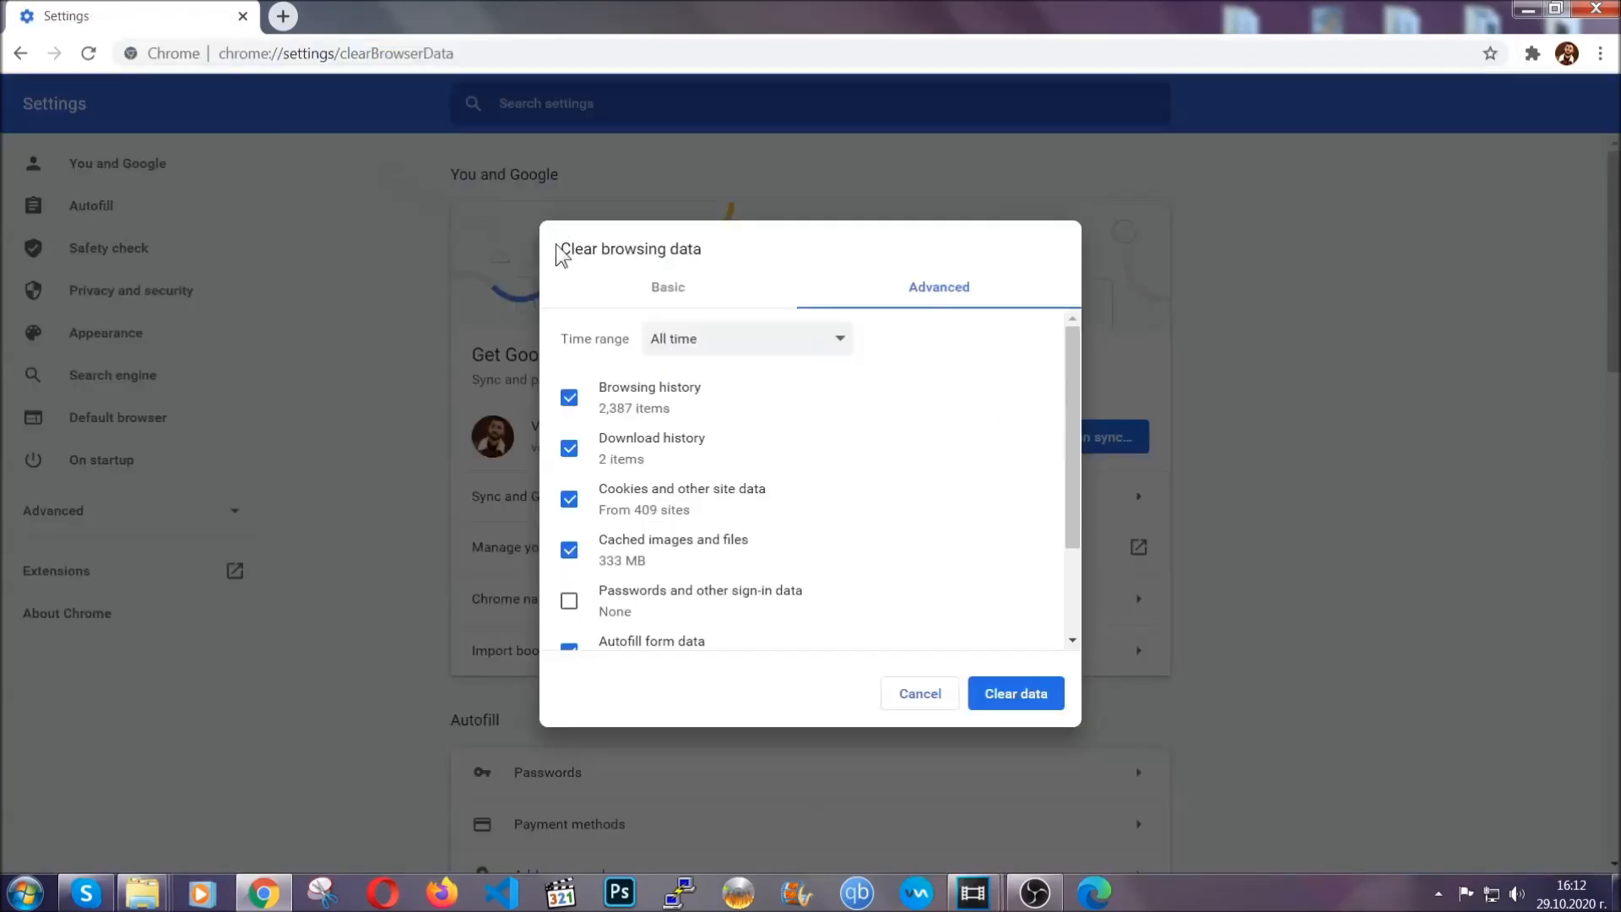
{"action": "double_click", "coordinate": [629, 248]}
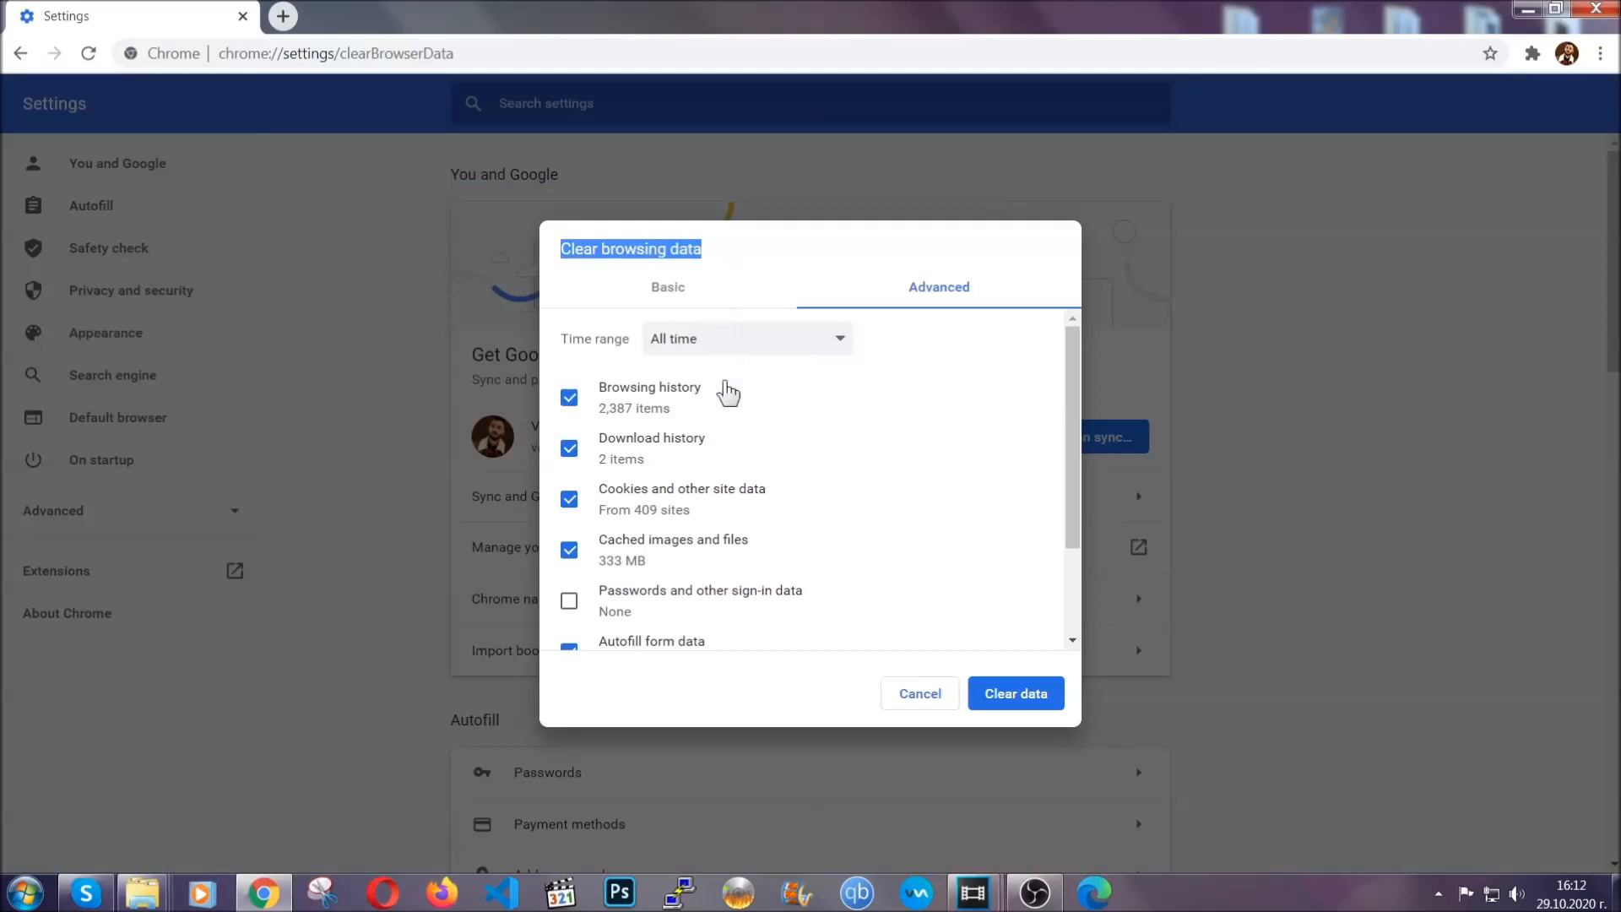
Step: Clear all-time Chrome browsing data, cookies, cache and site settings while keeping saved passwords
{"action": "left_click", "coordinate": [746, 338]}
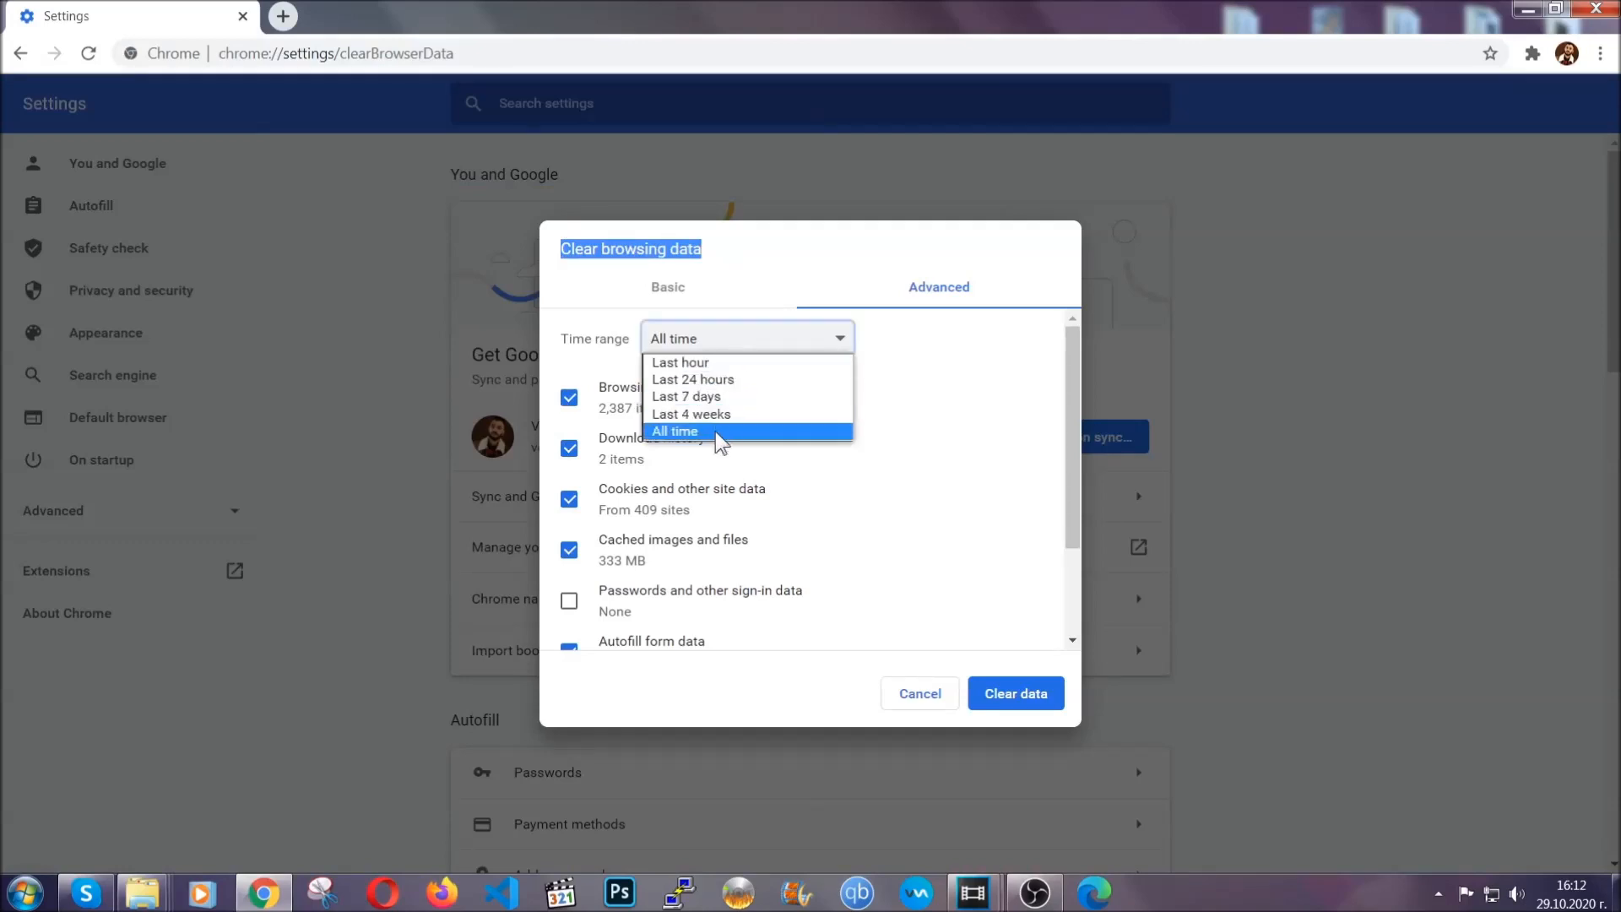
{"action": "left_click", "coordinate": [673, 430]}
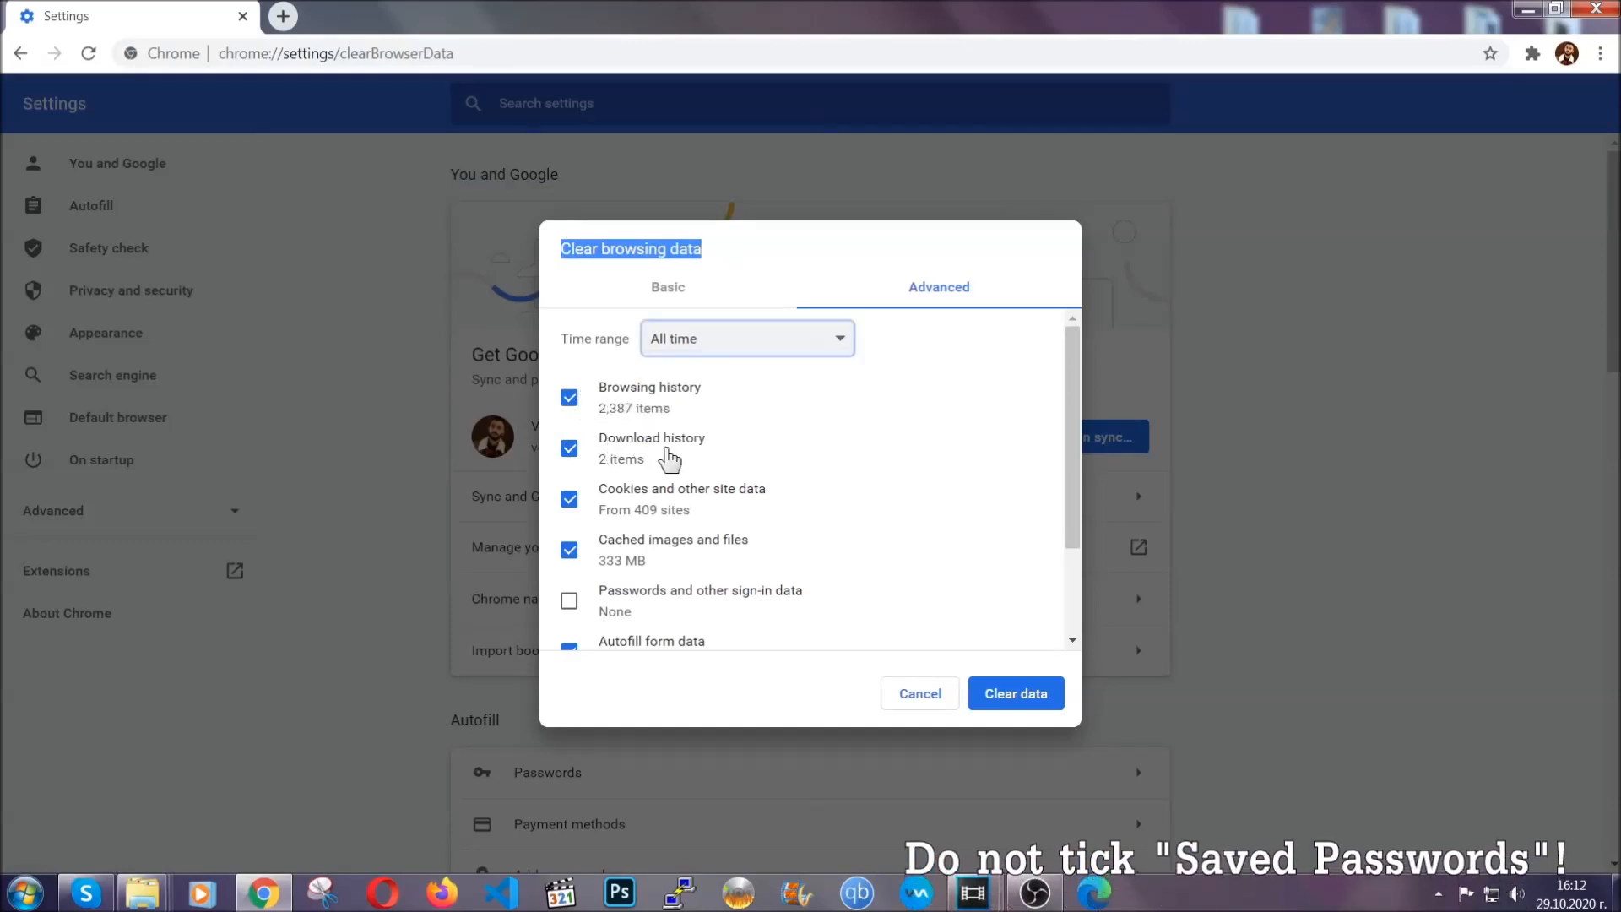
{"action": "scroll", "scroll_direction": "down", "scroll_amount": 3}
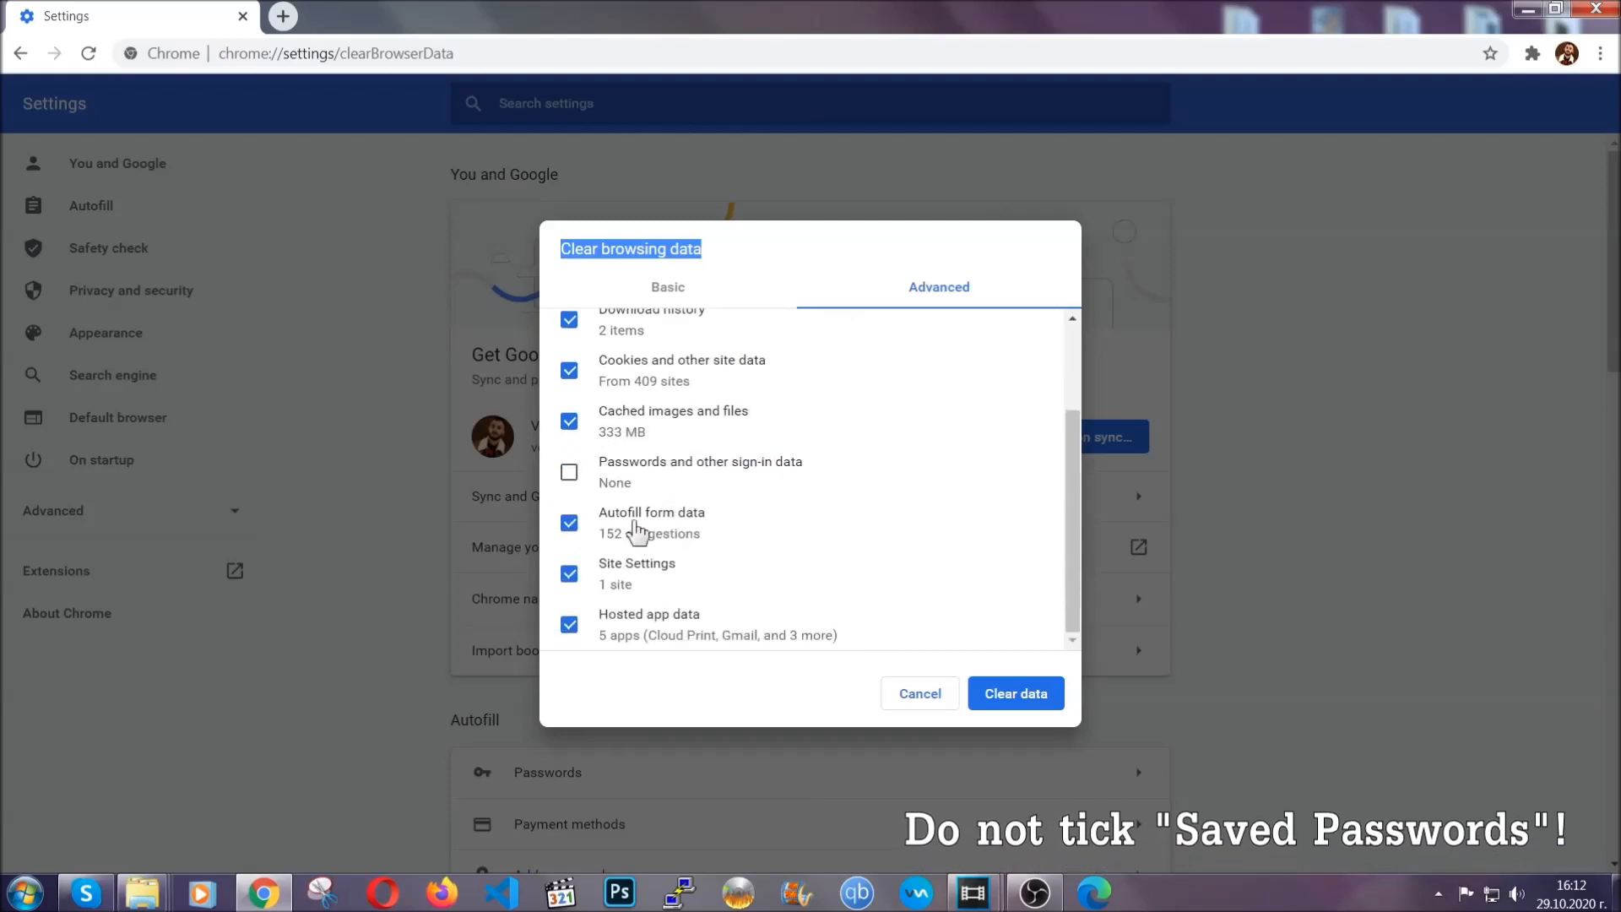
{"action": "mouse_move", "coordinate": [918, 608]}
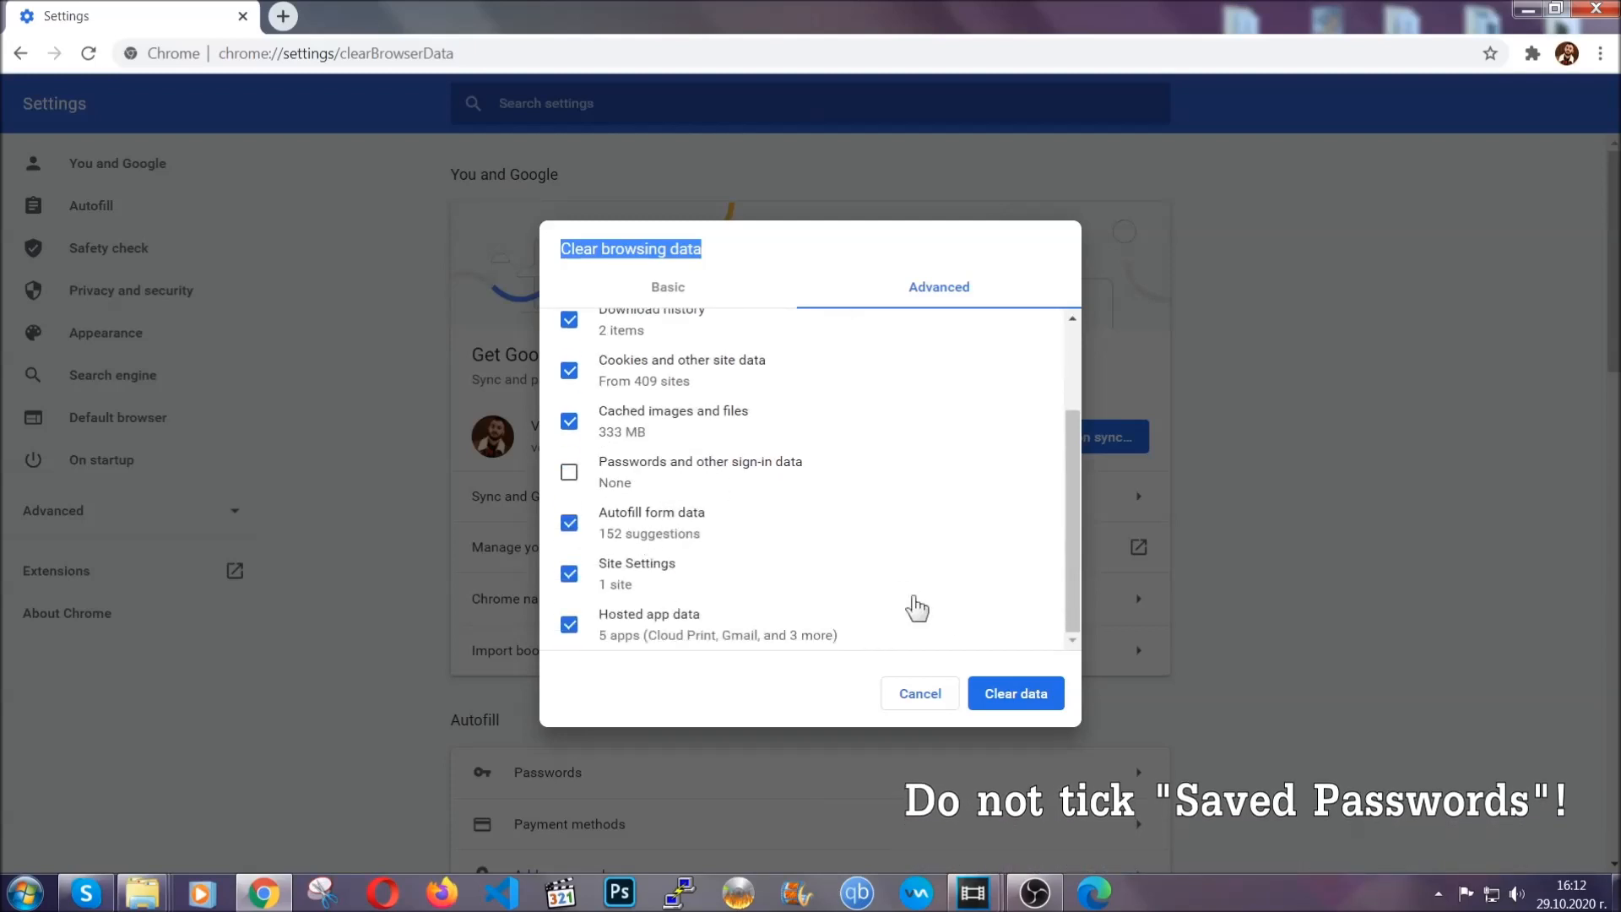
{"action": "left_click", "coordinate": [1015, 693]}
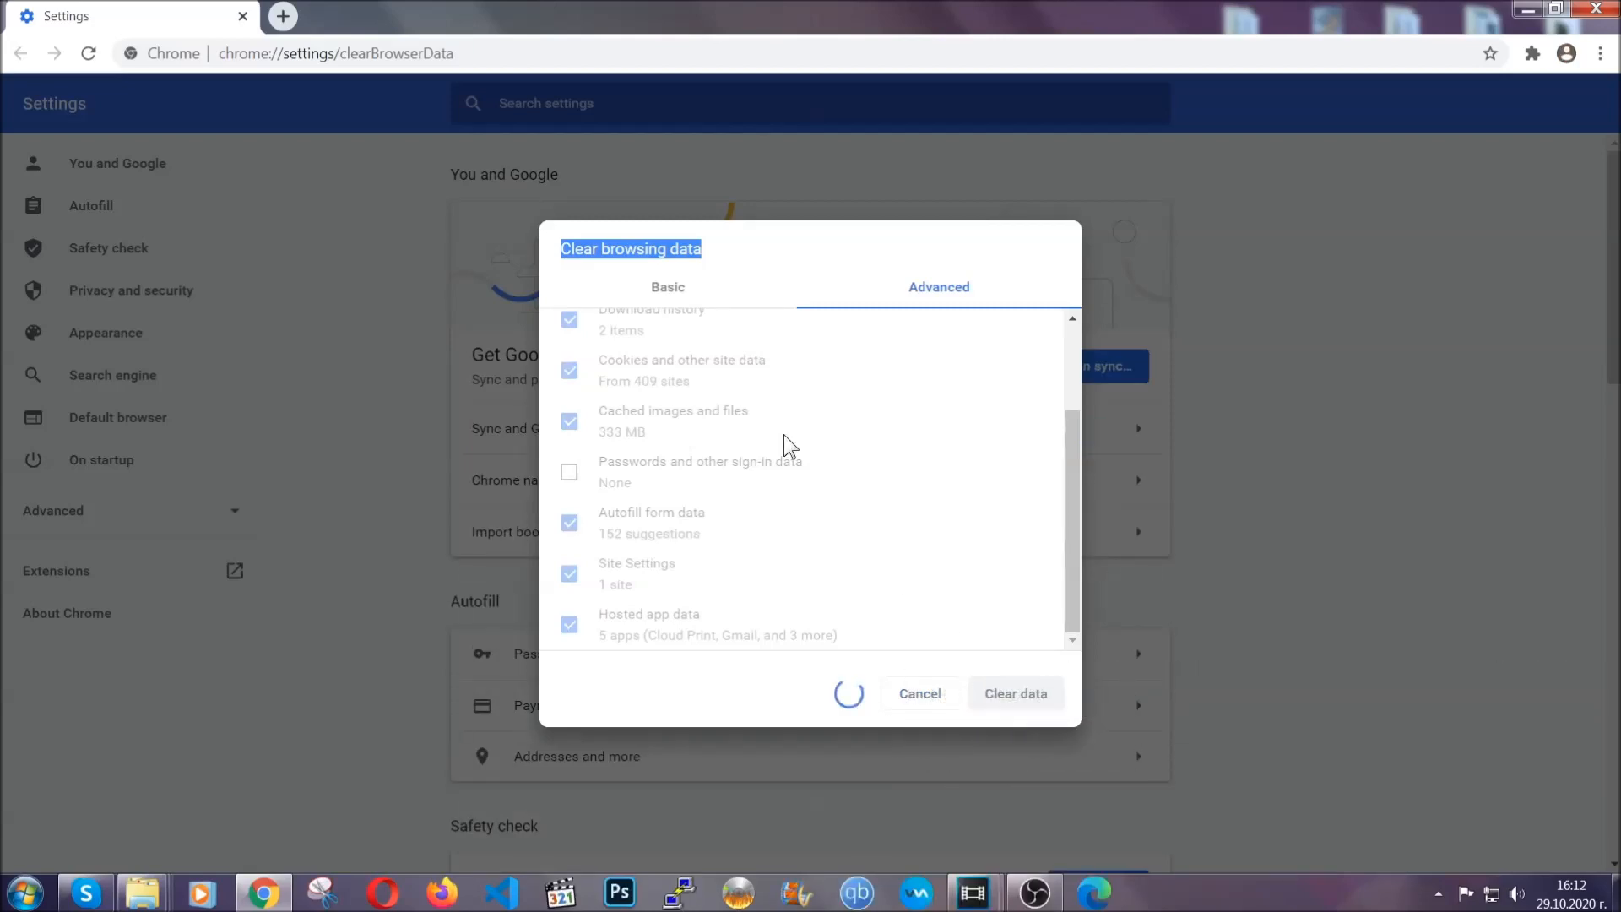
{"action": "left_click", "coordinate": [1015, 692]}
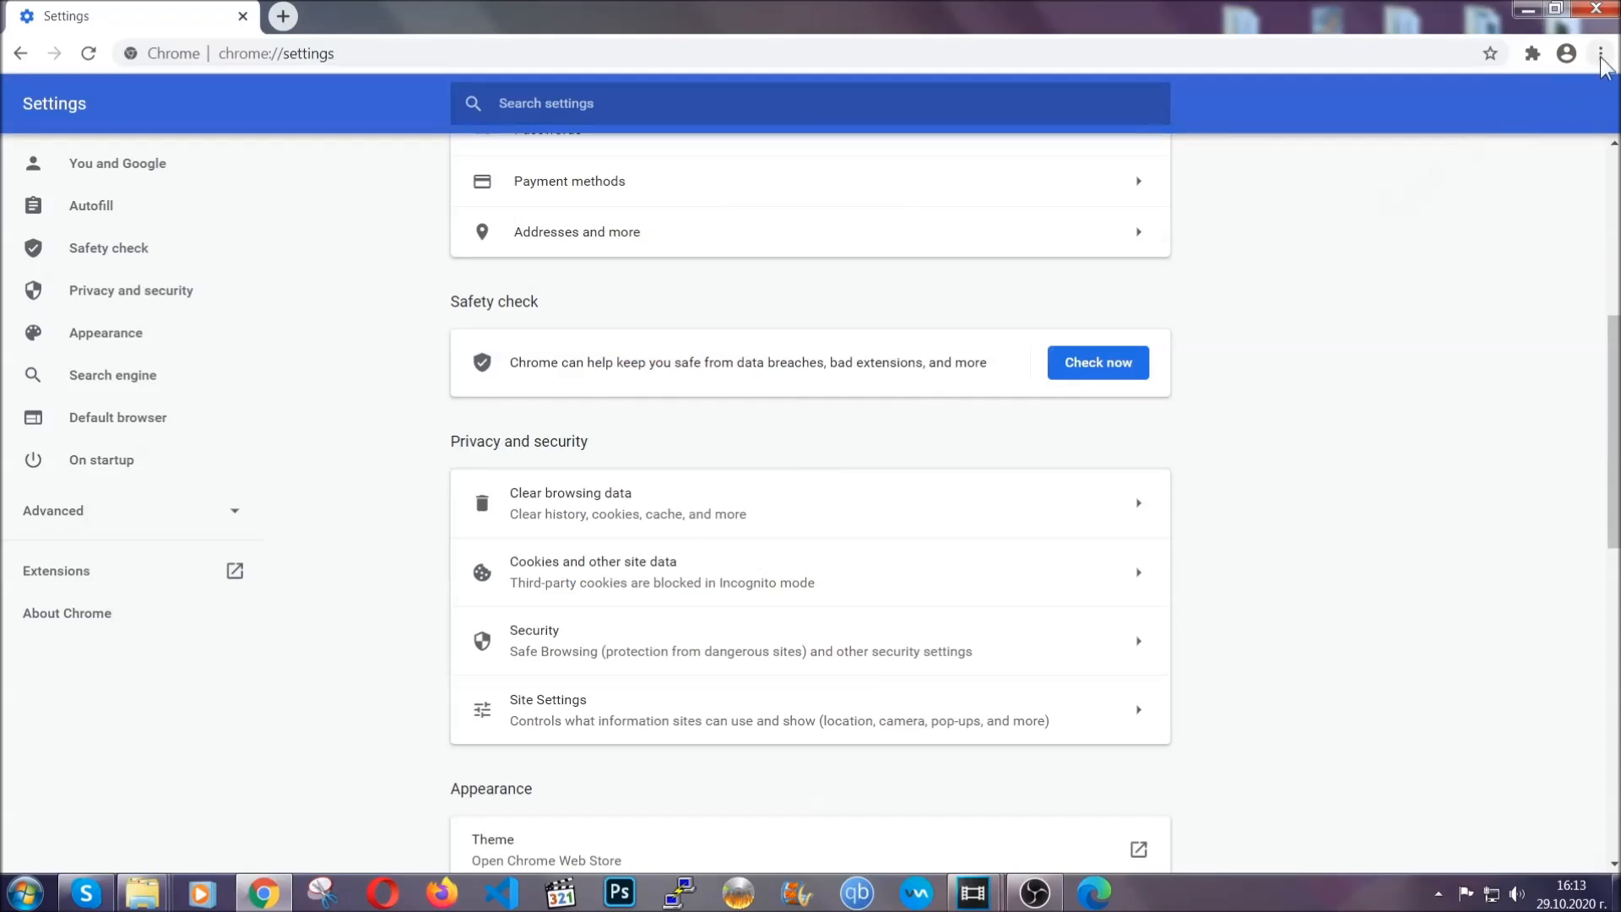
Step: From More tools > Extensions, remove the Bulk Media Downloader extension and confirm
{"action": "left_click", "coordinate": [1601, 52]}
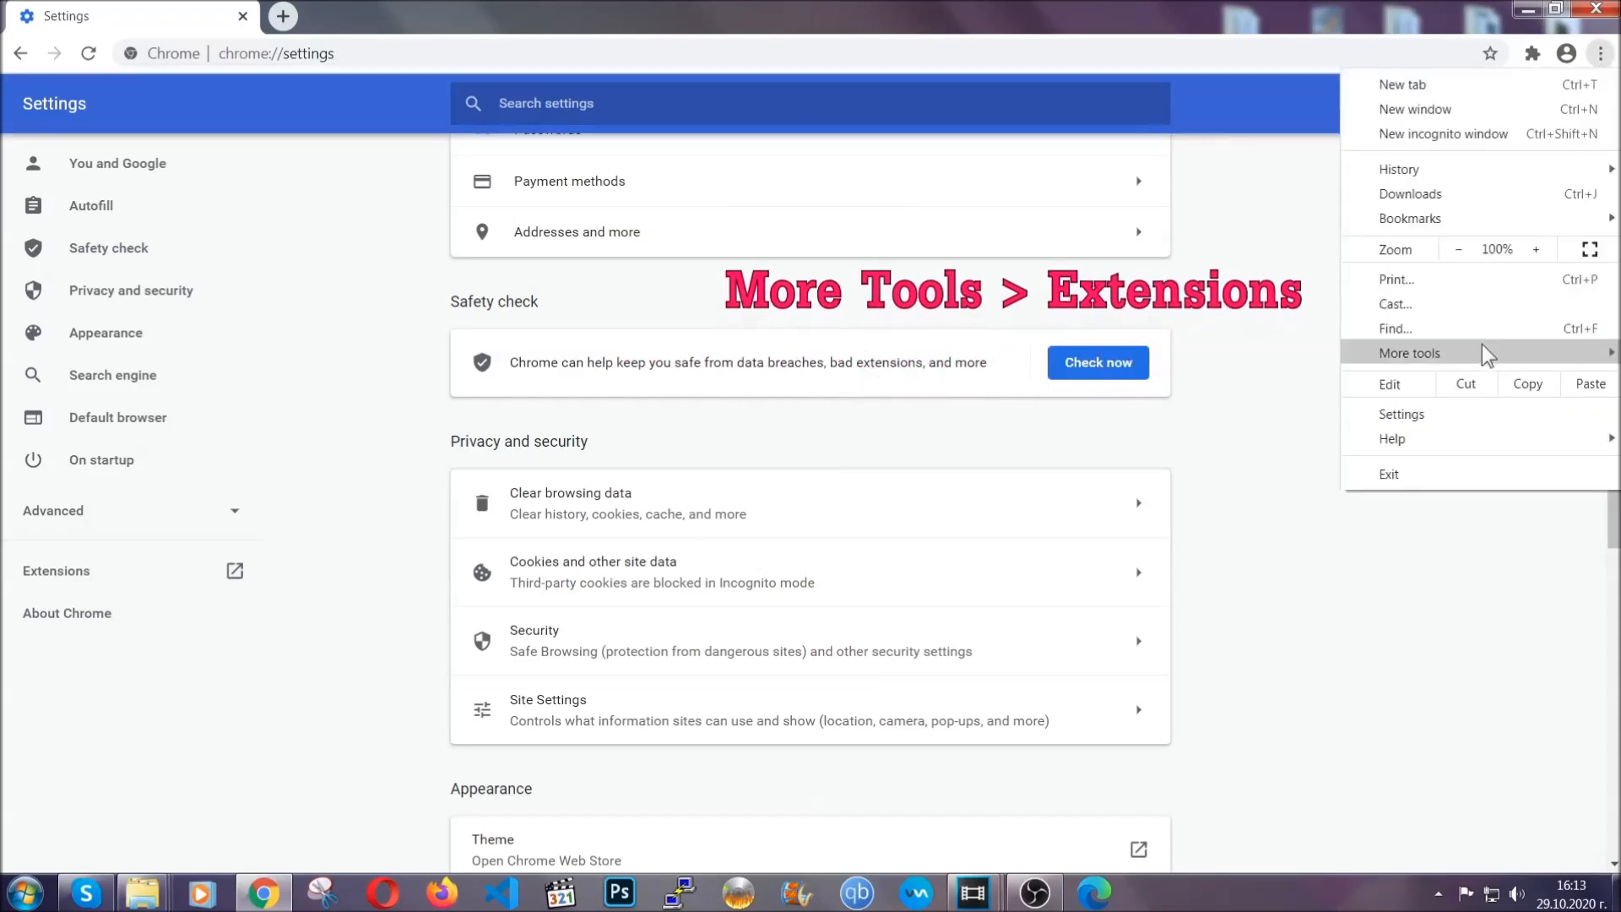
{"action": "left_click", "coordinate": [1408, 353]}
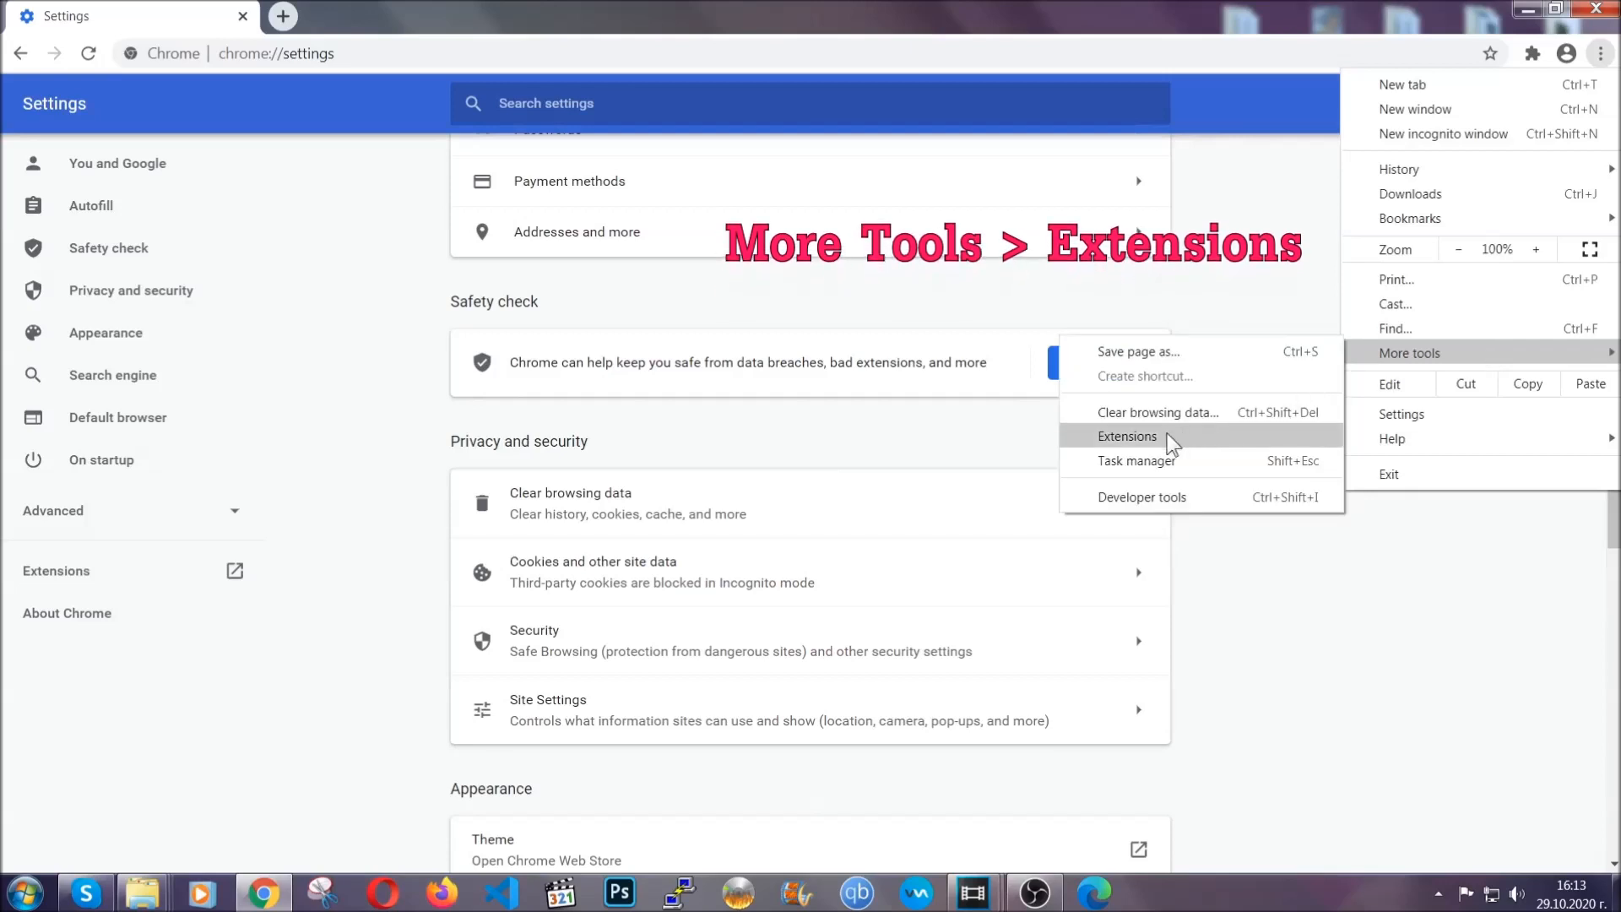
{"action": "left_click", "coordinate": [1130, 436]}
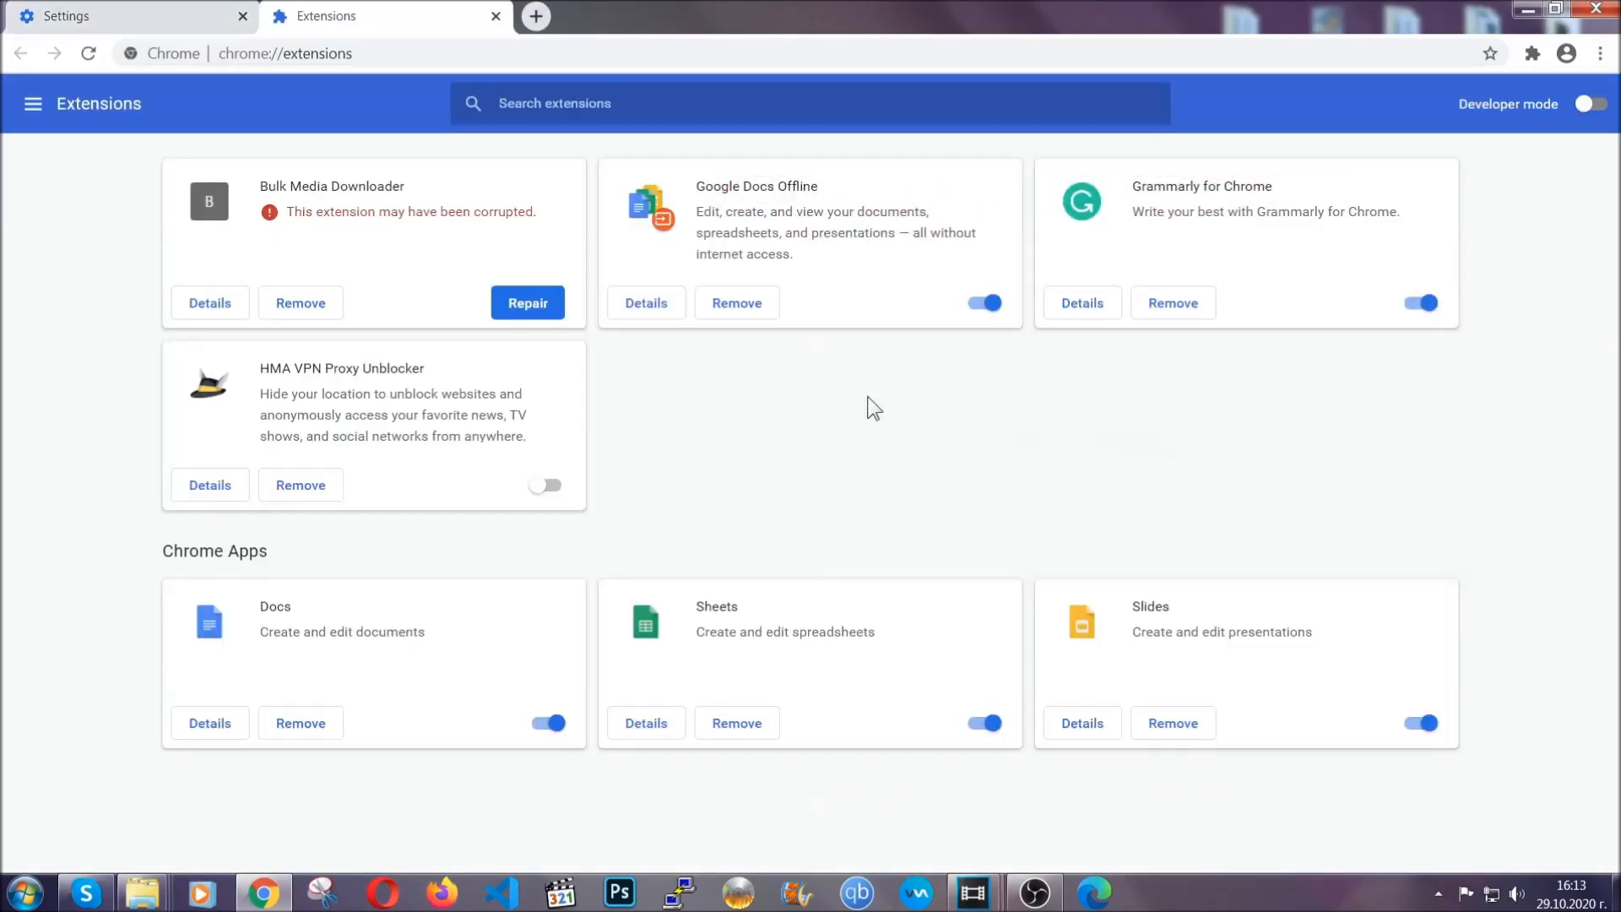
{"action": "mouse_move", "coordinate": [358, 241]}
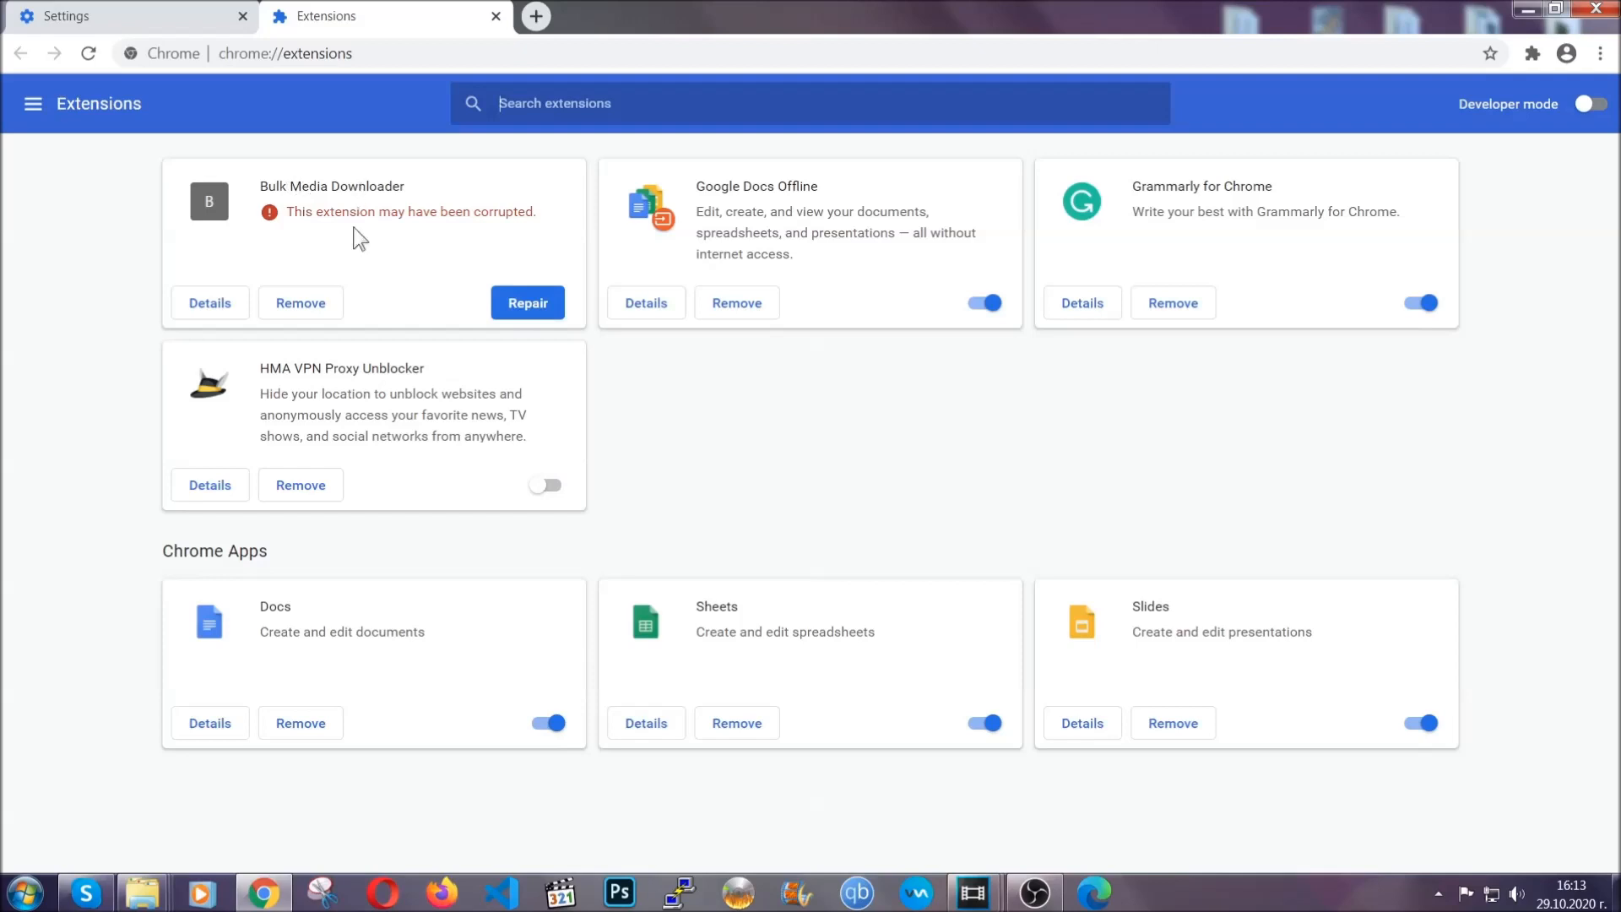
{"action": "left_click", "coordinate": [300, 302]}
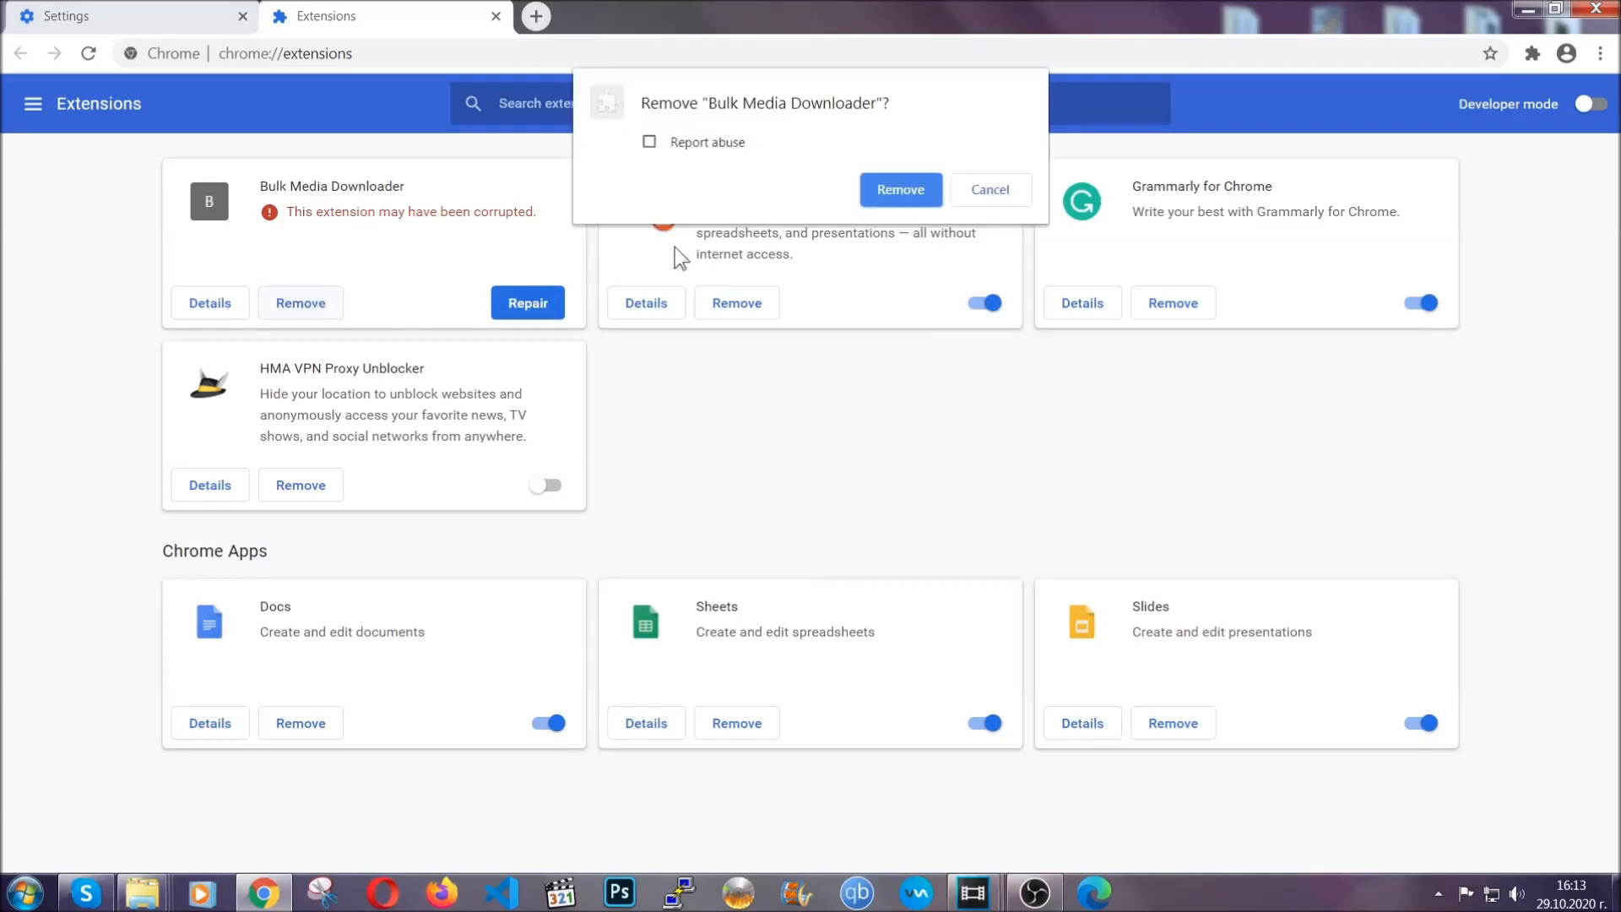
{"action": "left_click", "coordinate": [900, 189]}
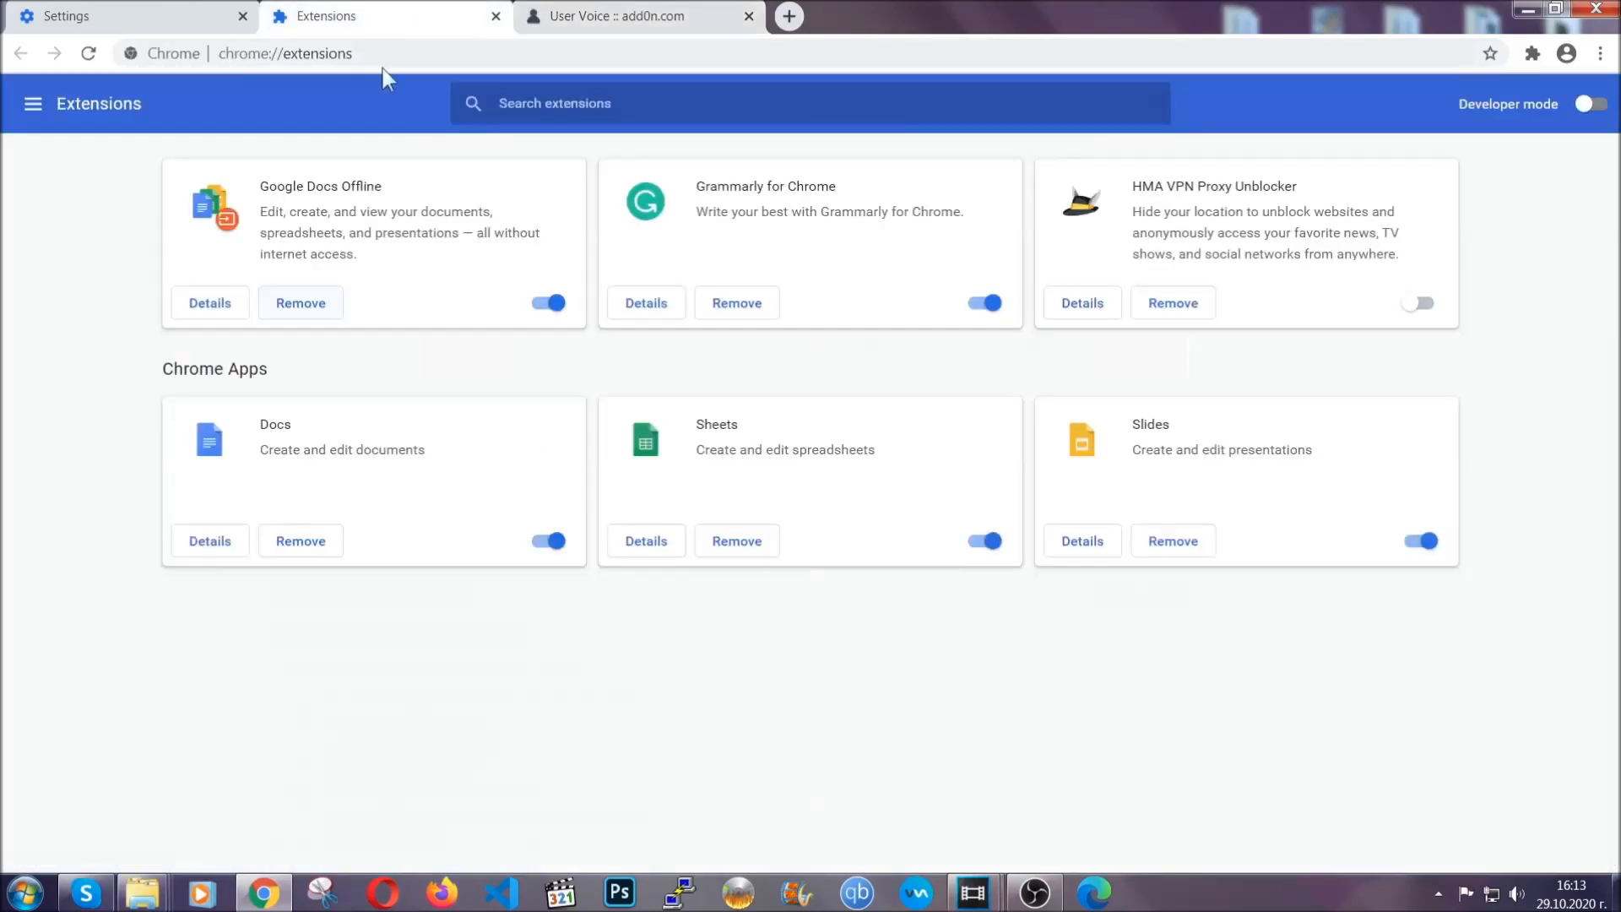
{"action": "left_click", "coordinate": [748, 15]}
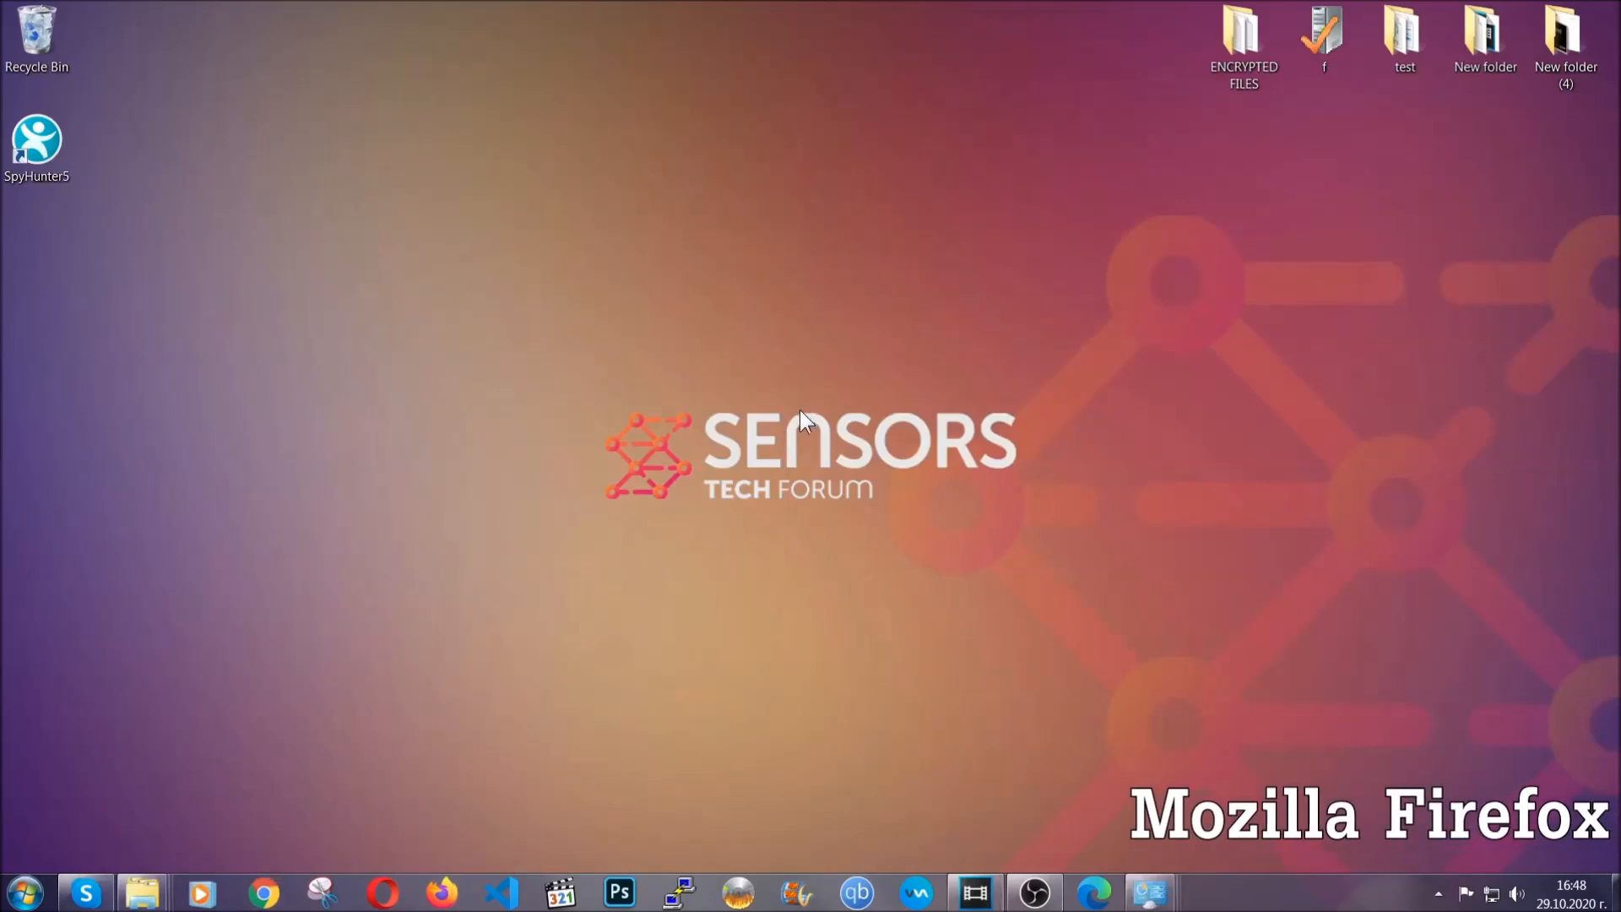
Step: Launch Firefox and go to about:support to reach the Troubleshooting Information page
{"action": "left_click", "coordinate": [442, 891]}
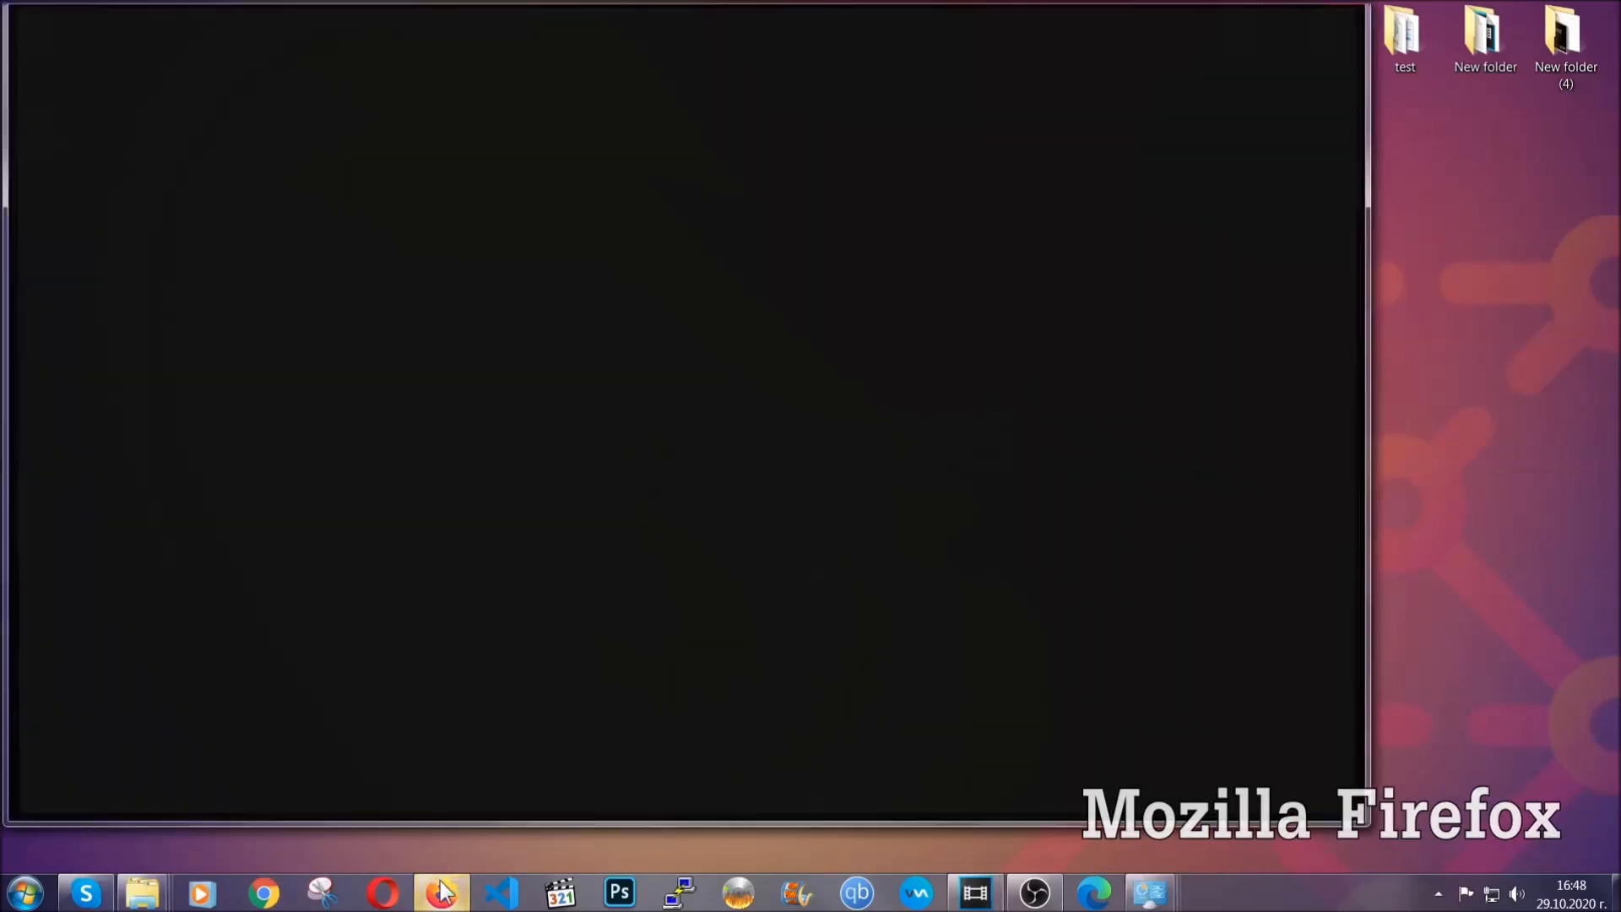
{"action": "left_click", "coordinate": [441, 892]}
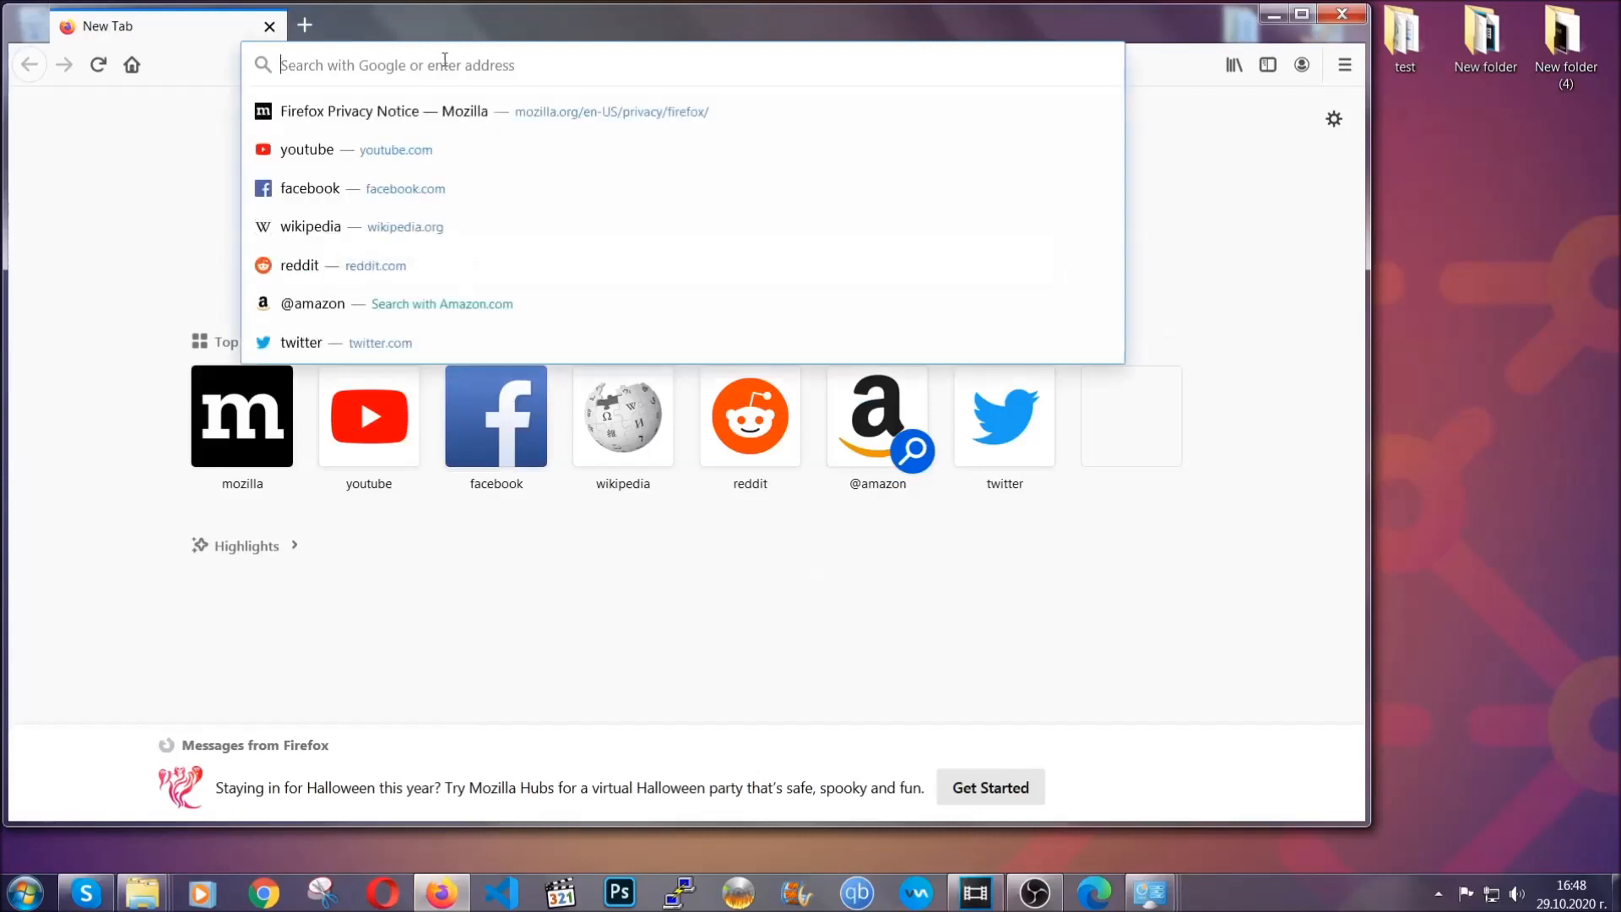
{"action": "type", "text": "about"}
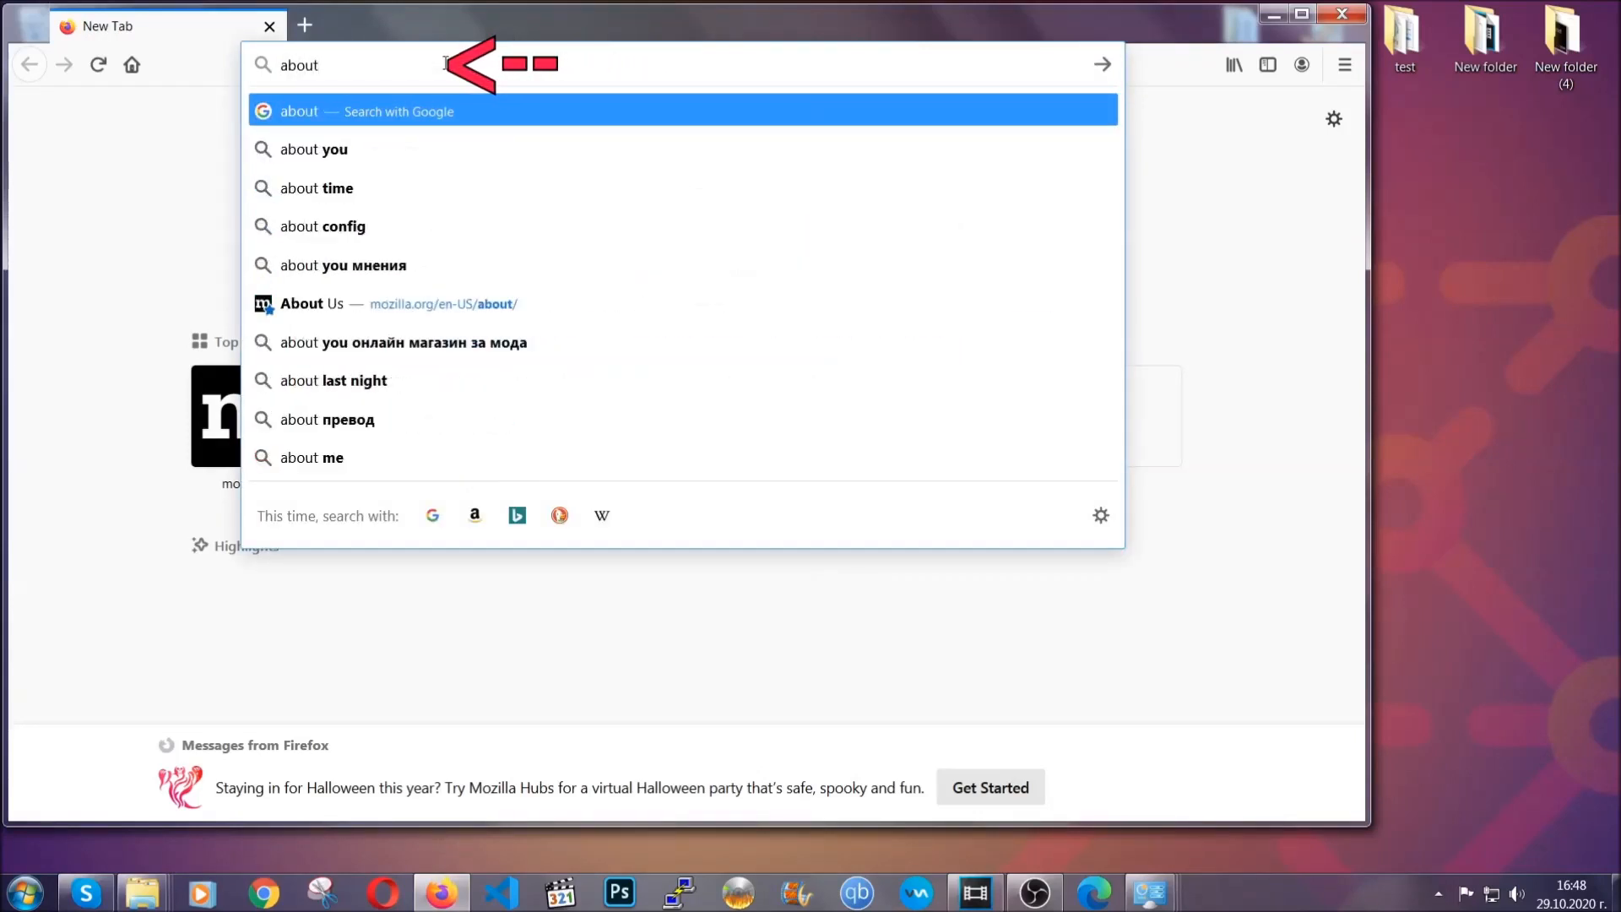
{"action": "type", "text": ":support"}
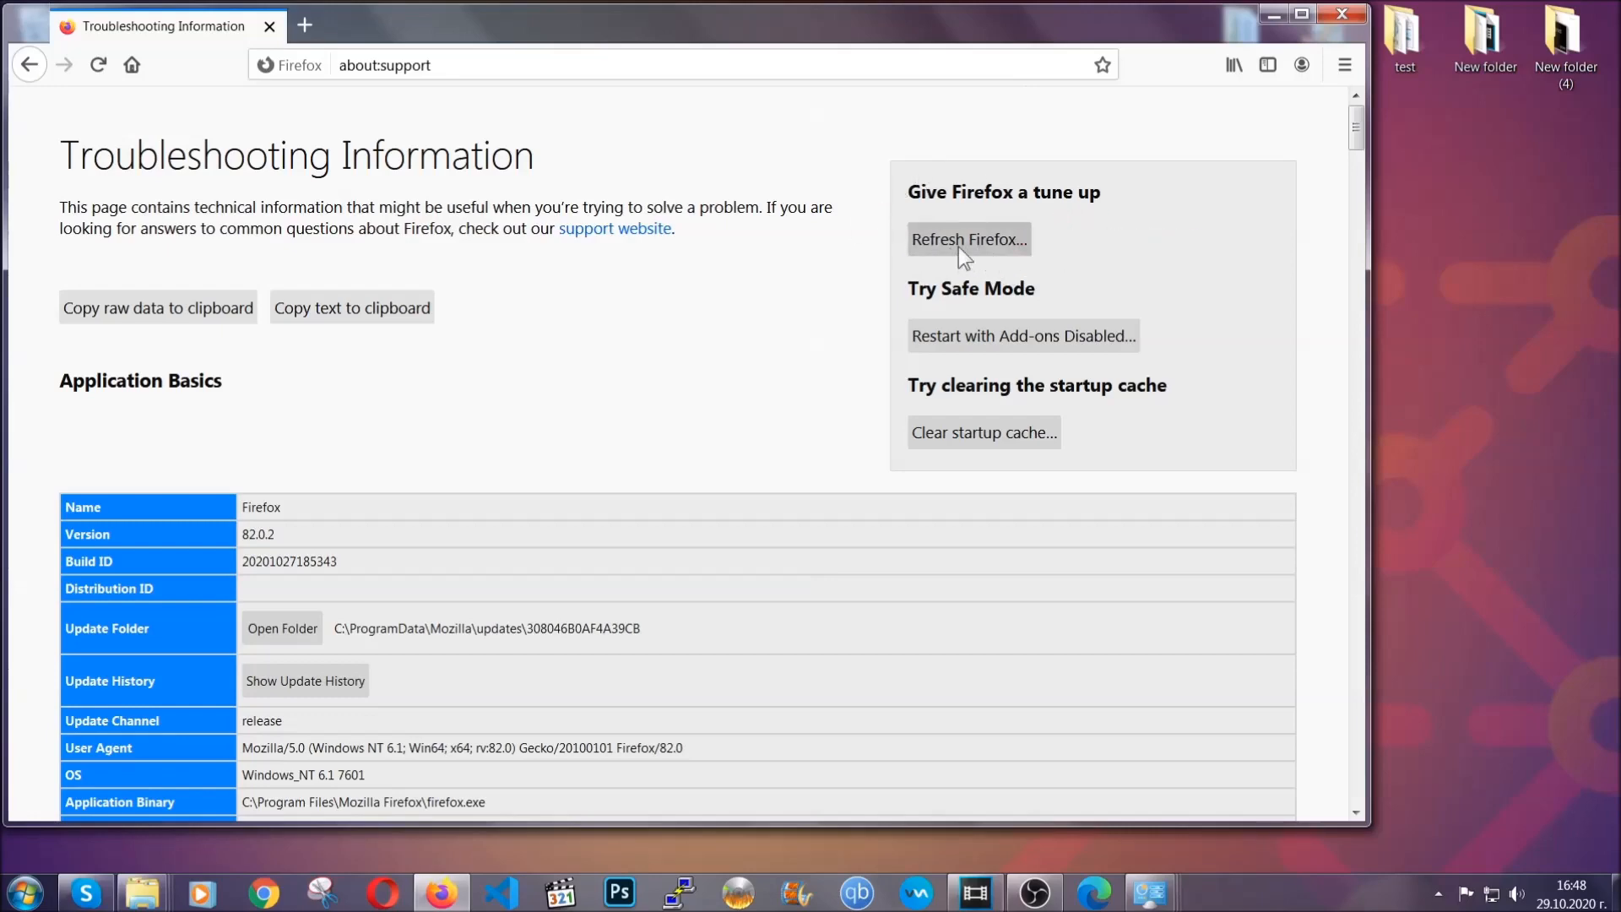
Step: Refresh Firefox to defaults, finish importing old data and check the Old Firefox Data desktop folder
{"action": "left_click", "coordinate": [967, 238]}
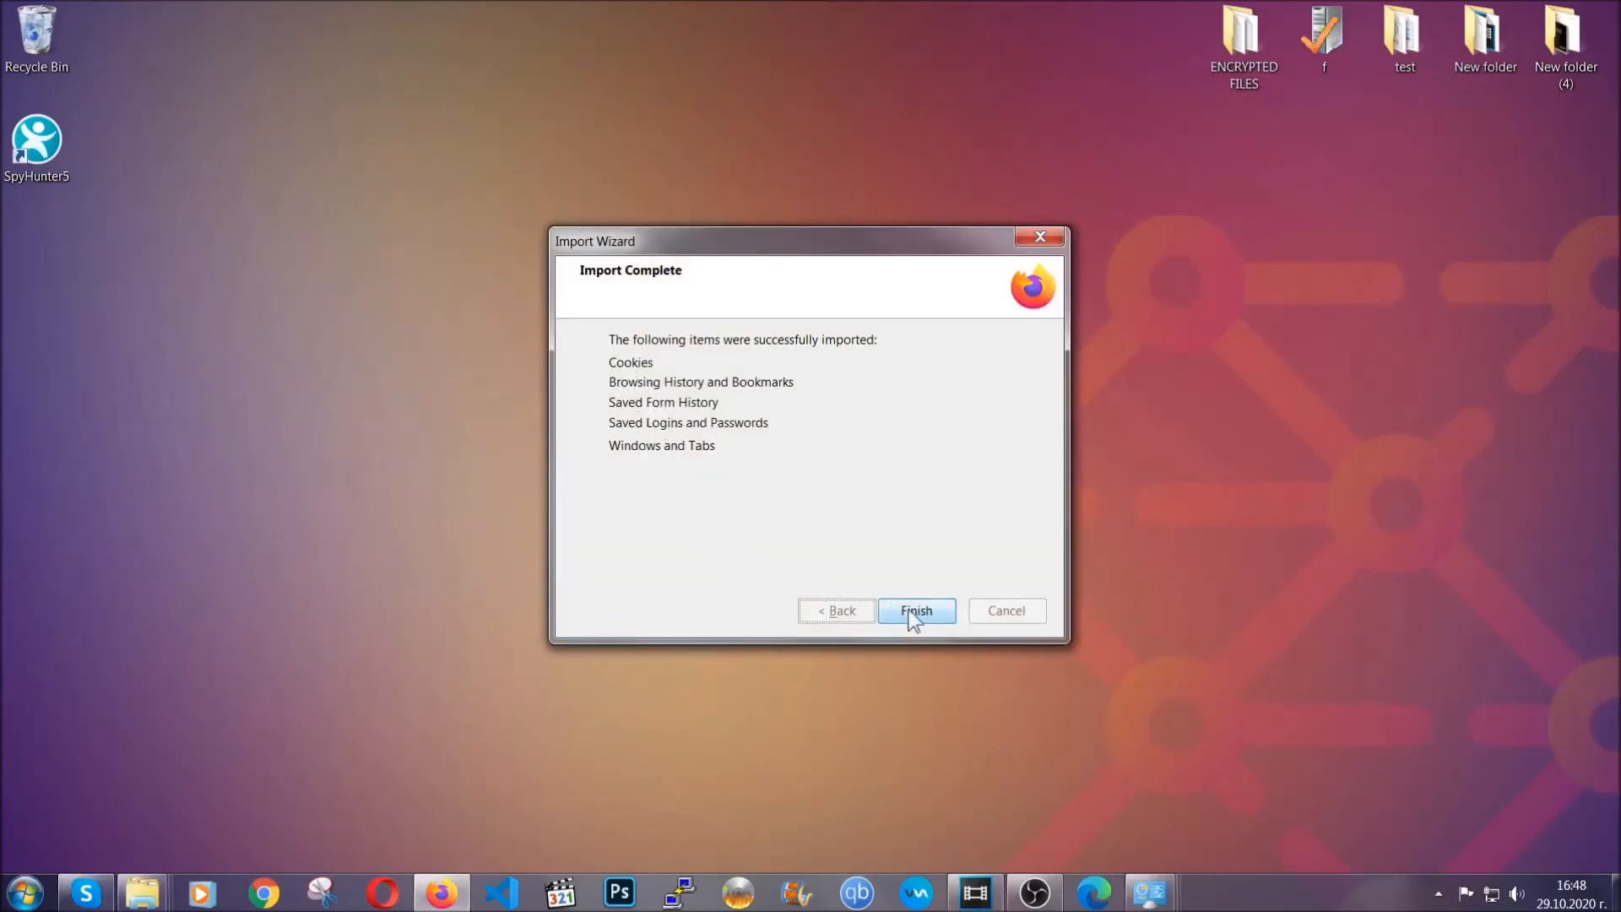
{"action": "left_click", "coordinate": [914, 609]}
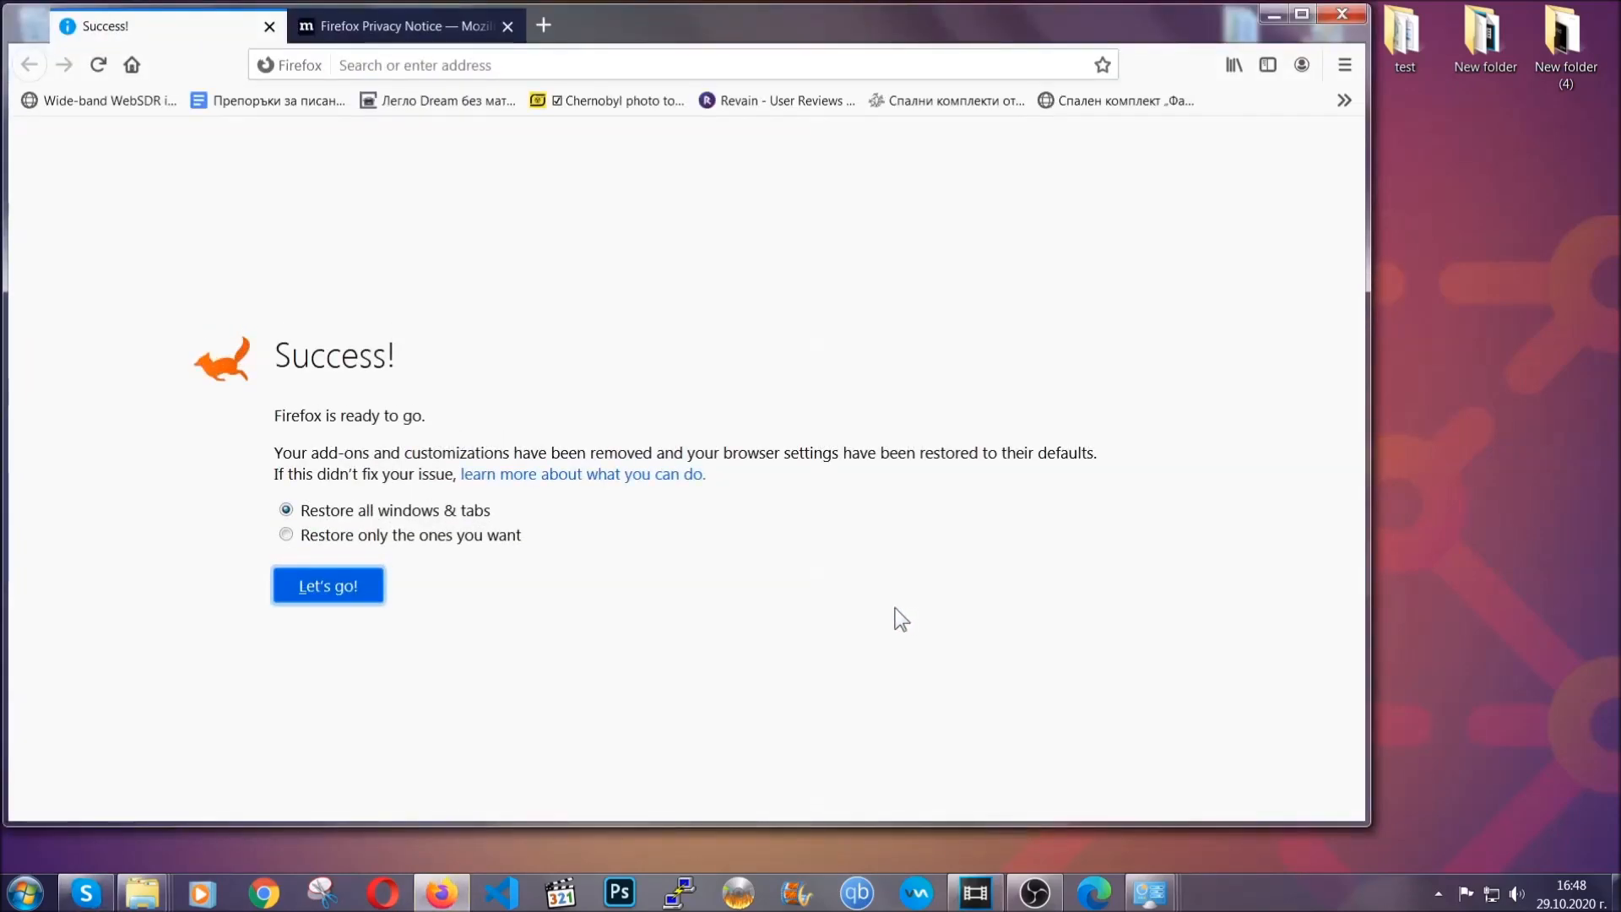
{"action": "mouse_move", "coordinate": [1273, 15]}
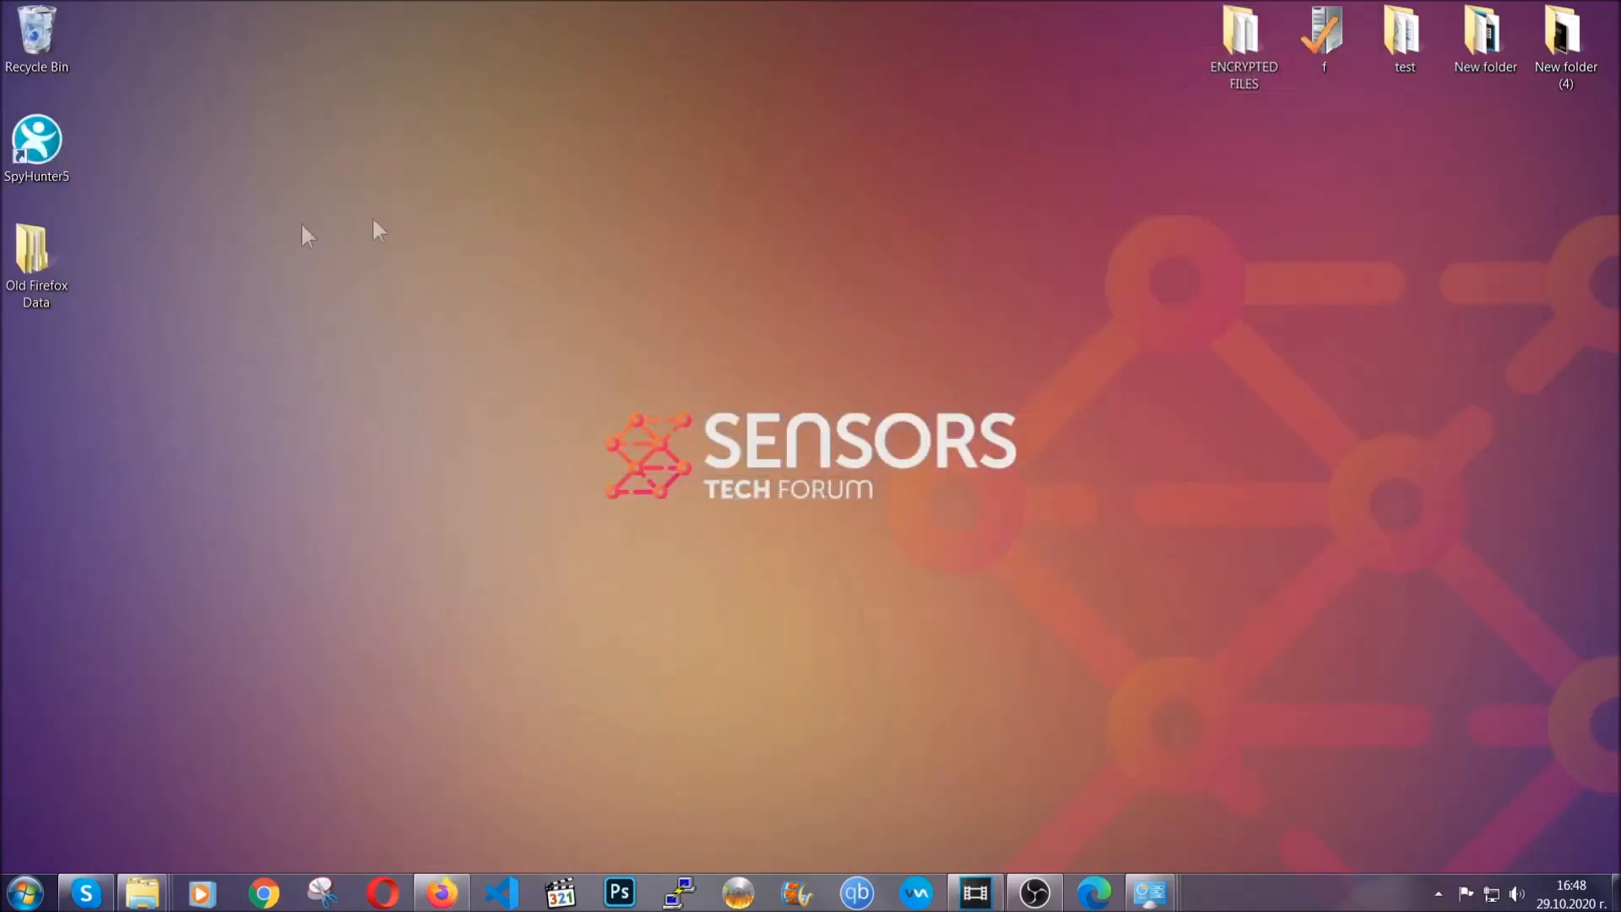
{"action": "left_click", "coordinate": [36, 264]}
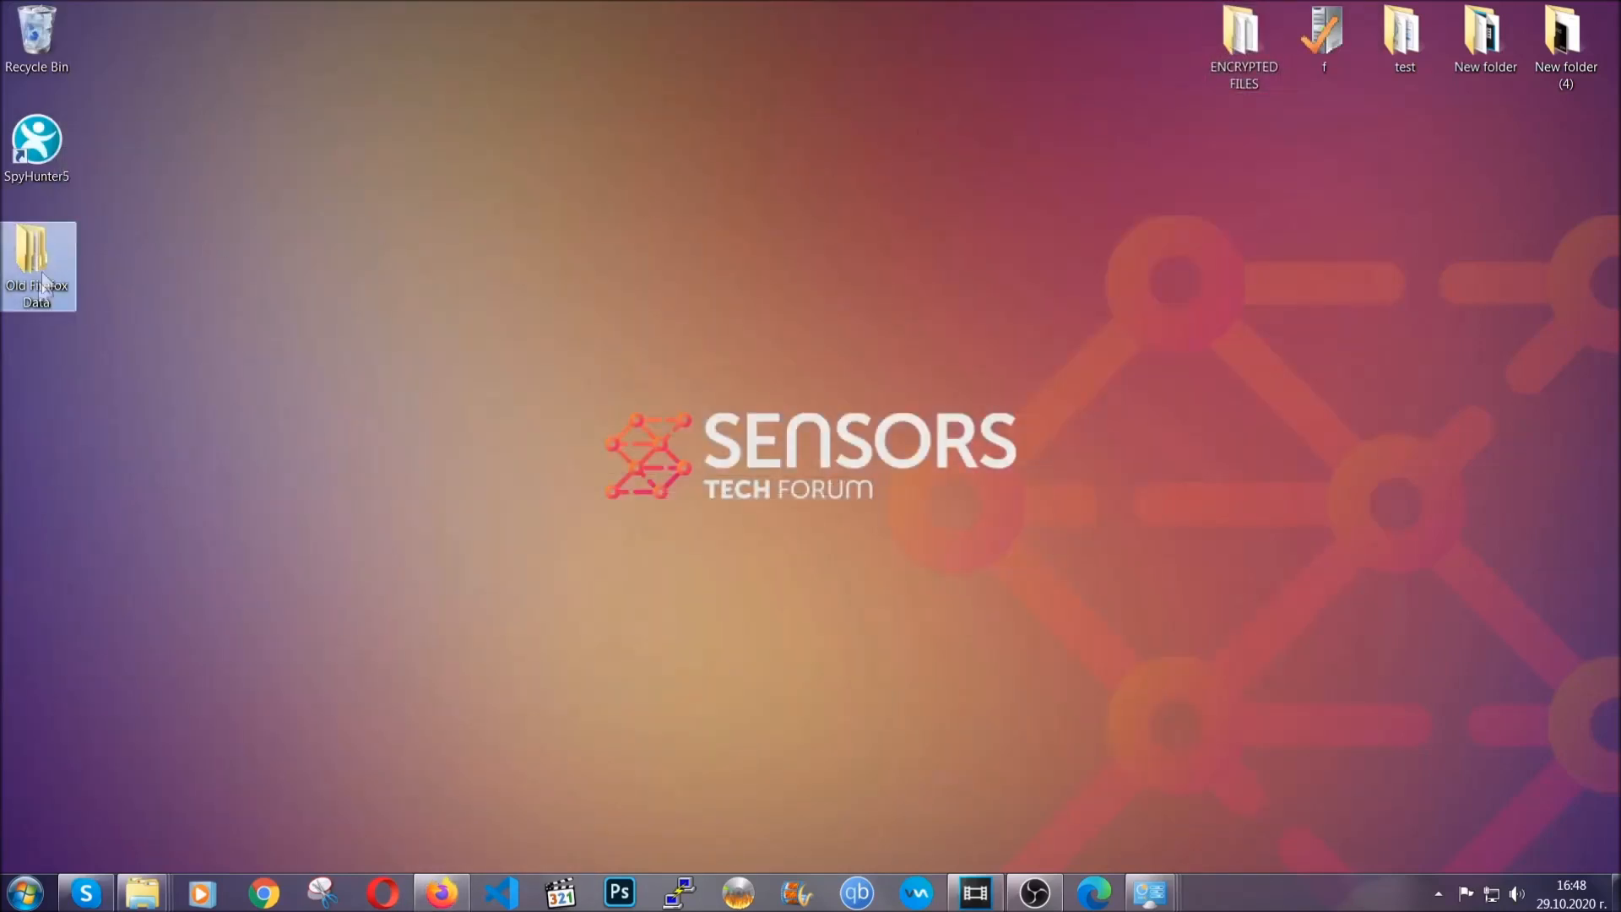
{"action": "mouse_move", "coordinate": [36, 263]}
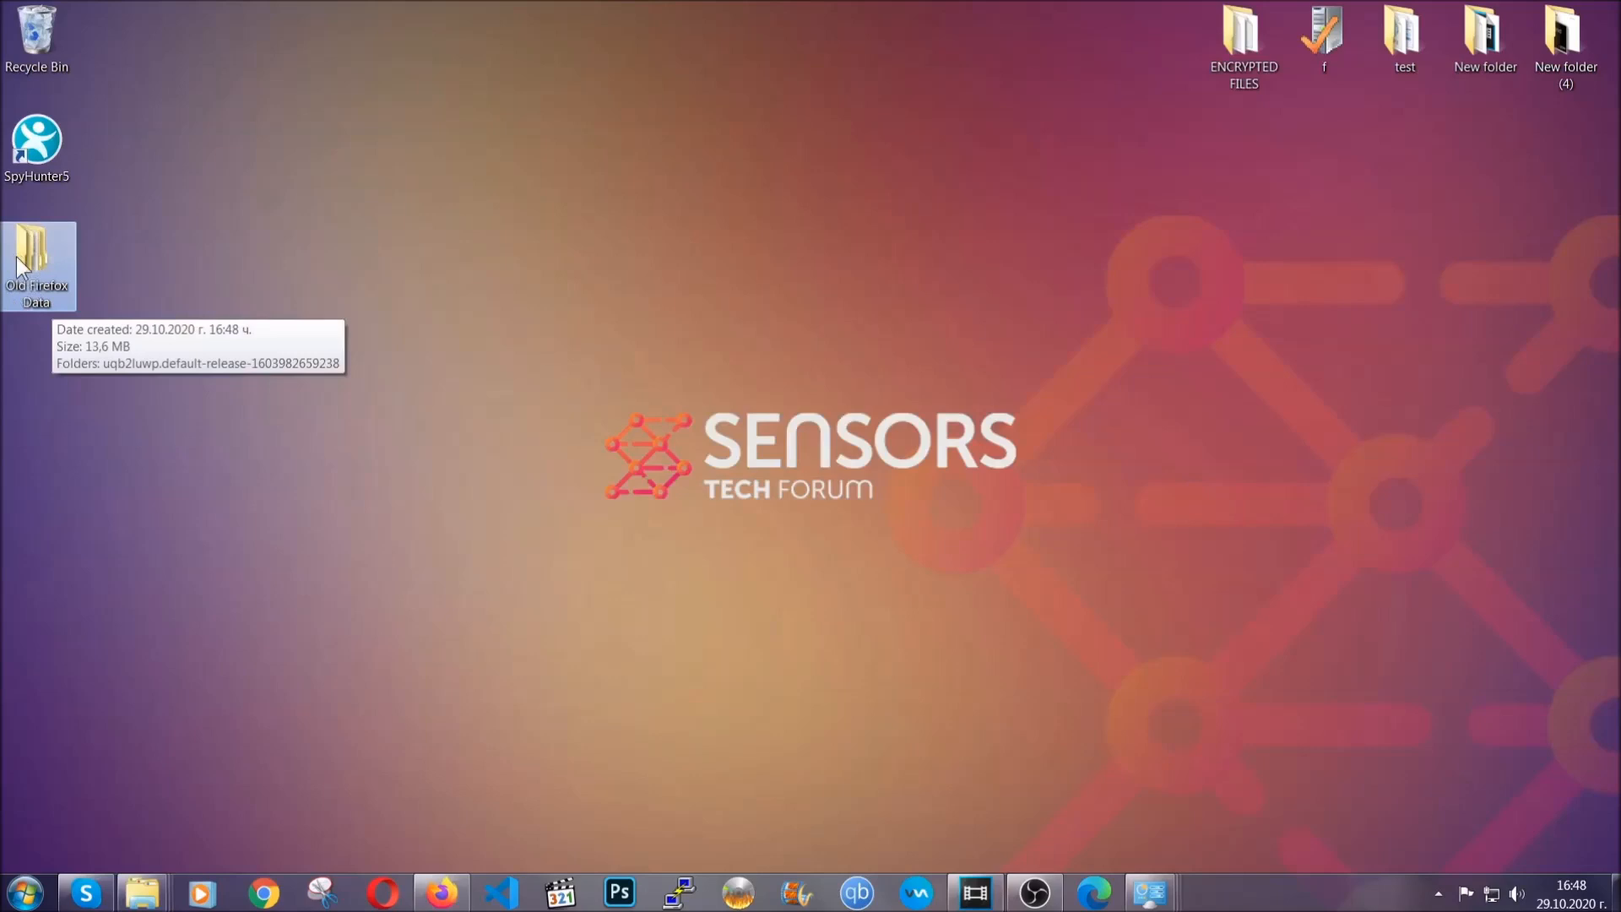
{"action": "mouse_move", "coordinate": [873, 404]}
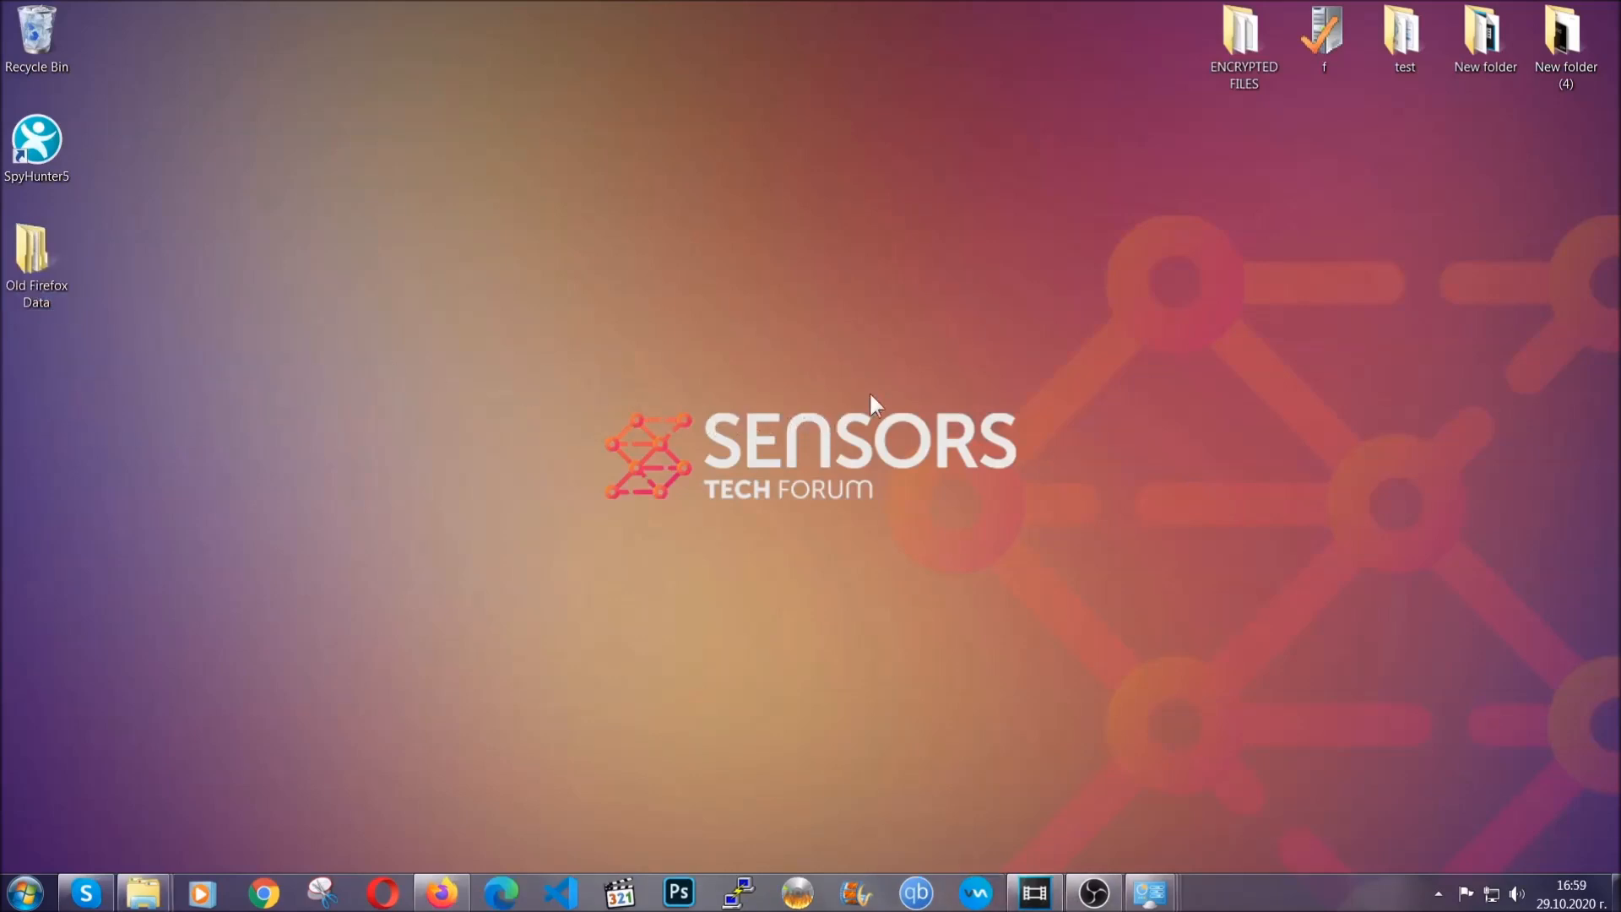
{"action": "mouse_move", "coordinate": [717, 559]}
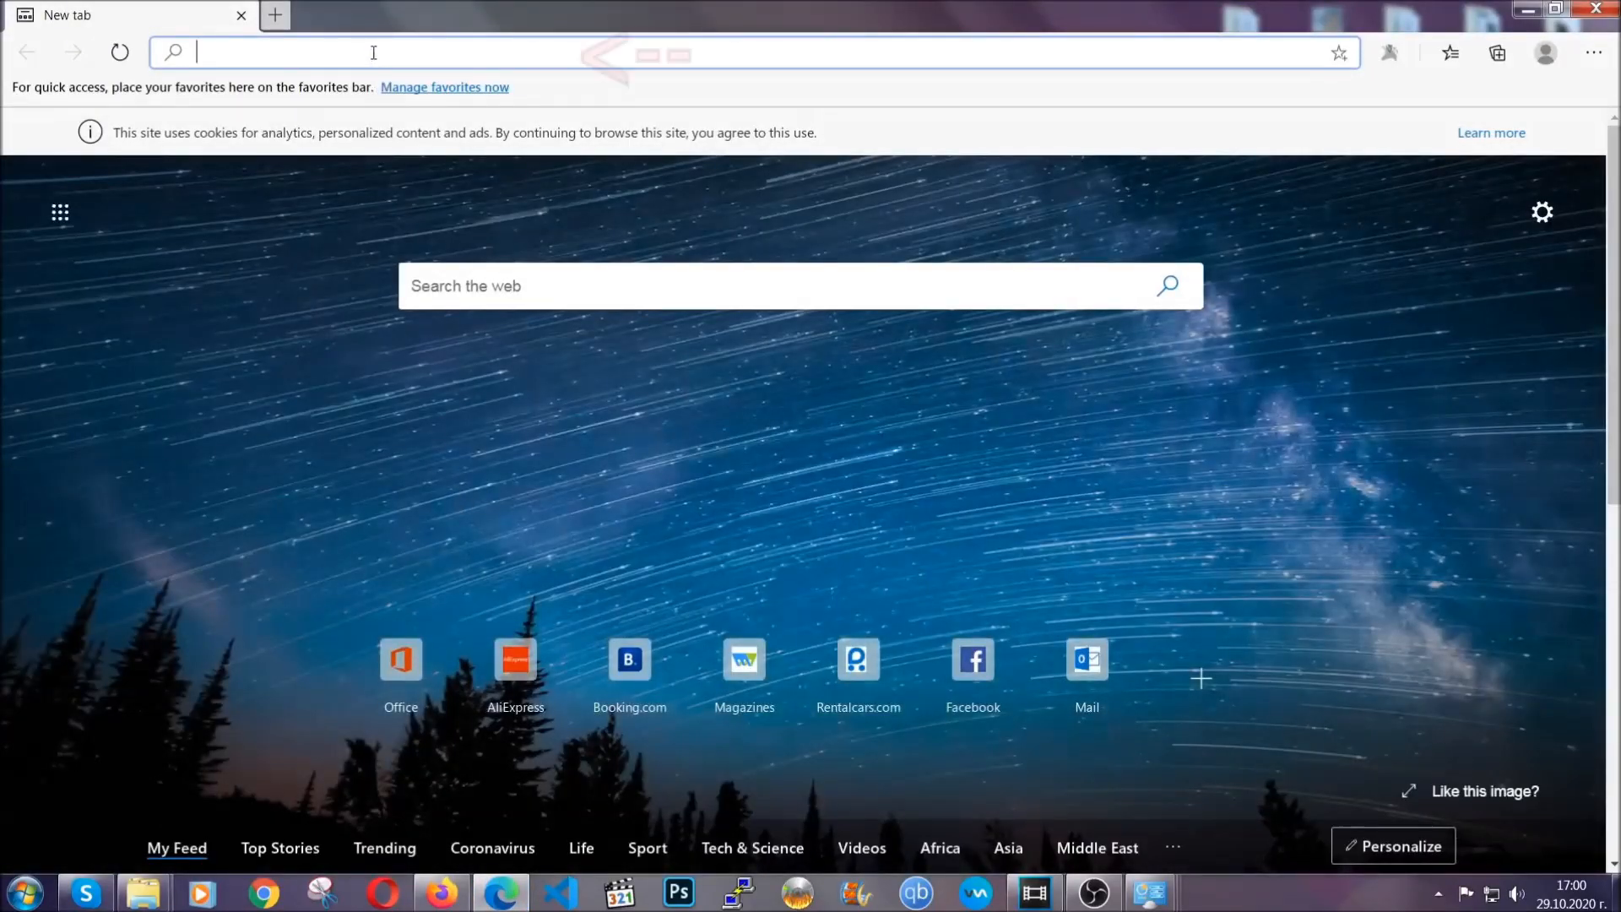
Step: Go to edge://settings/clearBrowserData and clear all-time Edge browsing data with passwords excluded
{"action": "type", "text": "edge://version"}
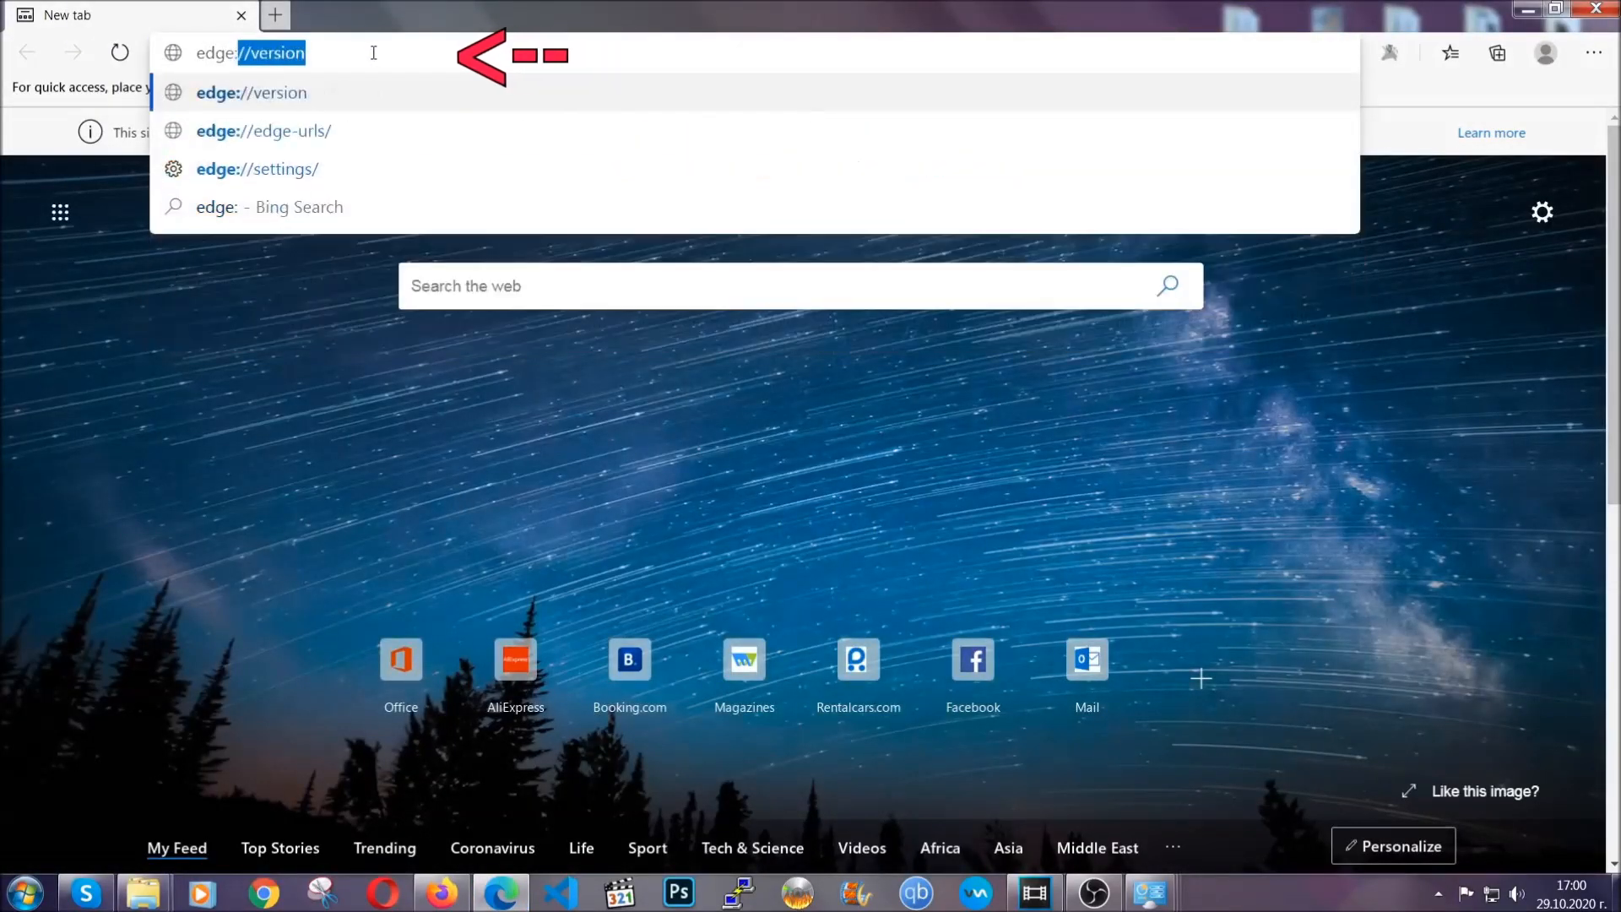
{"action": "type", "text": "edge://settings"}
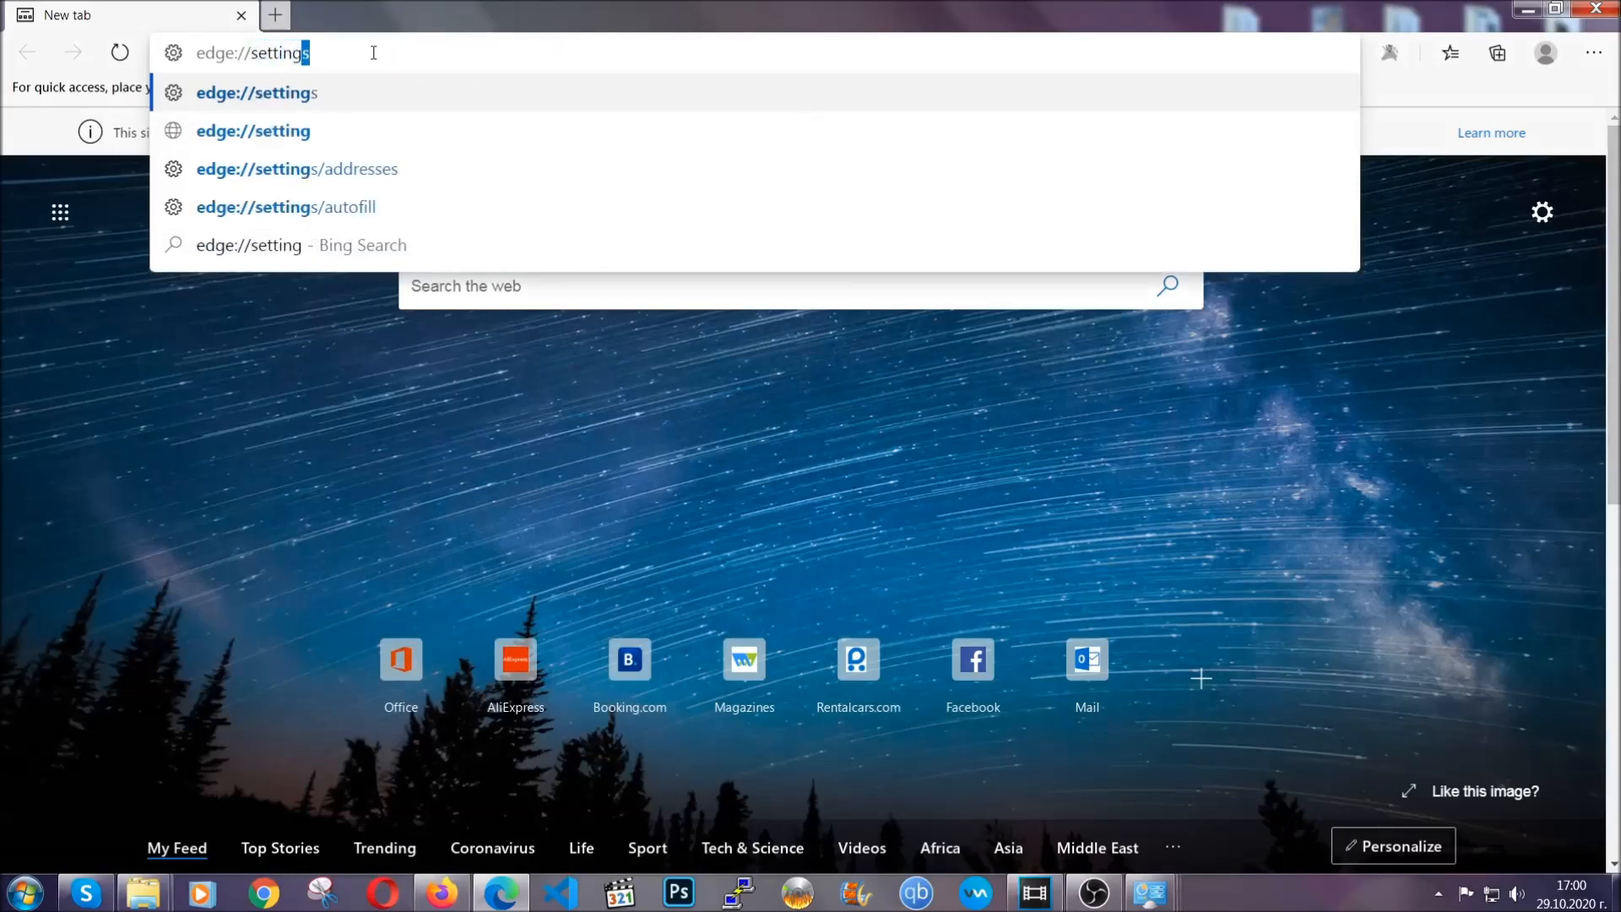
{"action": "type", "text": "/clearBrowserData"}
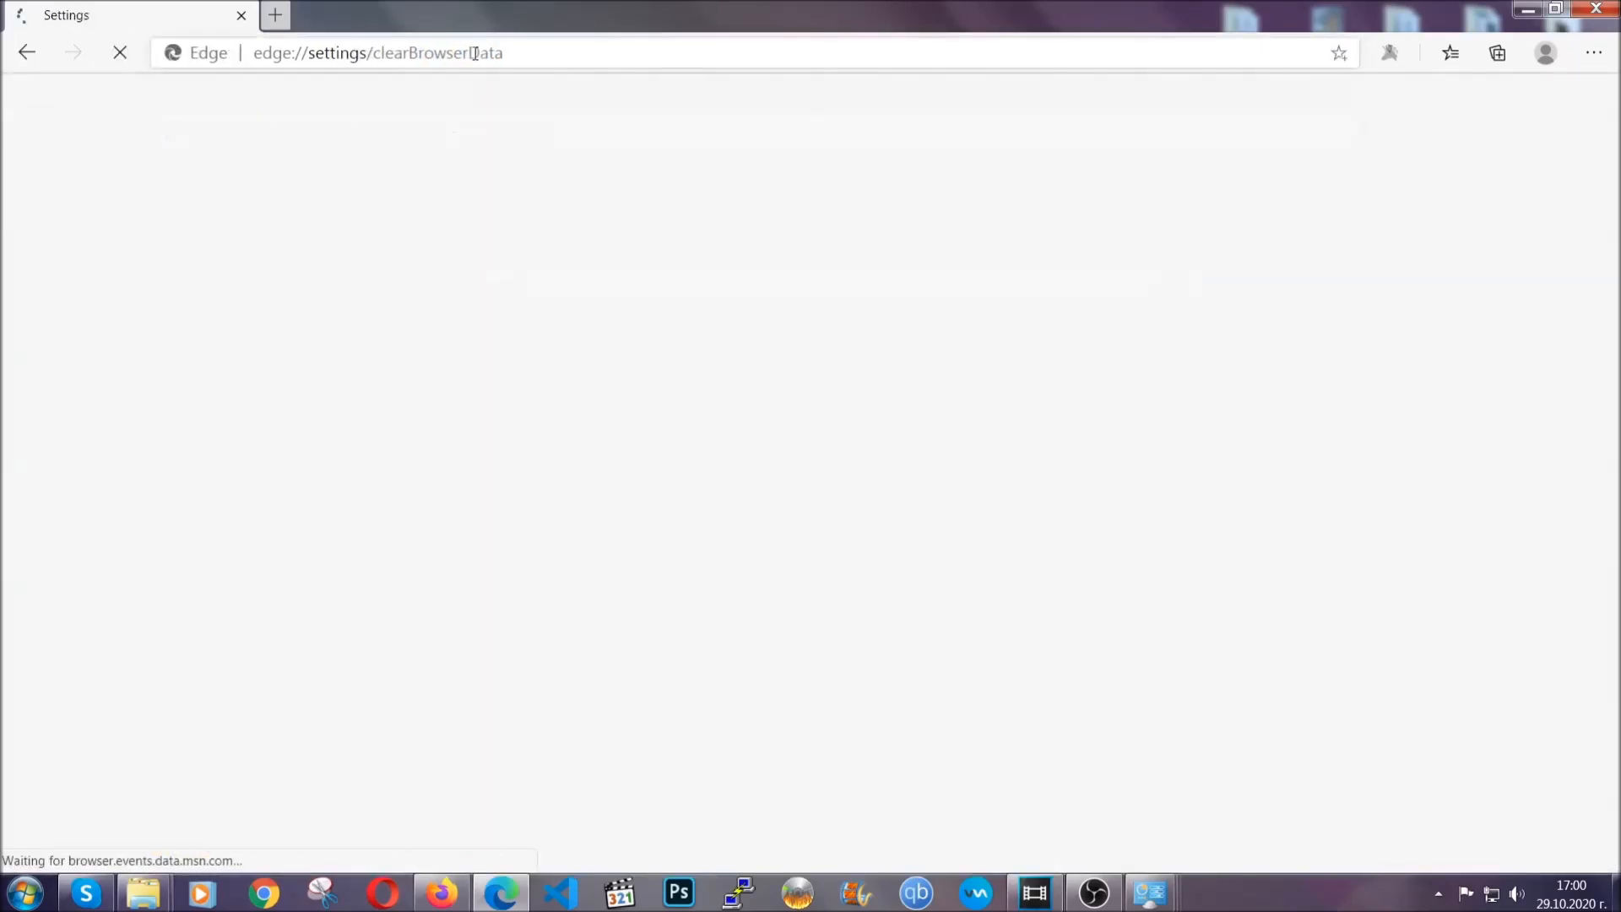
{"action": "left_click", "coordinate": [809, 366]}
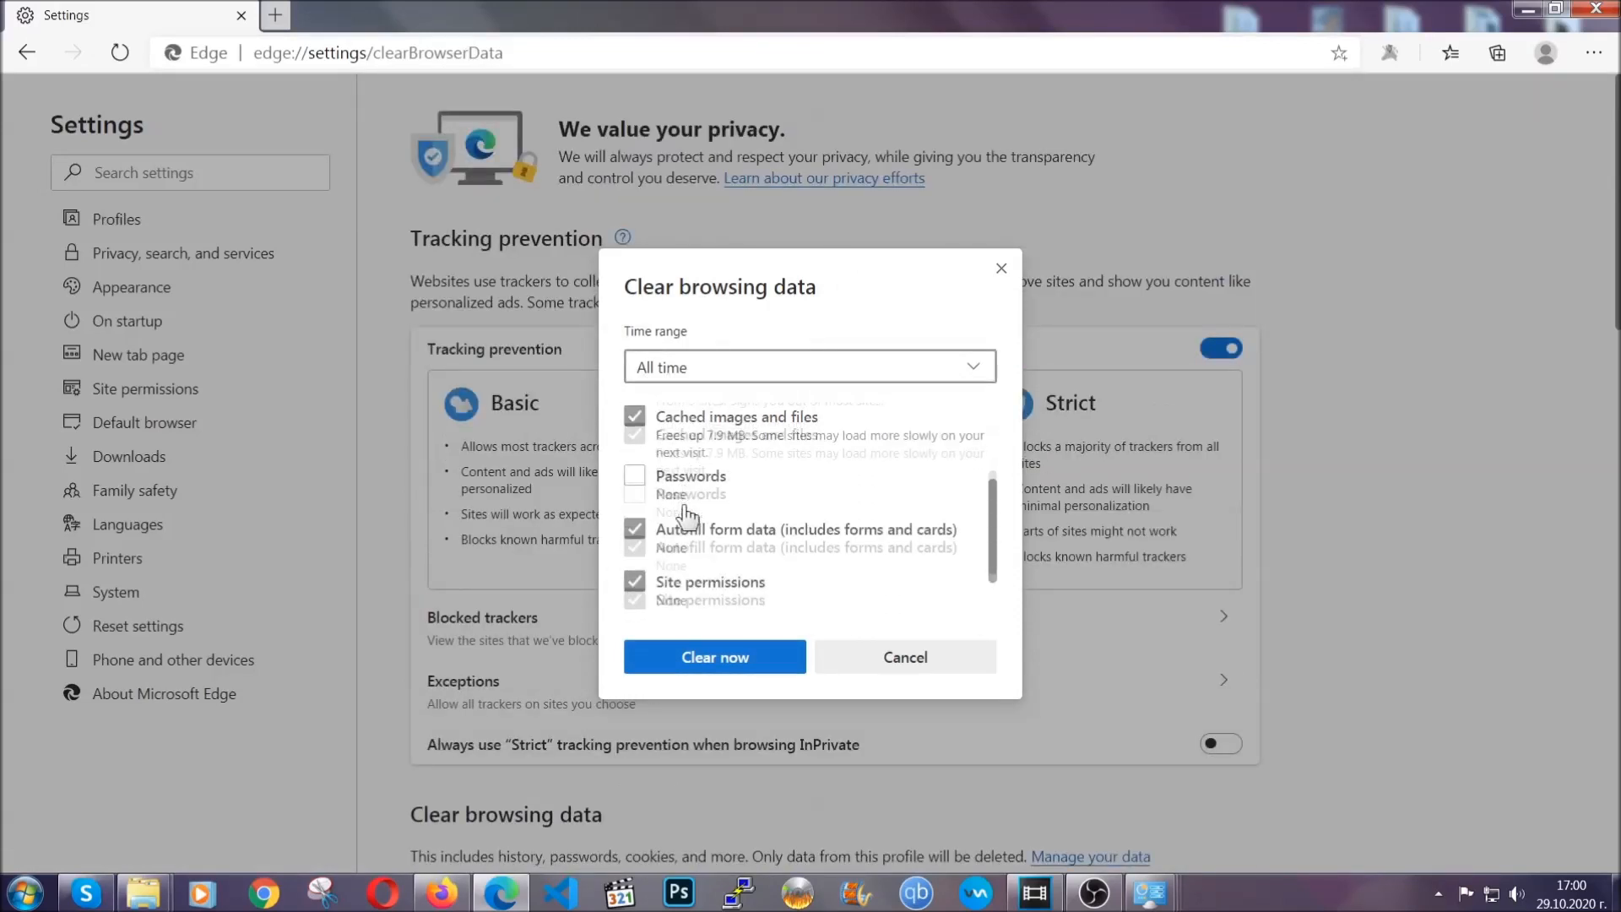
{"action": "scroll", "scroll_direction": "down", "scroll_amount": 3}
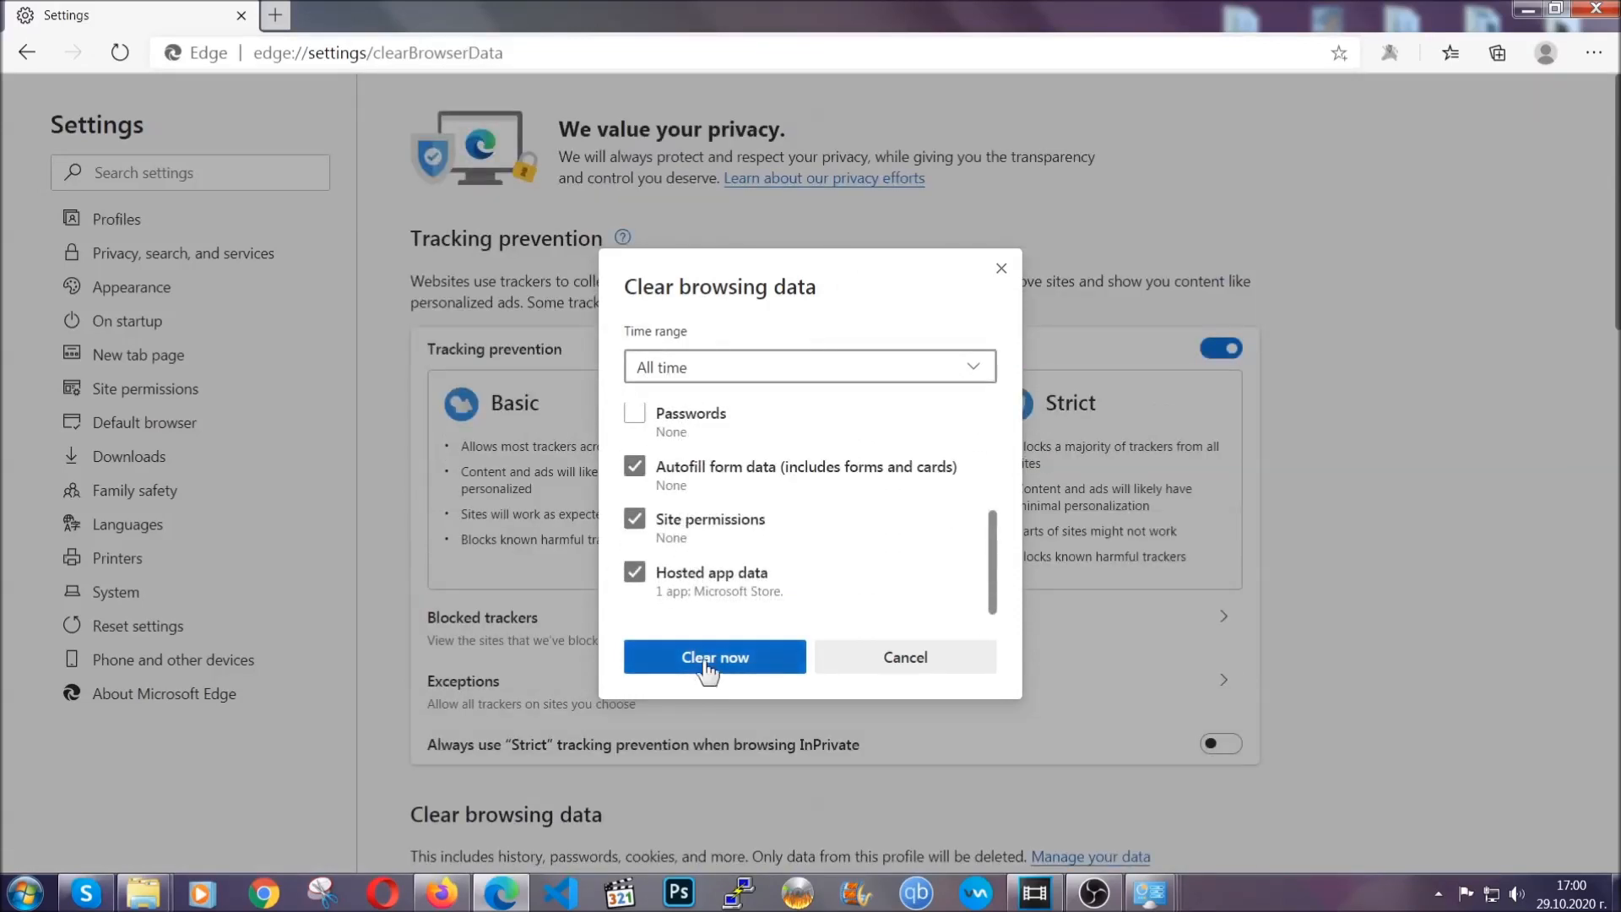
{"action": "left_click", "coordinate": [713, 657]}
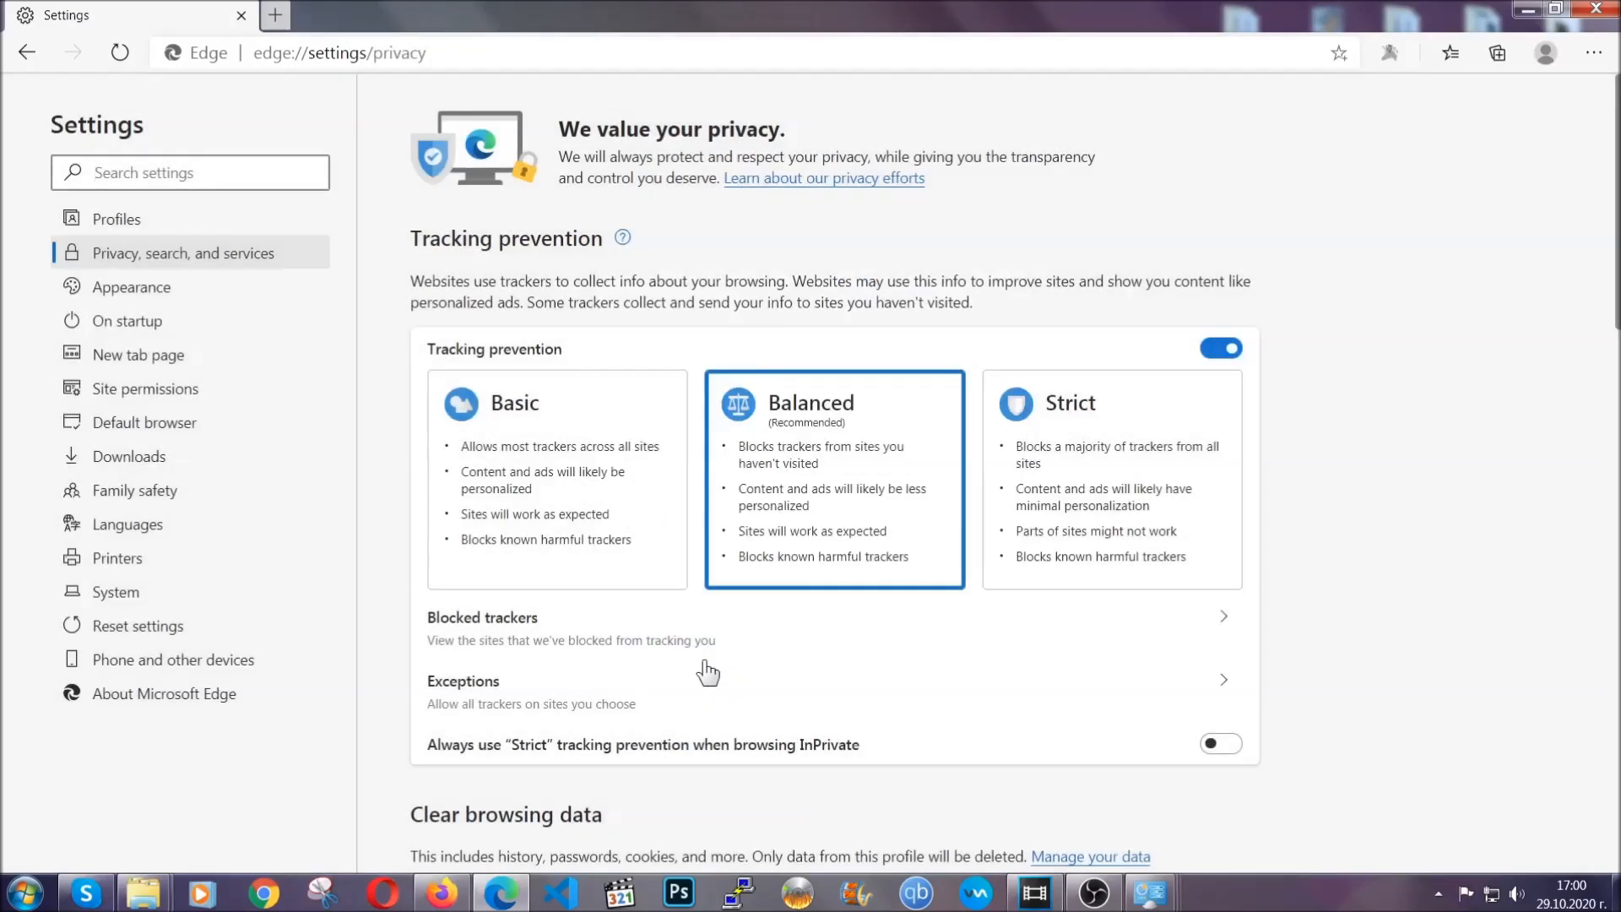
{"action": "mouse_move", "coordinate": [1601, 52]}
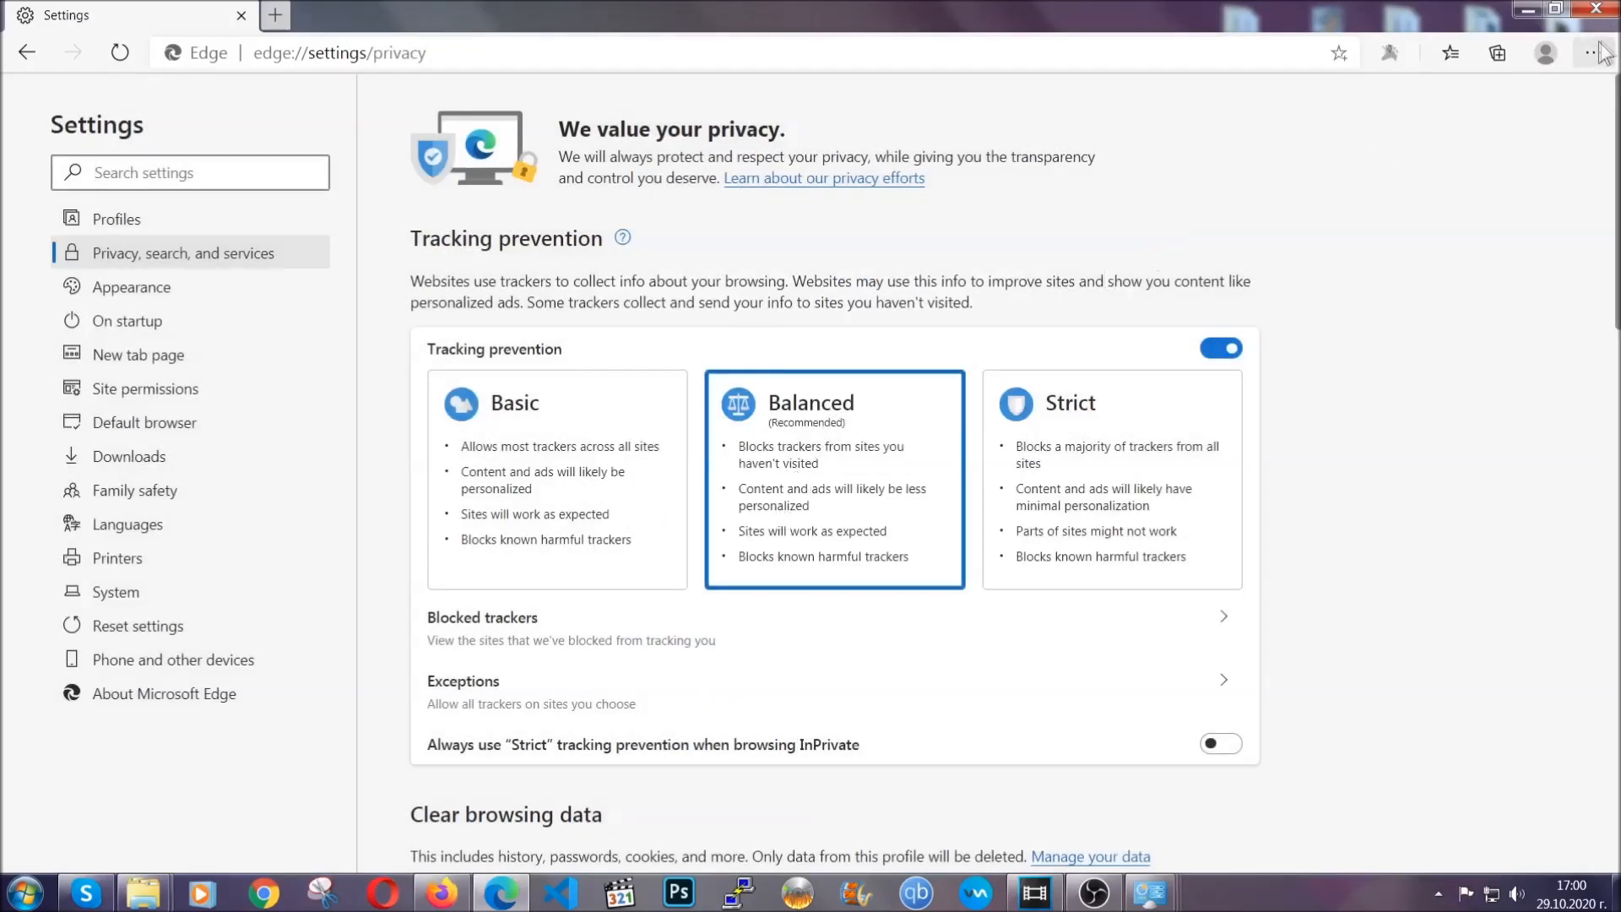
Step: From Edge's Extensions page, remove the Chinese-named Microsoft Store extension and confirm
{"action": "left_click", "coordinate": [1595, 52]}
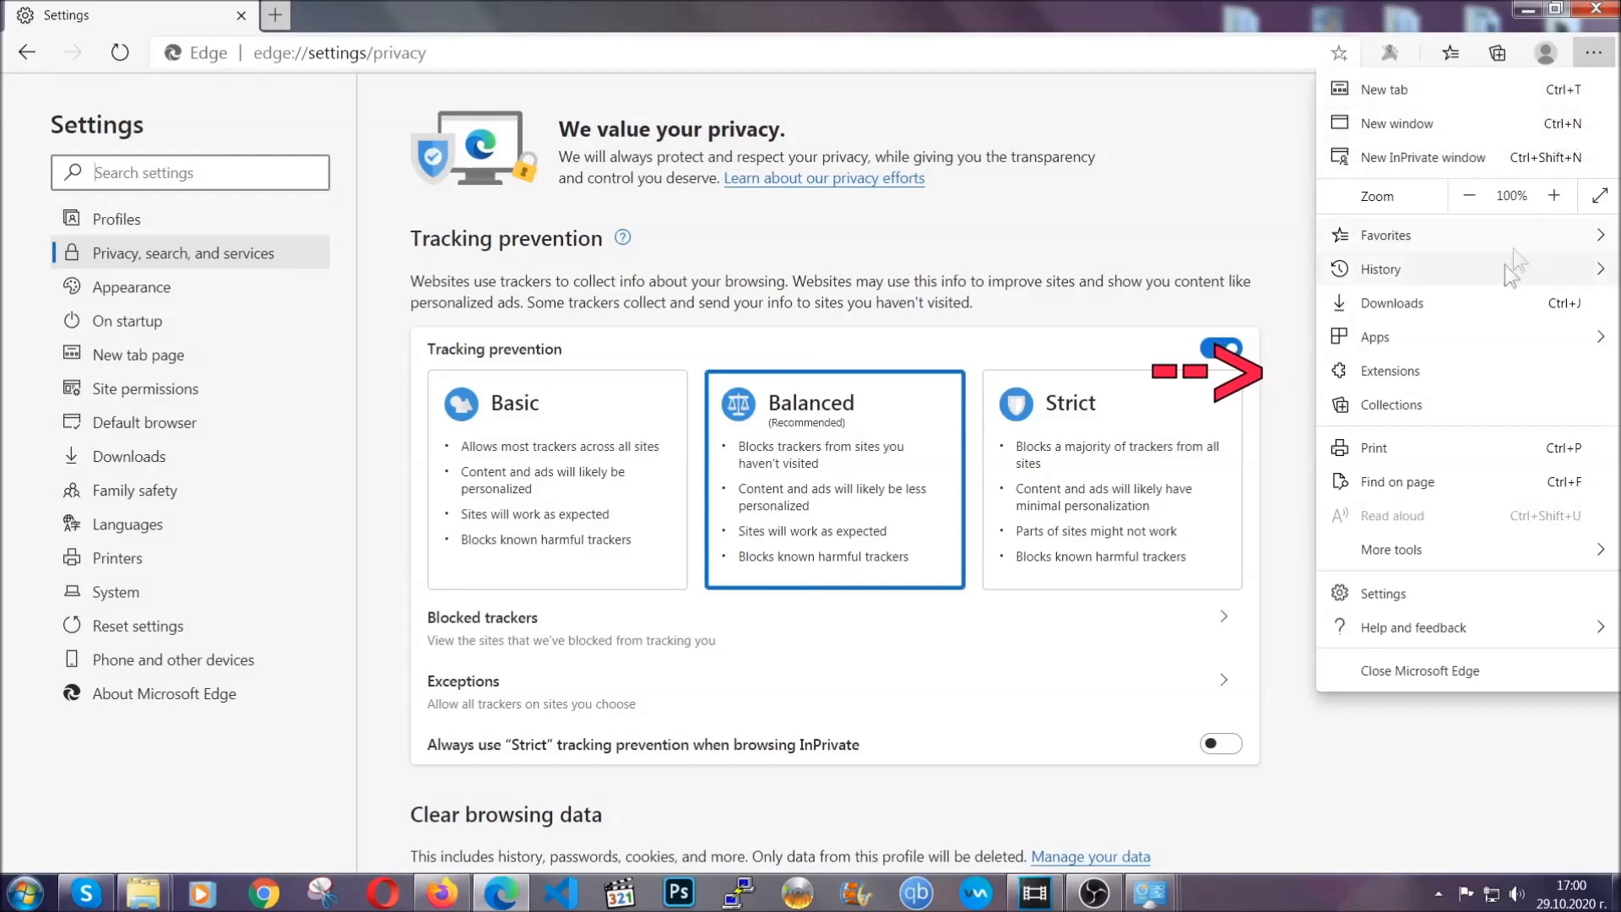
{"action": "left_click", "coordinate": [1389, 369]}
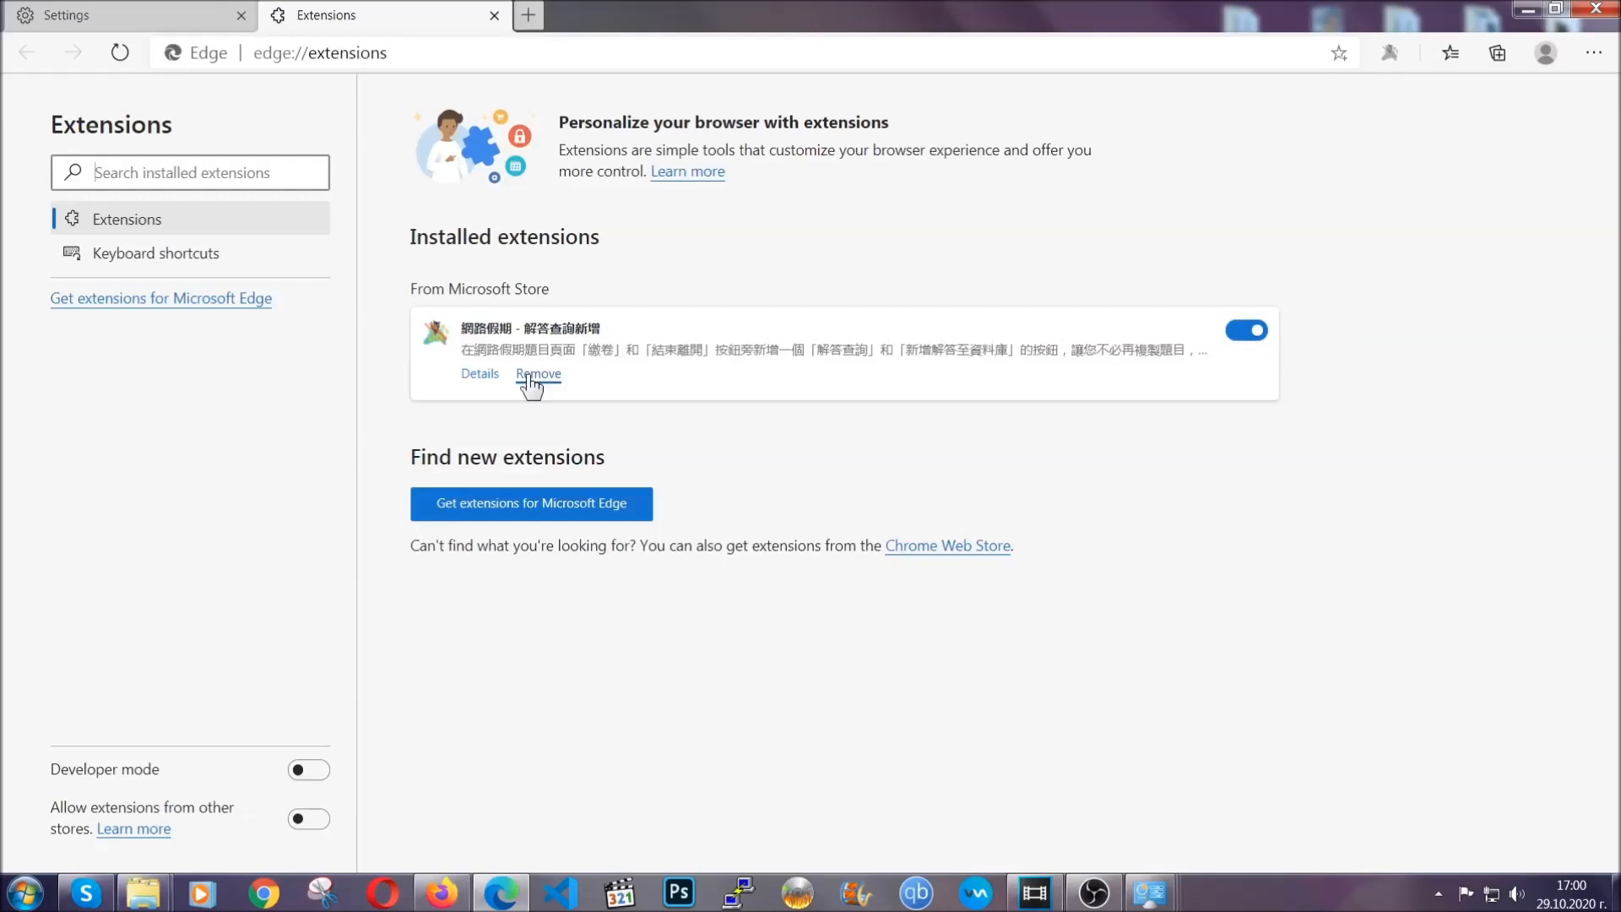
{"action": "left_click", "coordinate": [537, 373]}
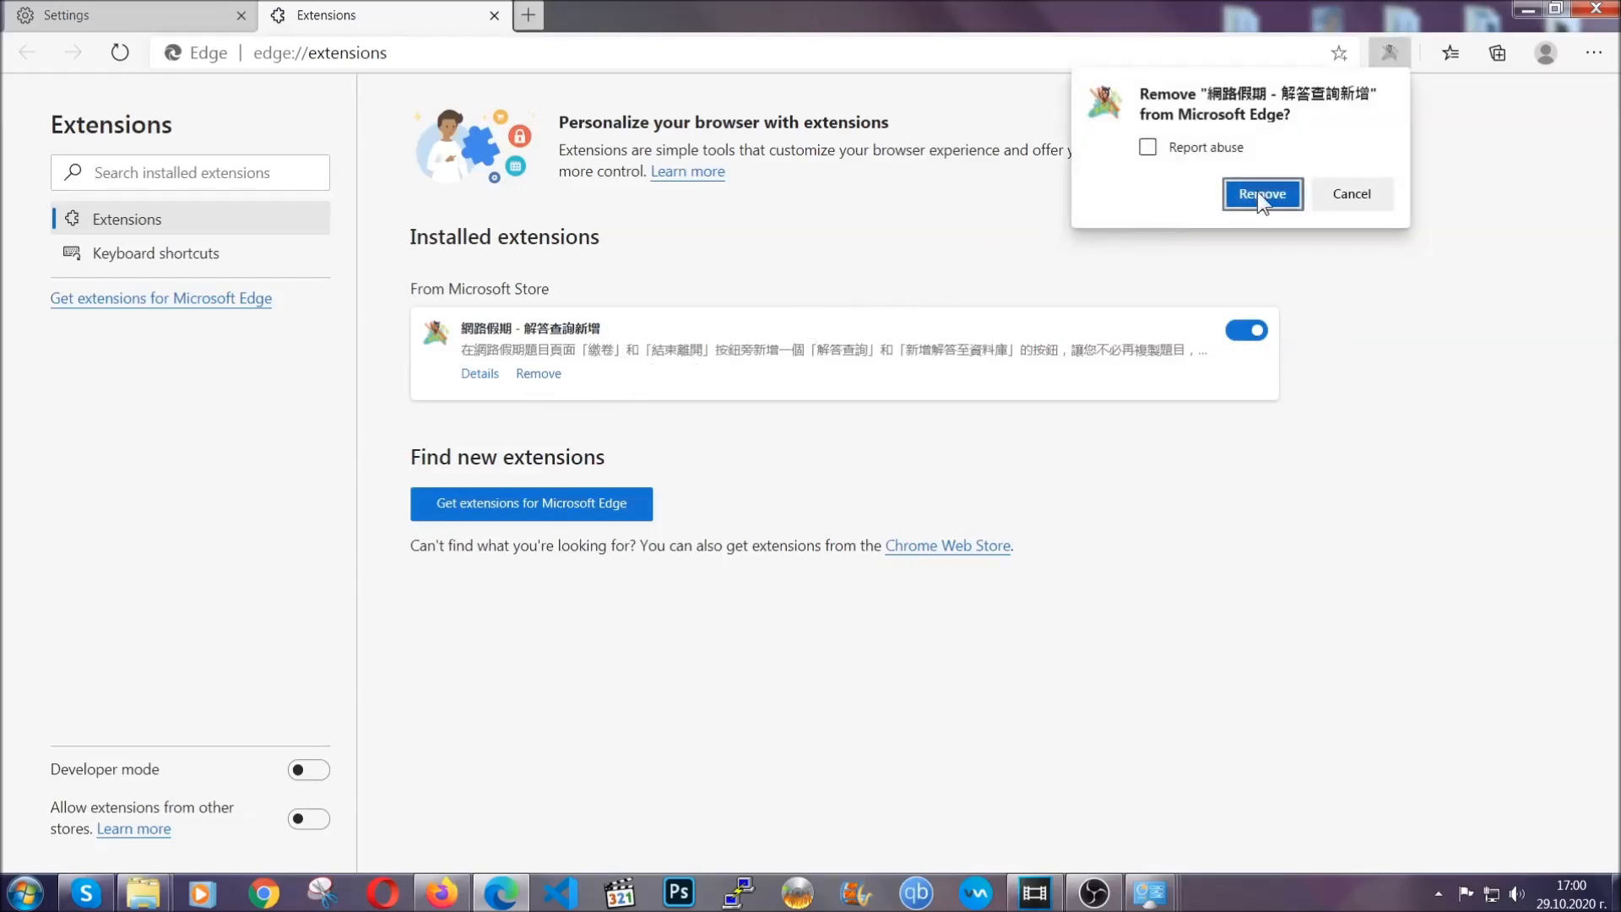
{"action": "left_click", "coordinate": [1263, 194]}
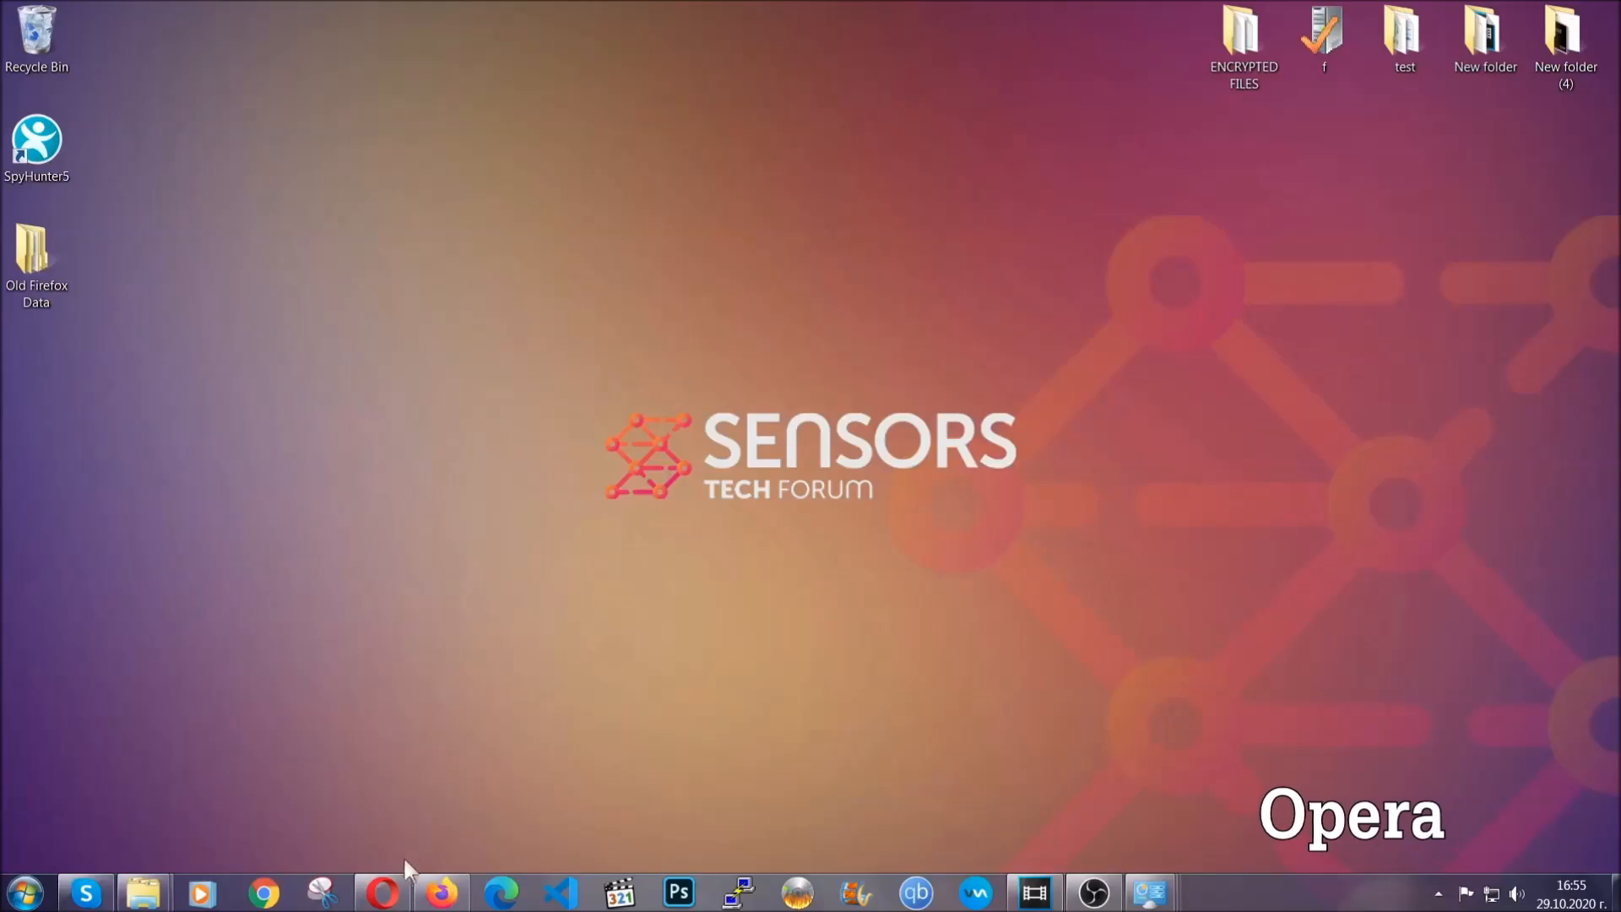
Step: Launch Opera and go to opera://settings/clearBrowserData to bring up the Clear browsing data dialog
{"action": "left_click", "coordinate": [382, 892]}
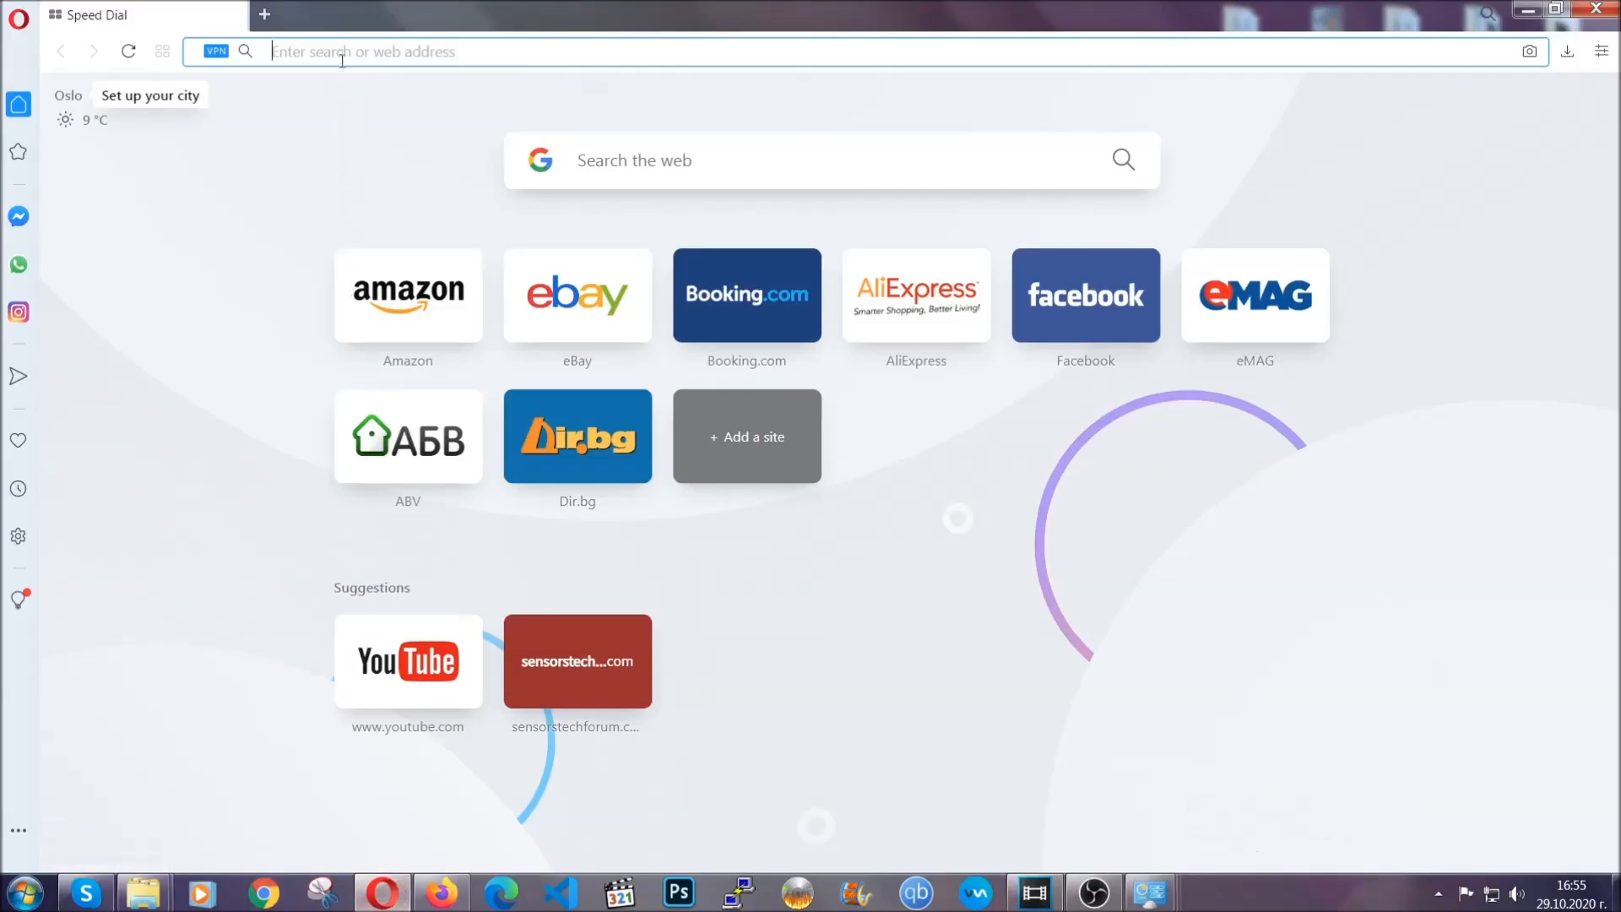
{"action": "type", "text": "opera://settings/c"}
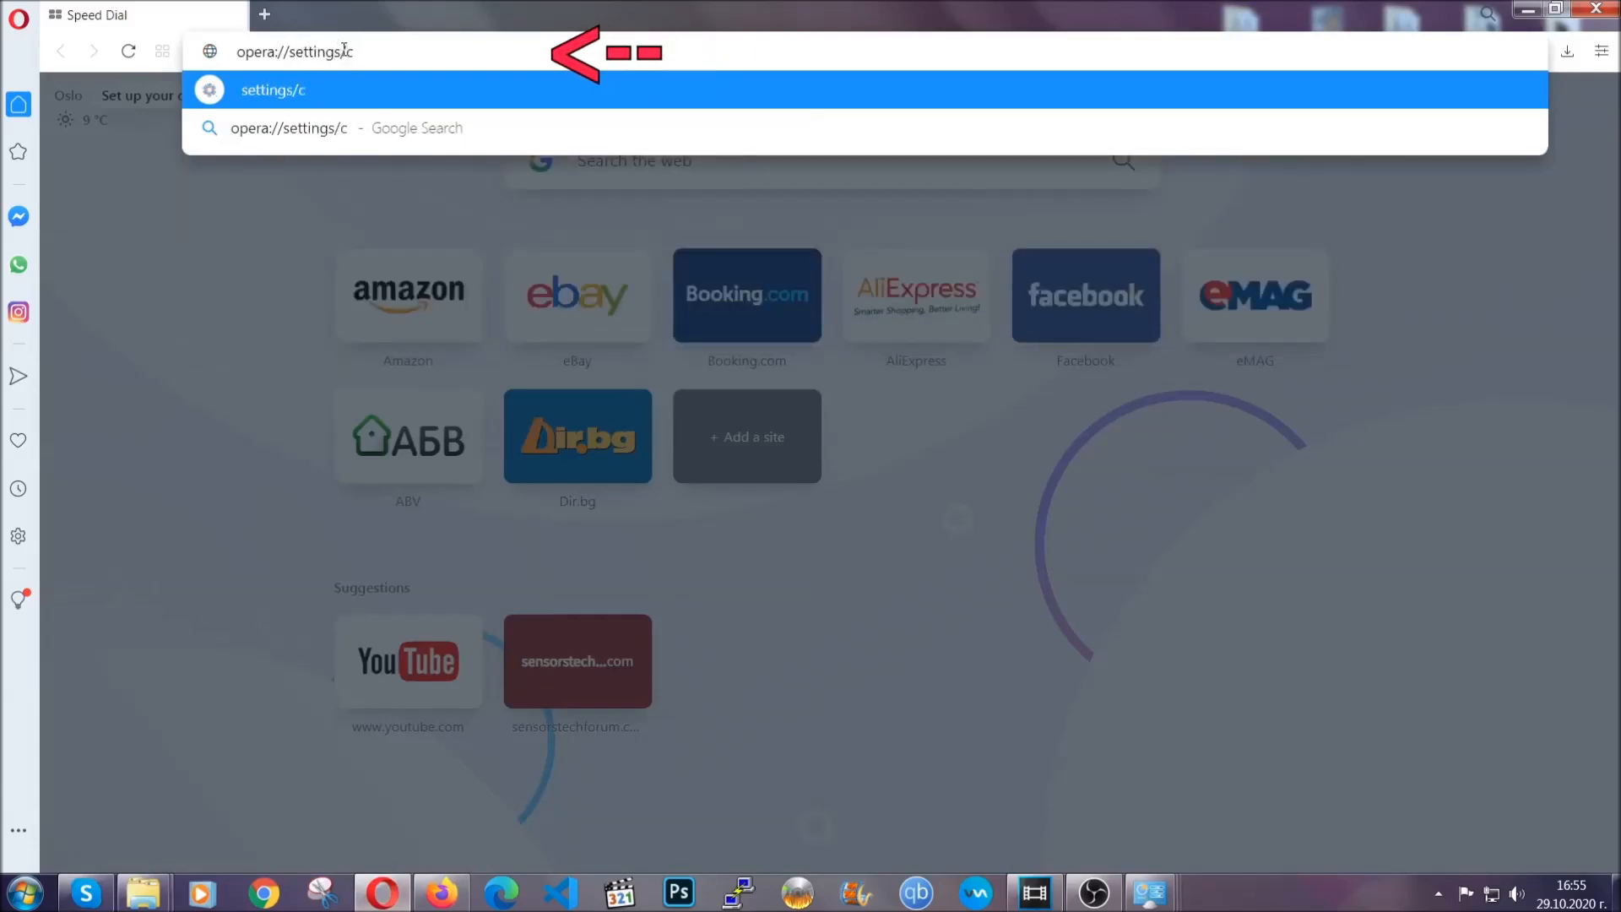
{"action": "type", "text": "learBr"}
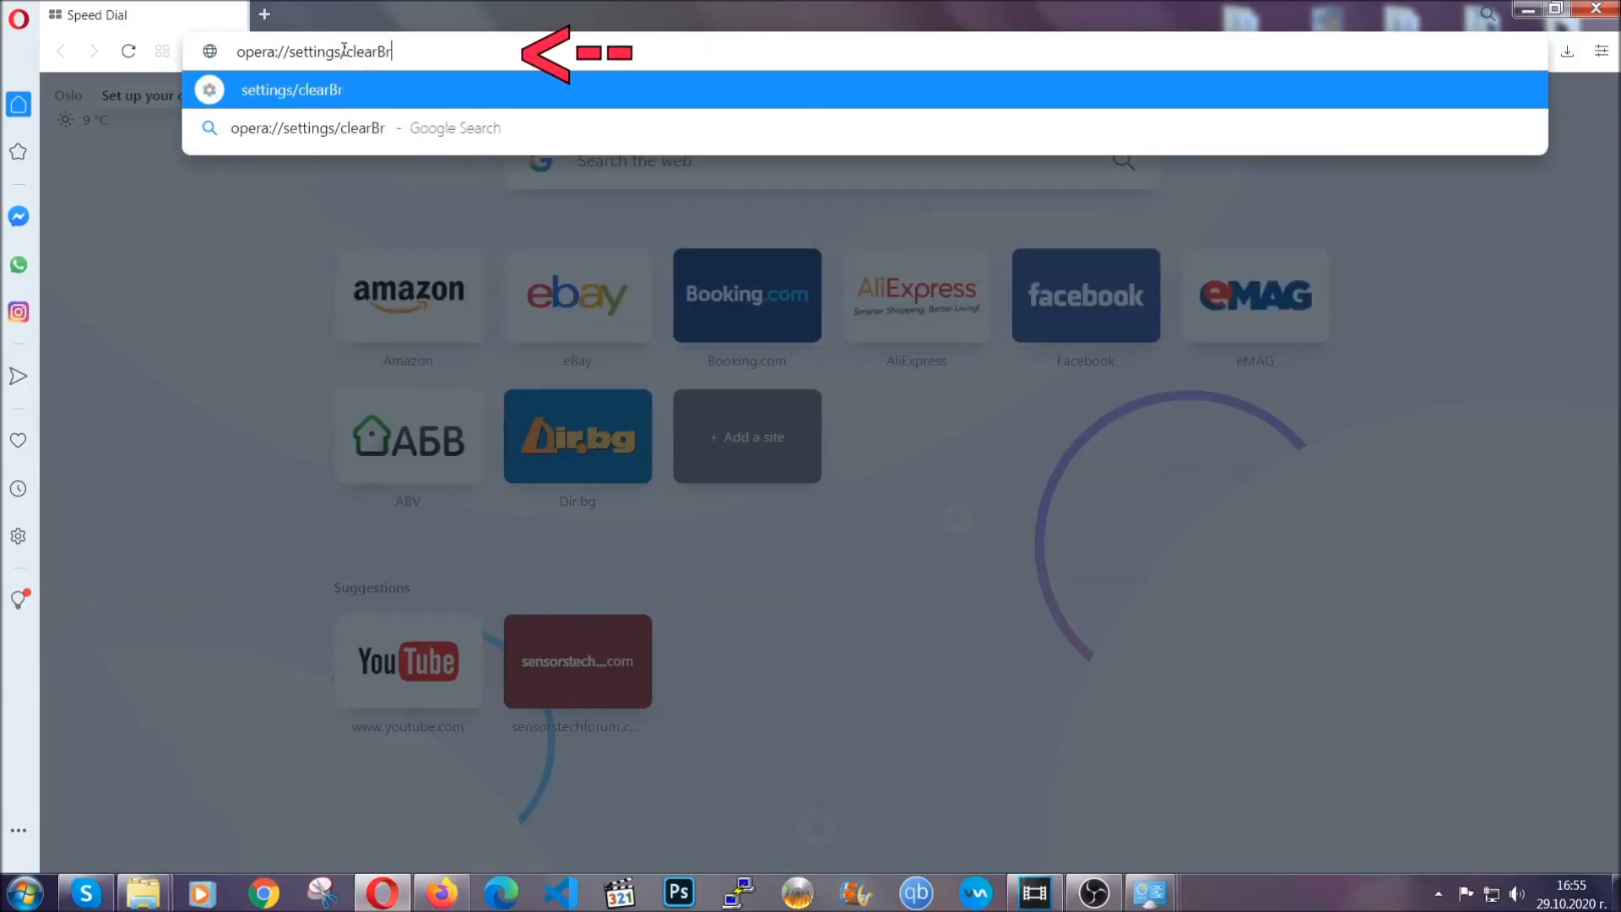
{"action": "type", "text": "owserData"}
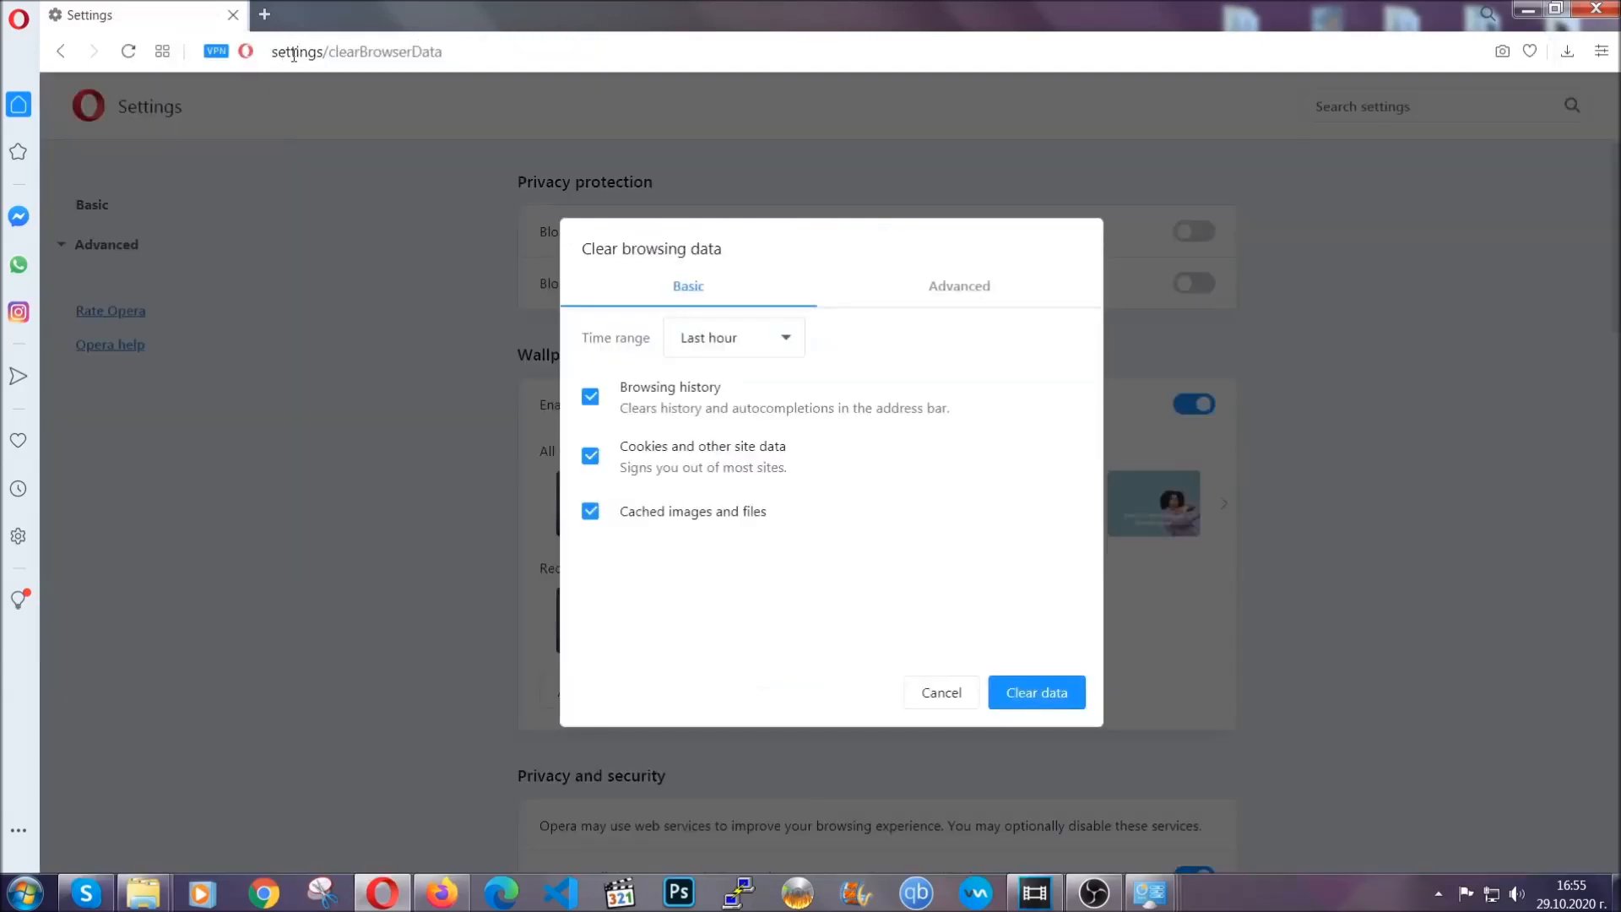
{"action": "mouse_move", "coordinate": [952, 294]}
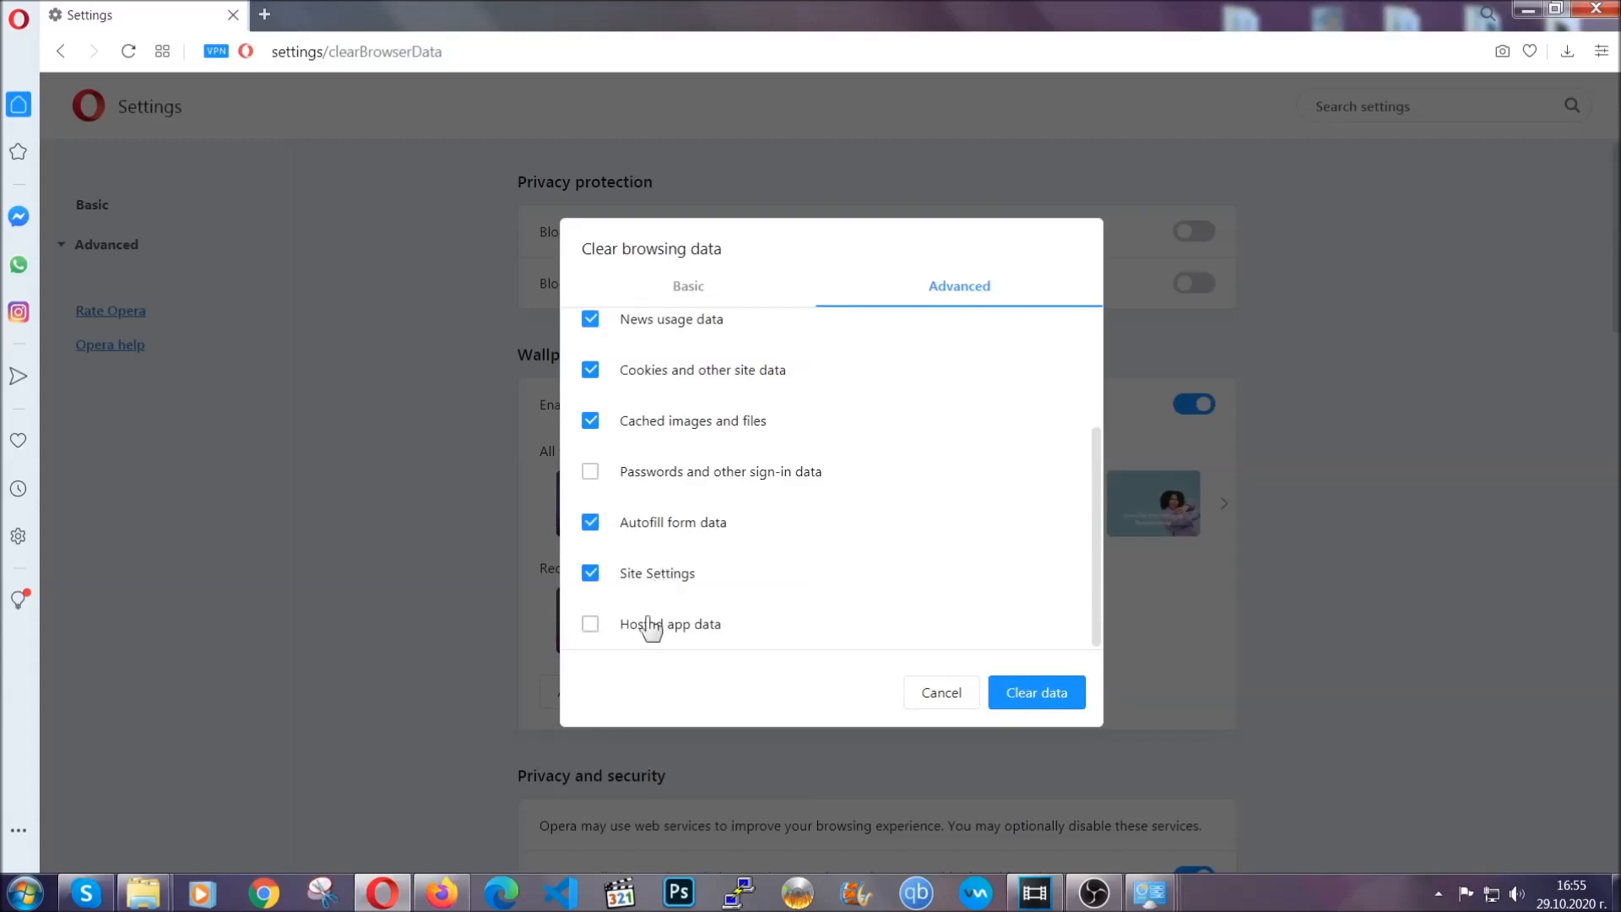
Step: Include Hosted app data, keep Passwords excluded, and clear the selected browsing data
{"action": "left_click", "coordinate": [591, 624]}
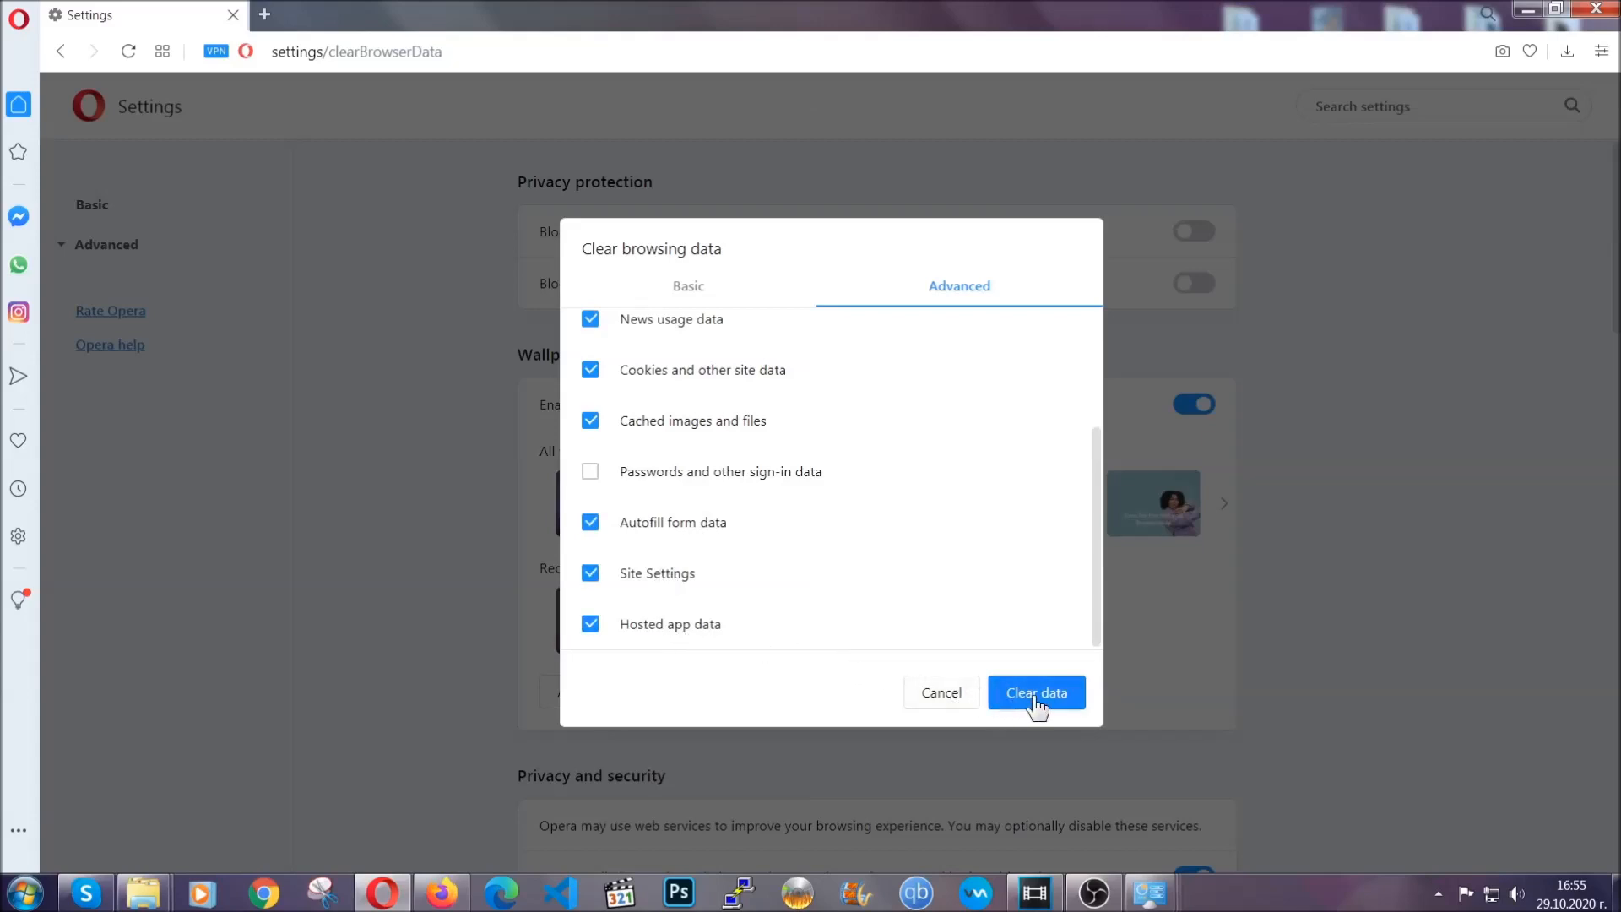
{"action": "left_click", "coordinate": [1035, 693]}
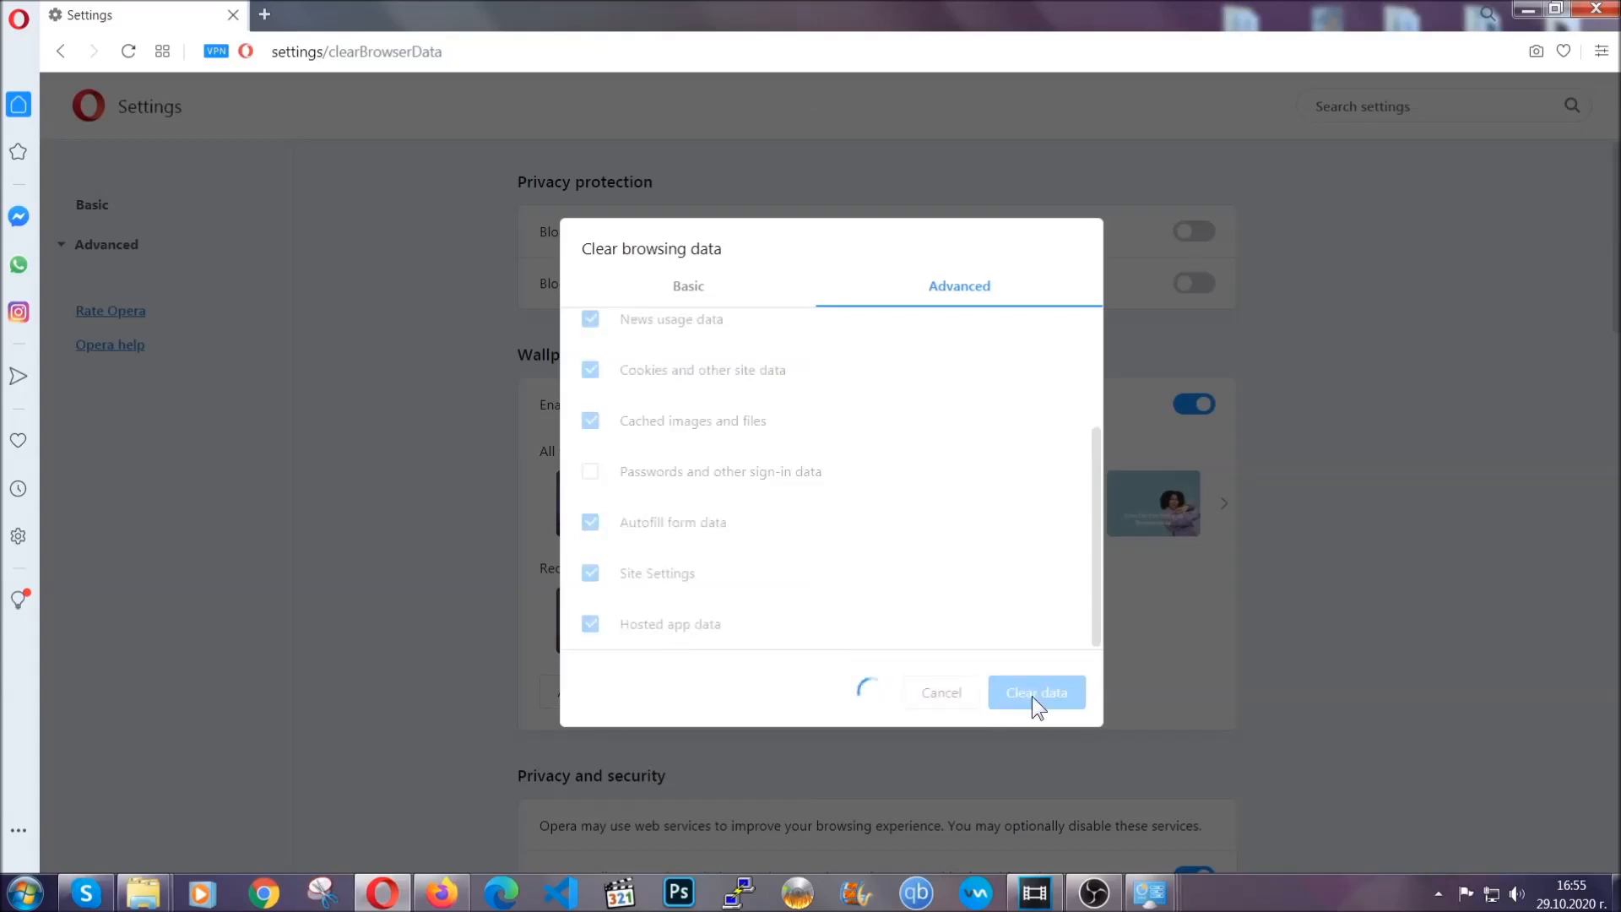
{"action": "left_click", "coordinate": [1036, 692]}
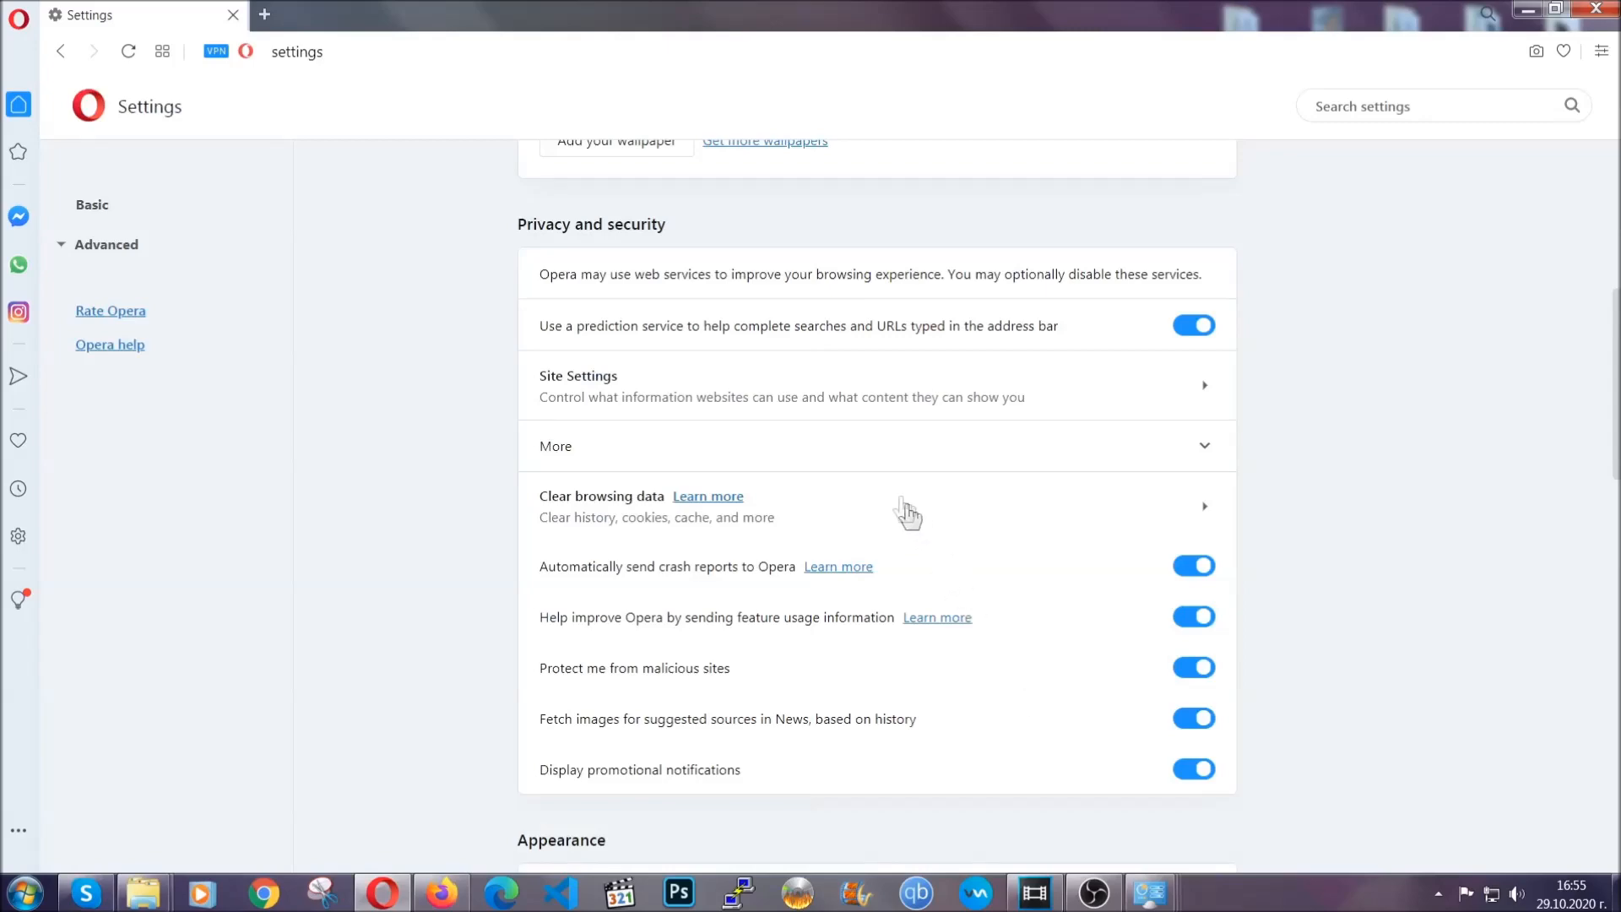
{"action": "mouse_move", "coordinate": [975, 404]}
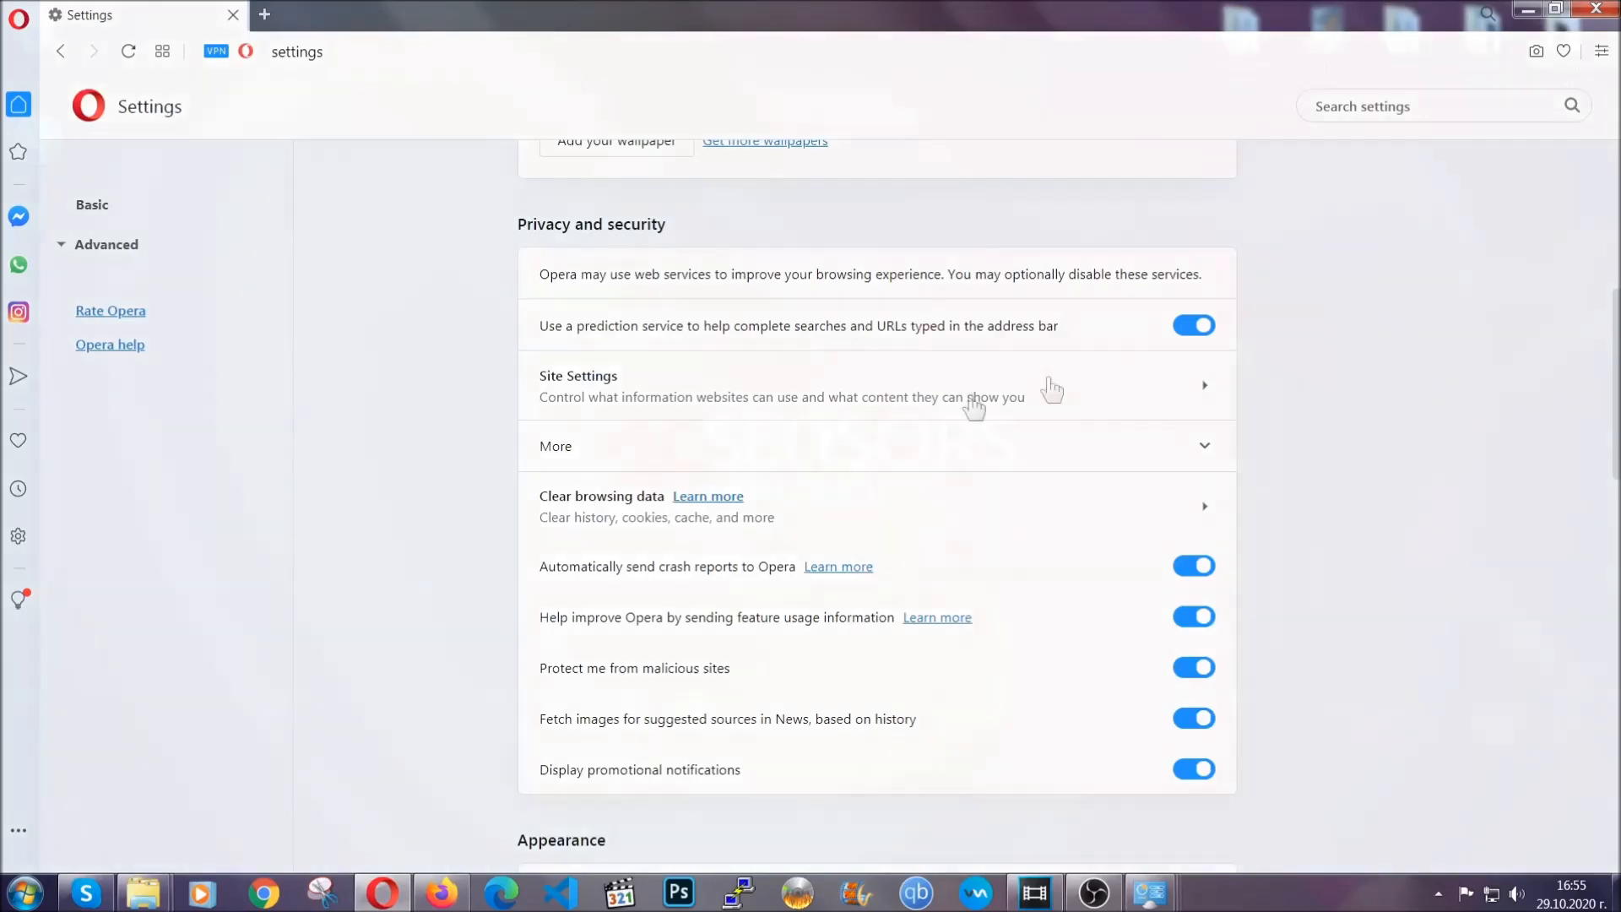